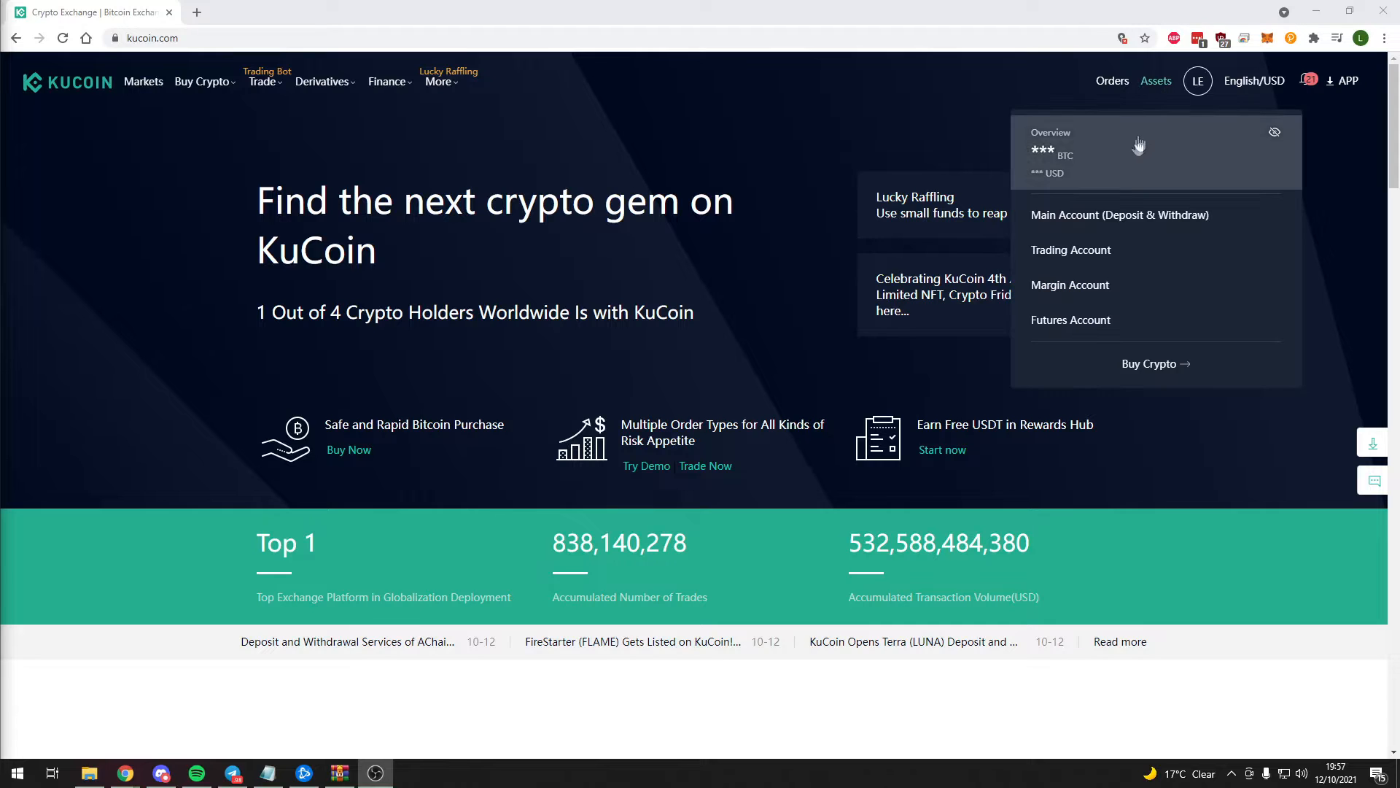
Step: Start a withdrawal from the KuCoin main account with KSM chosen as the coin
left_click(1120, 215)
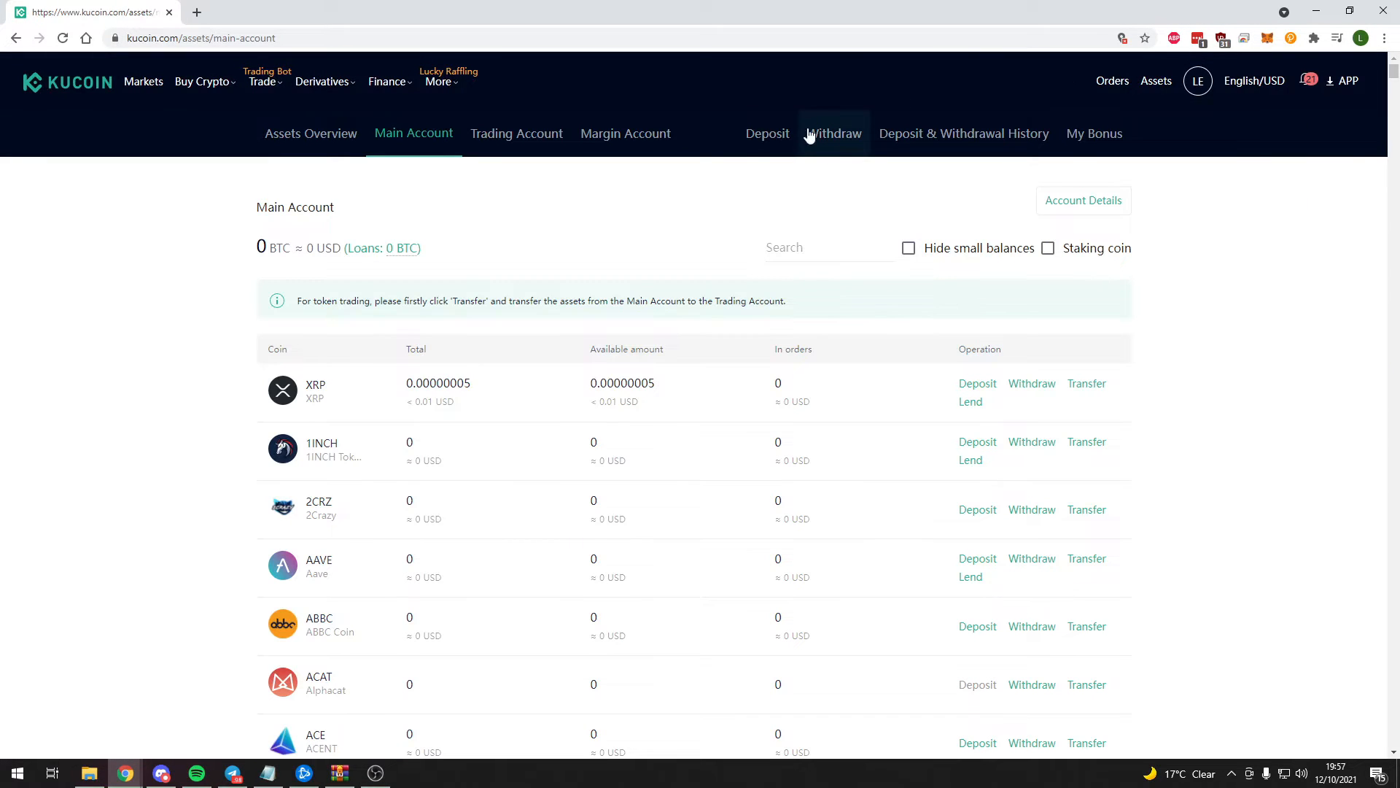
left_click(834, 132)
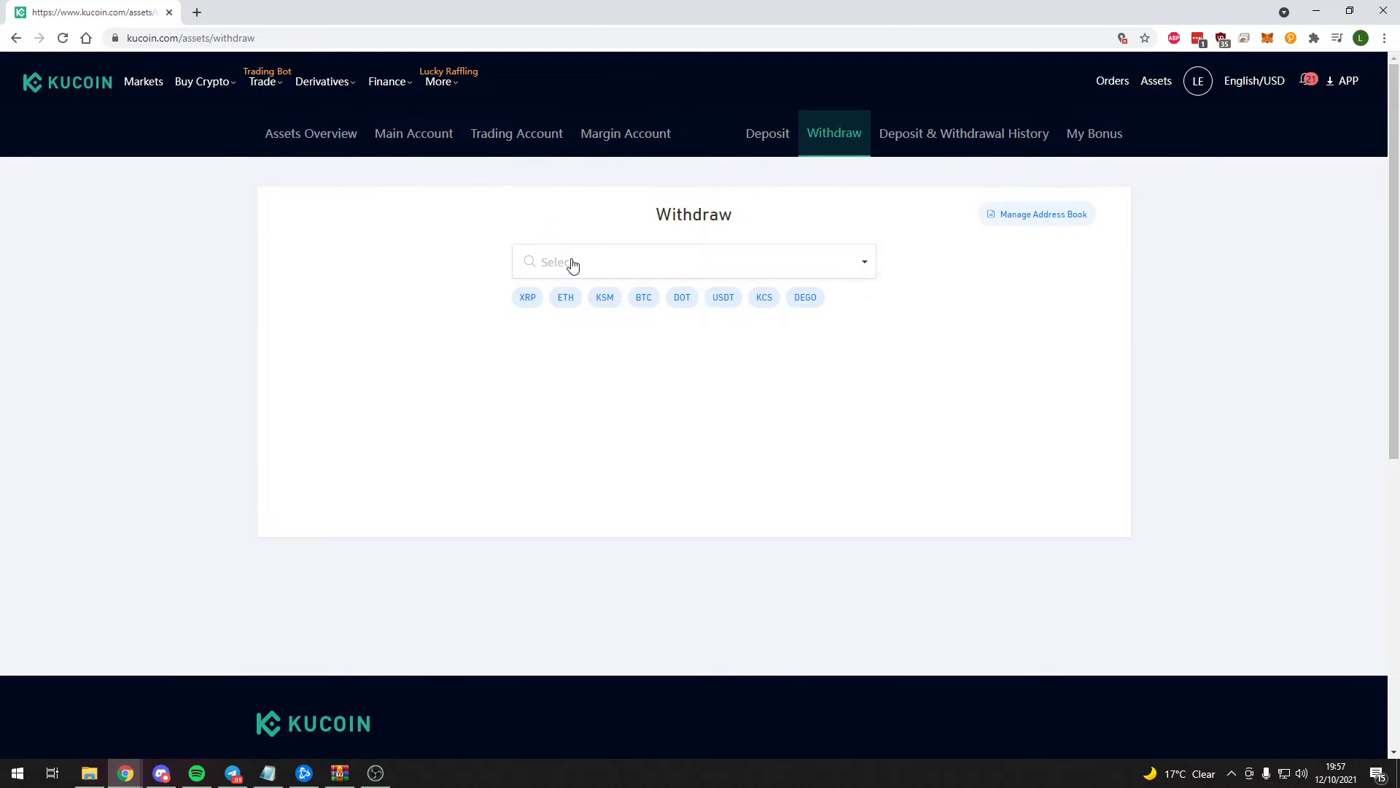
type("ksm")
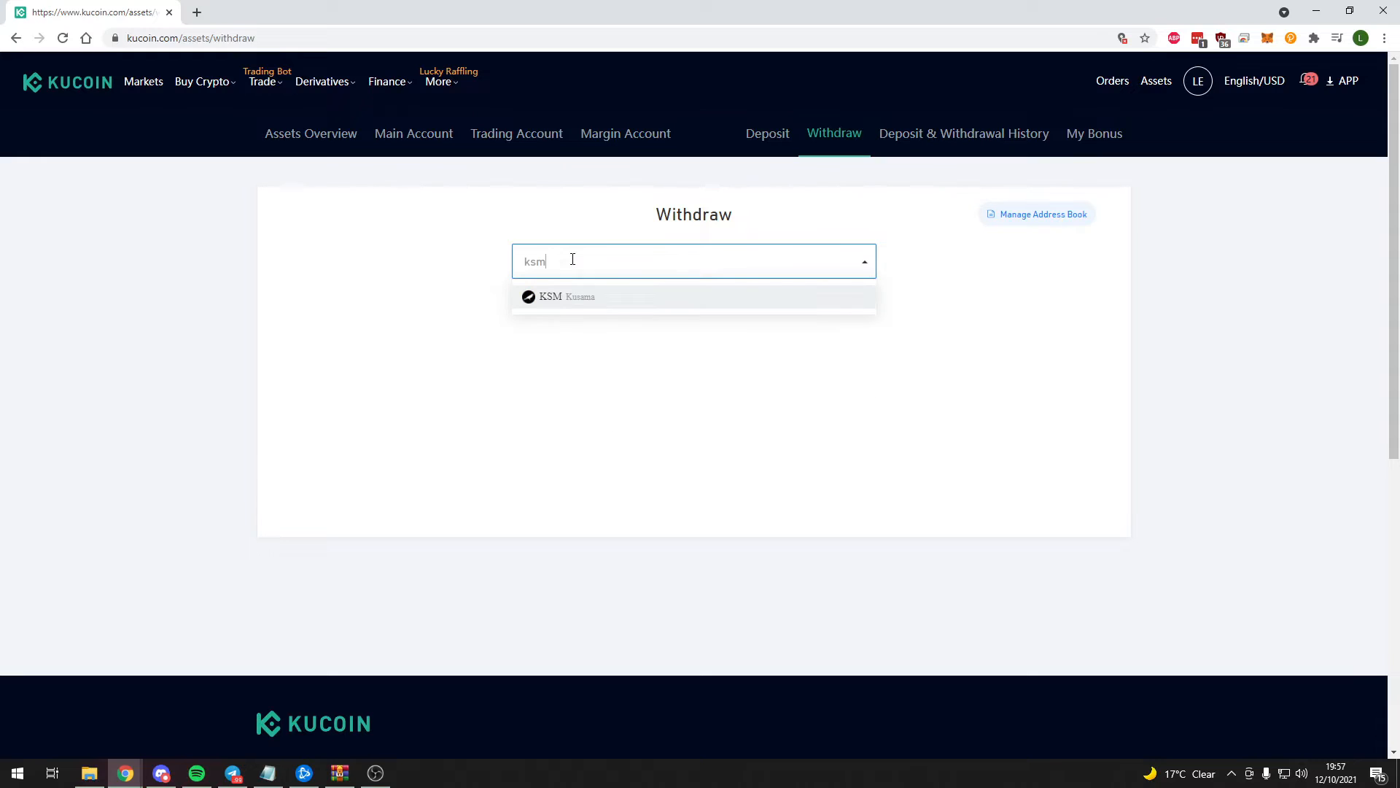
left_click(566, 296)
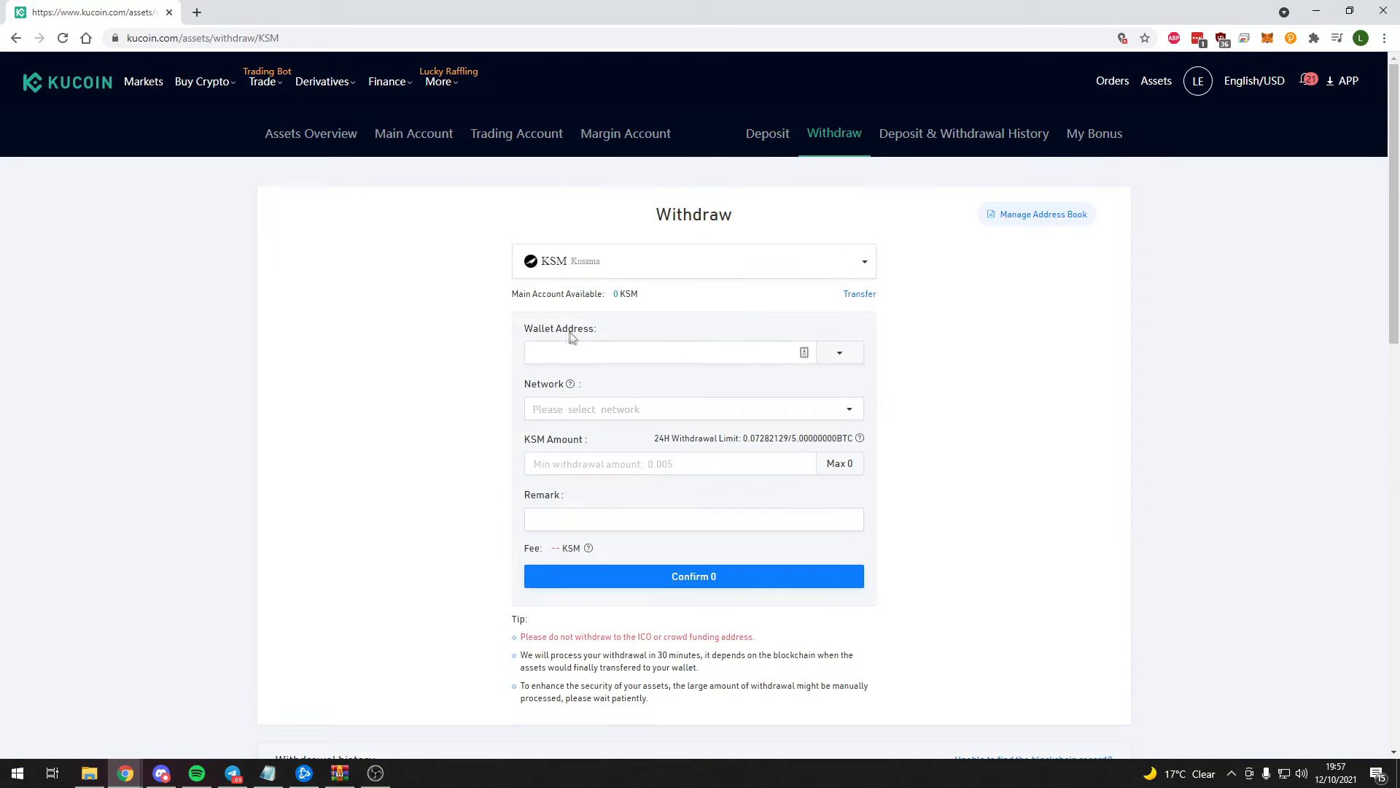
Step: Select the KSM withdrawal network and enter 'withdraw' as the remark
left_click(657, 352)
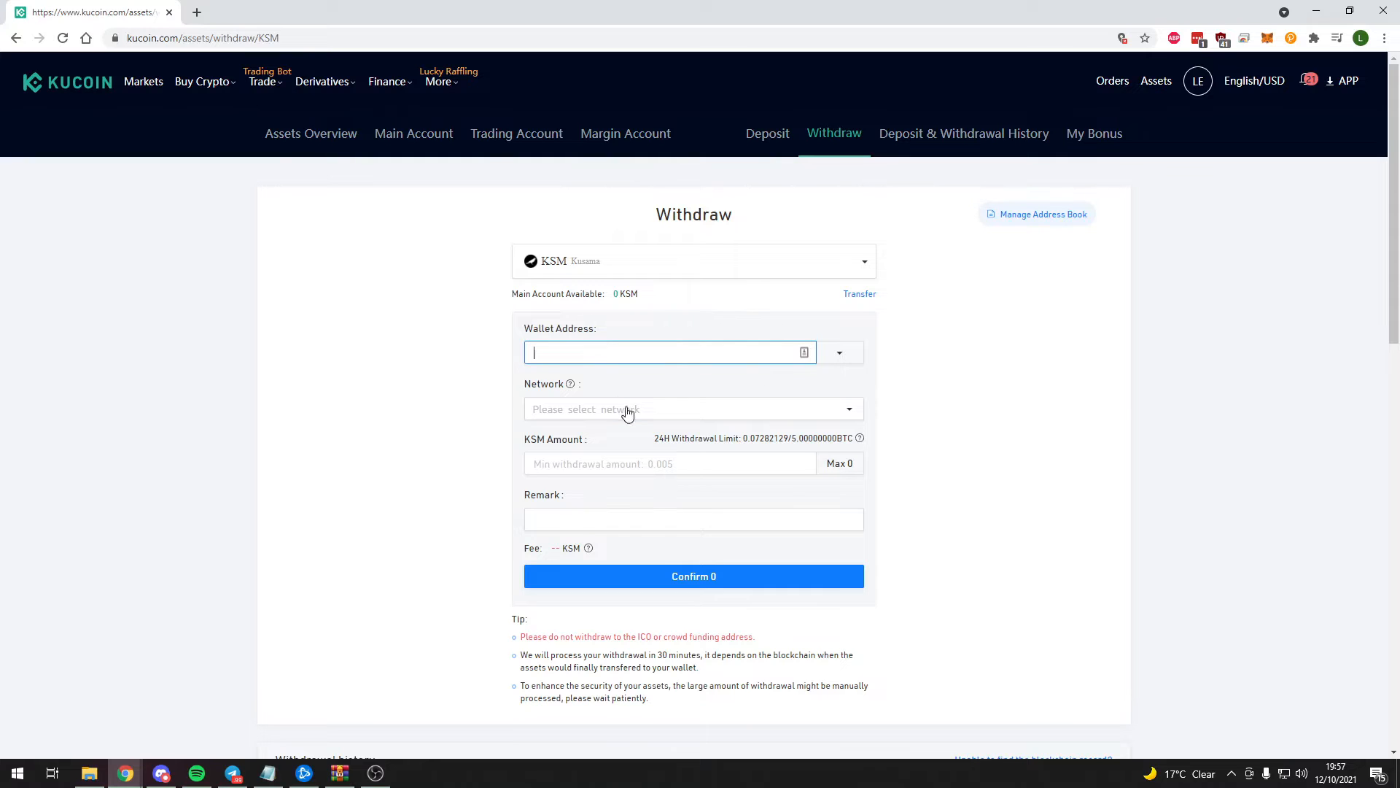
left_click(694, 408)
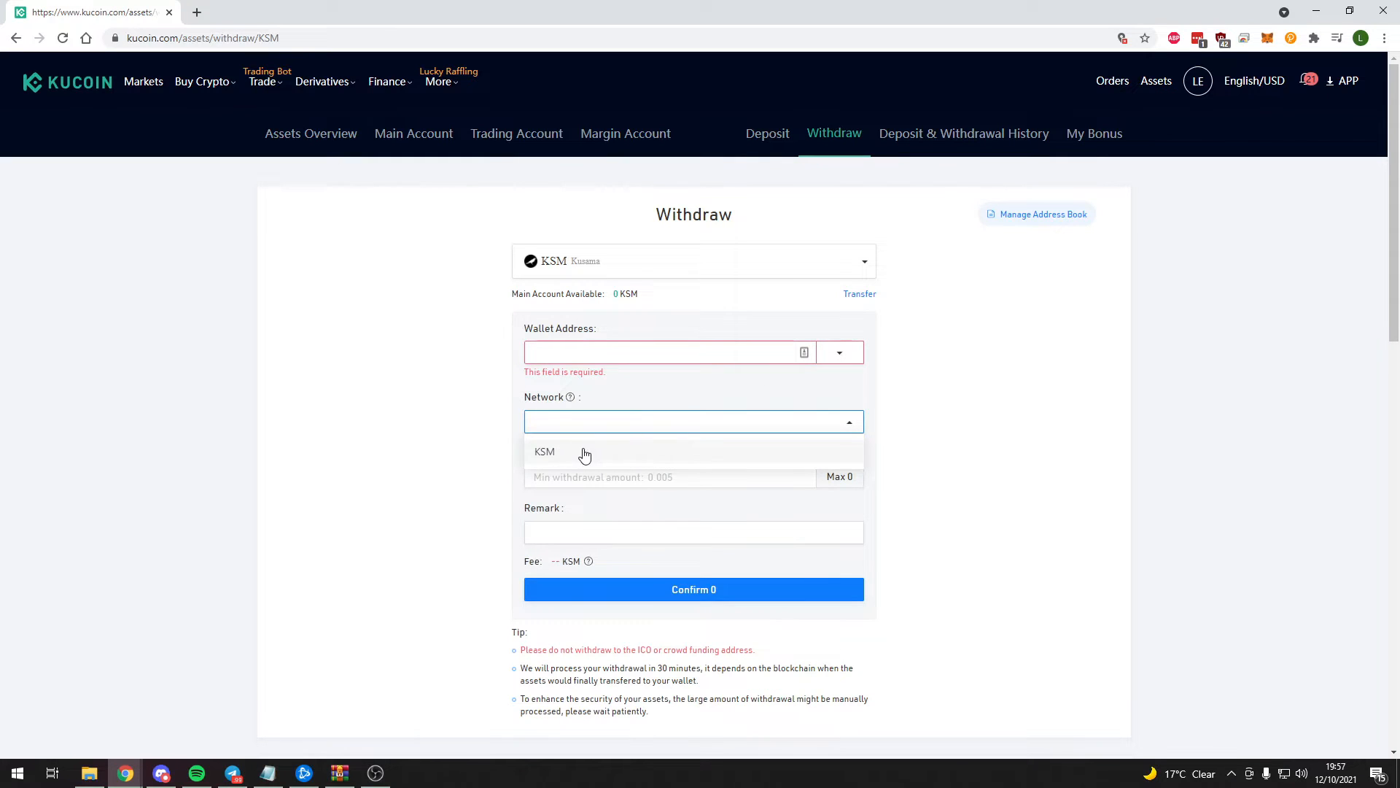
left_click(545, 452)
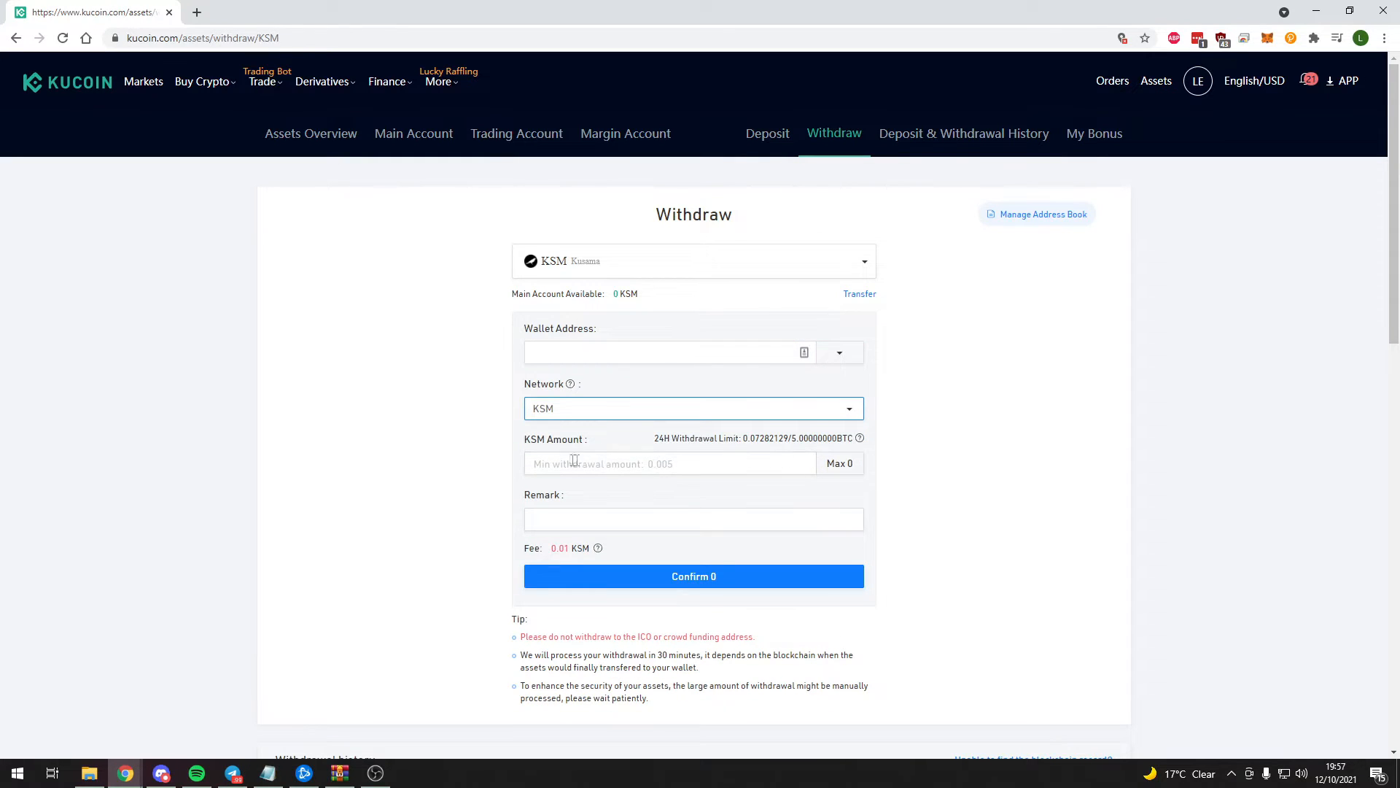
left_click(695, 520)
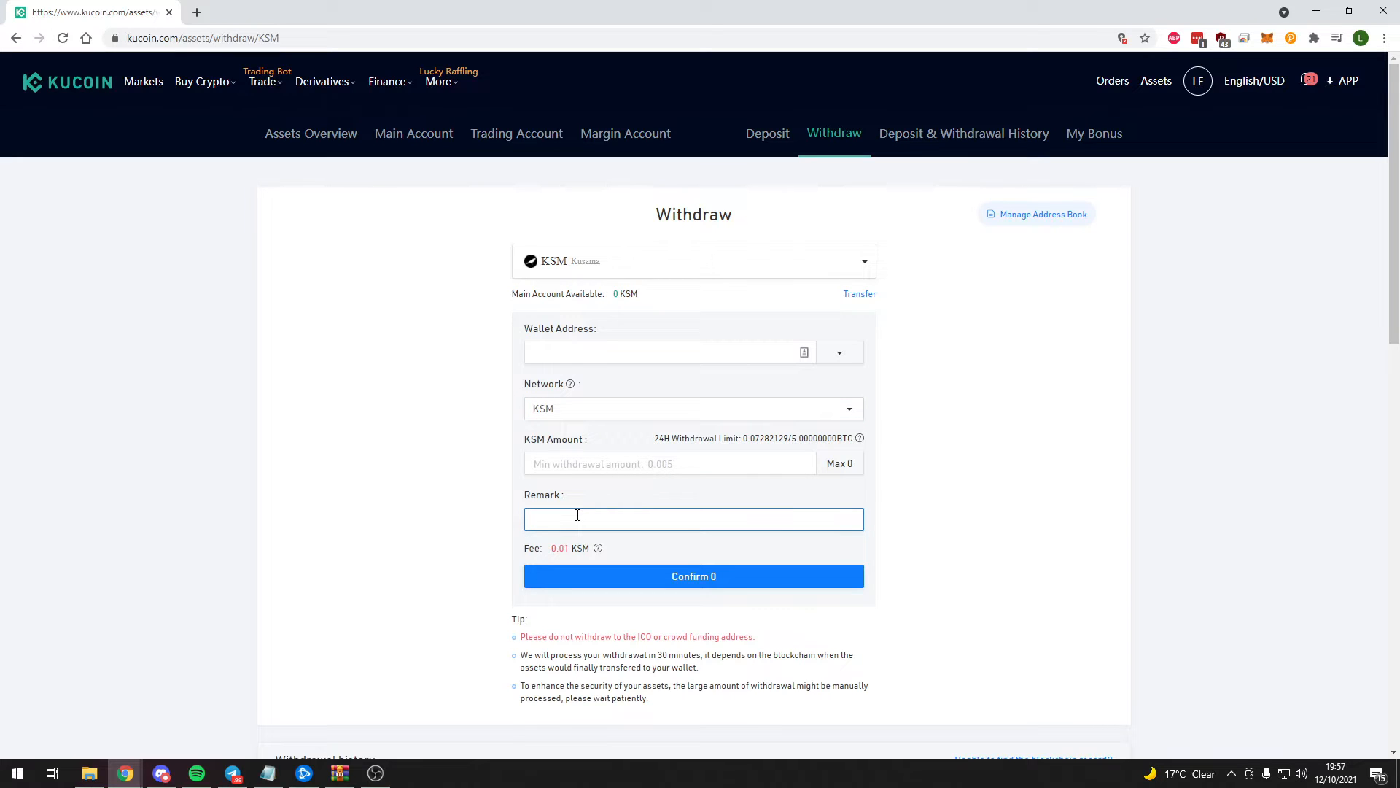
type("withdraw")
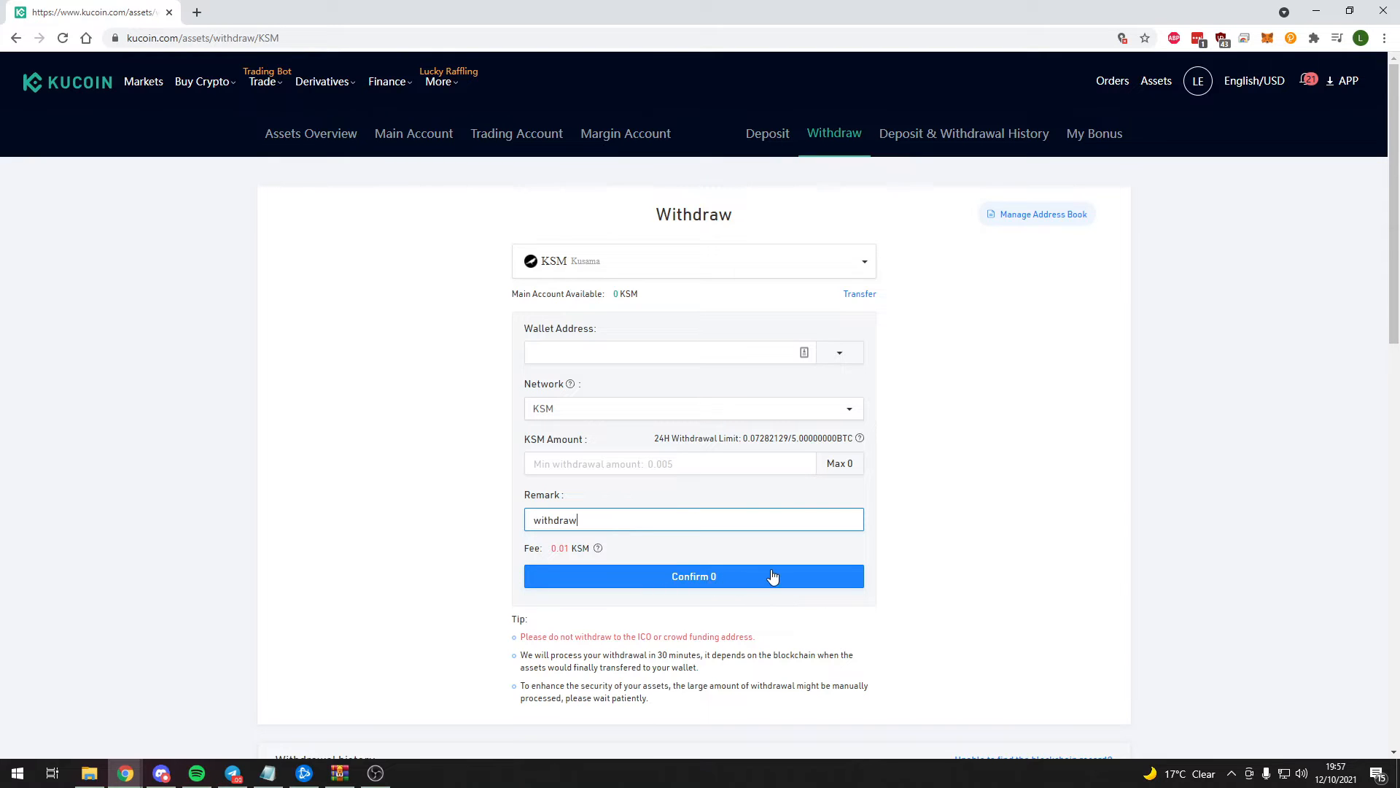
mouse_move(773, 576)
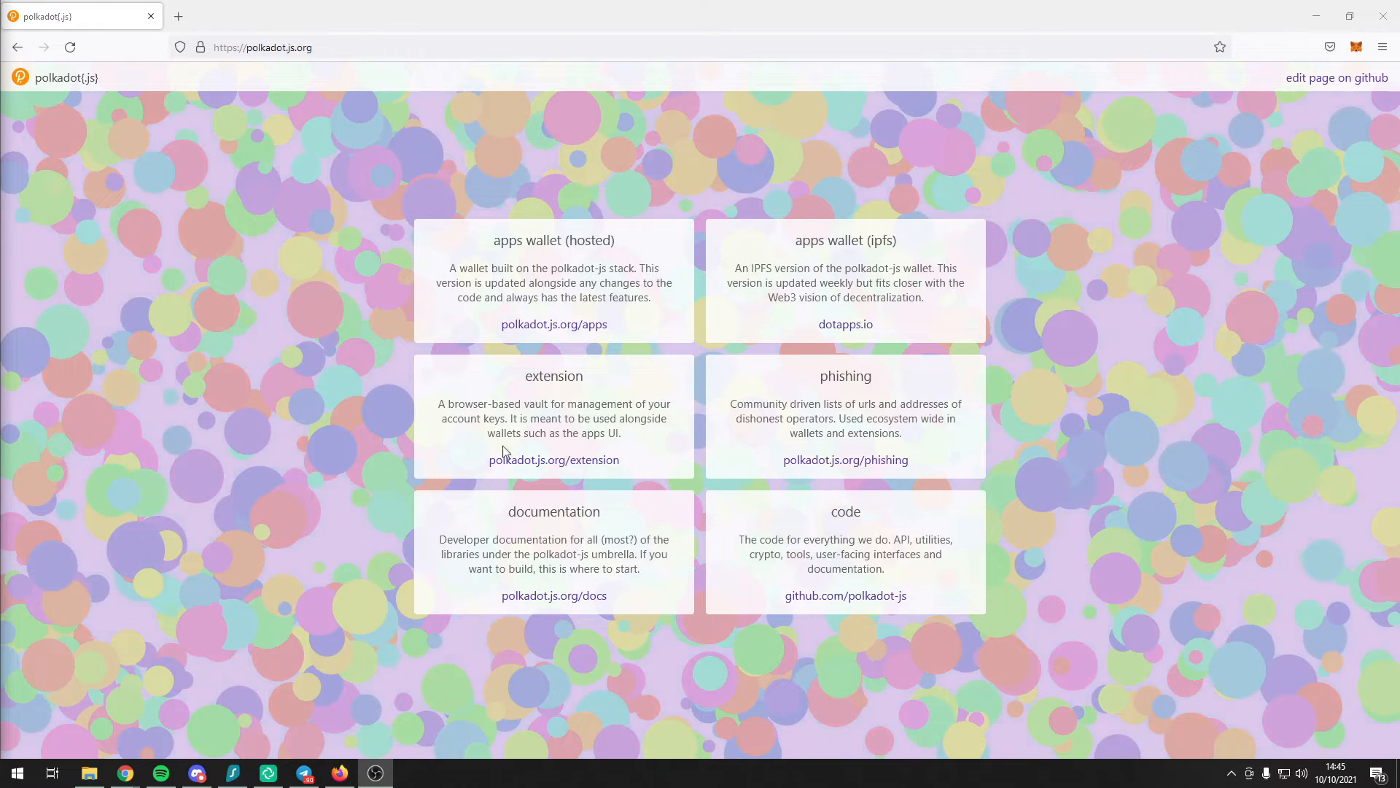
Step: Install the polkadot{.js} extension into Firefox from its add-on page
left_click(554, 459)
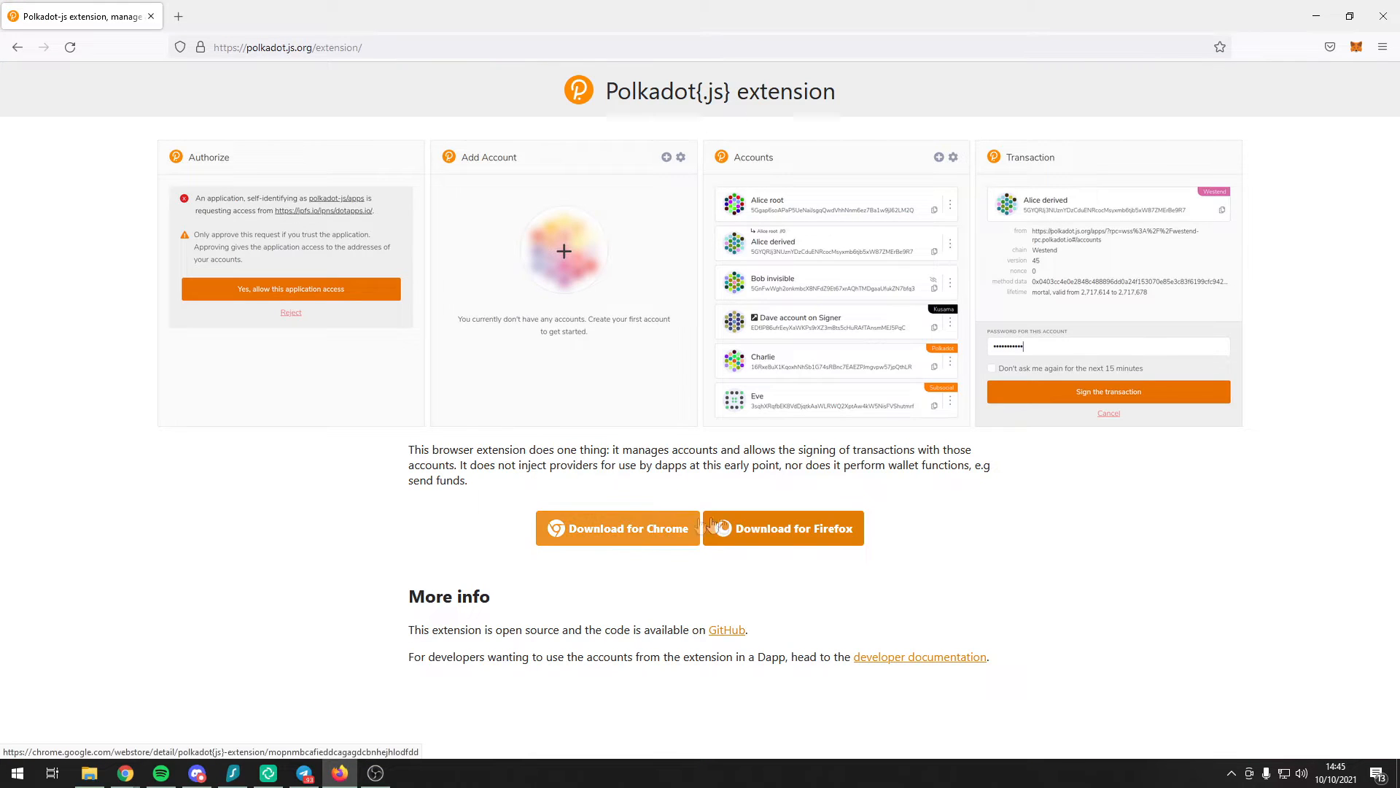
left_click(795, 528)
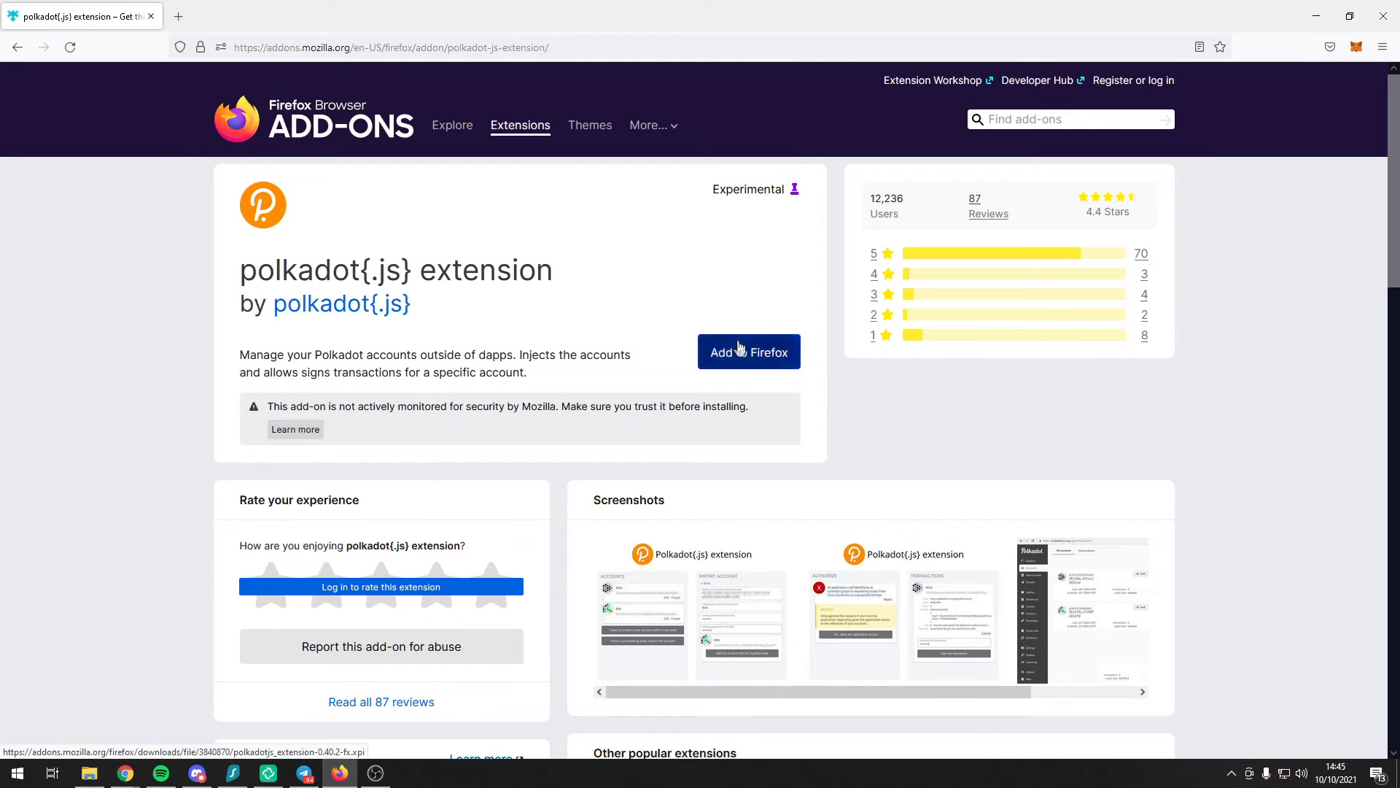
left_click(748, 352)
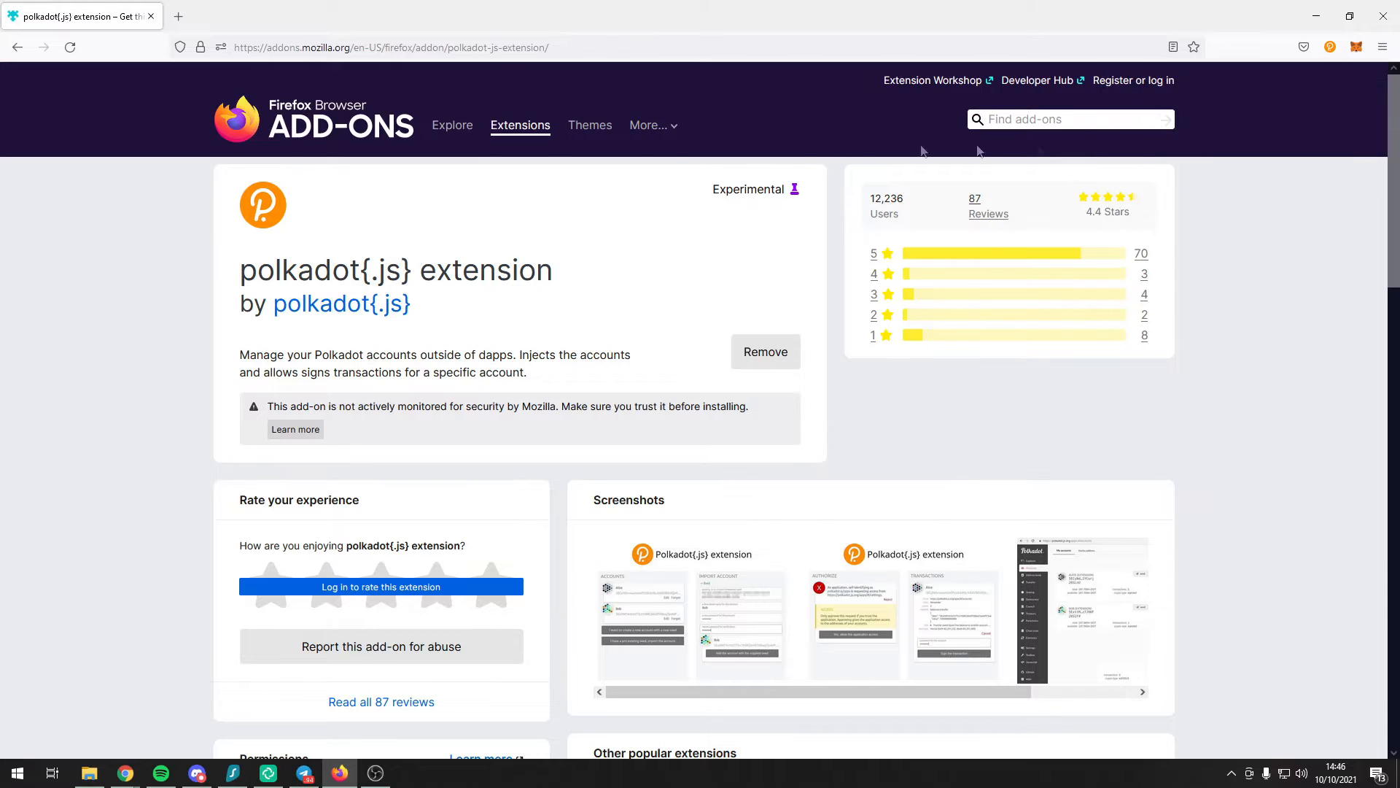
mouse_move(1289, 73)
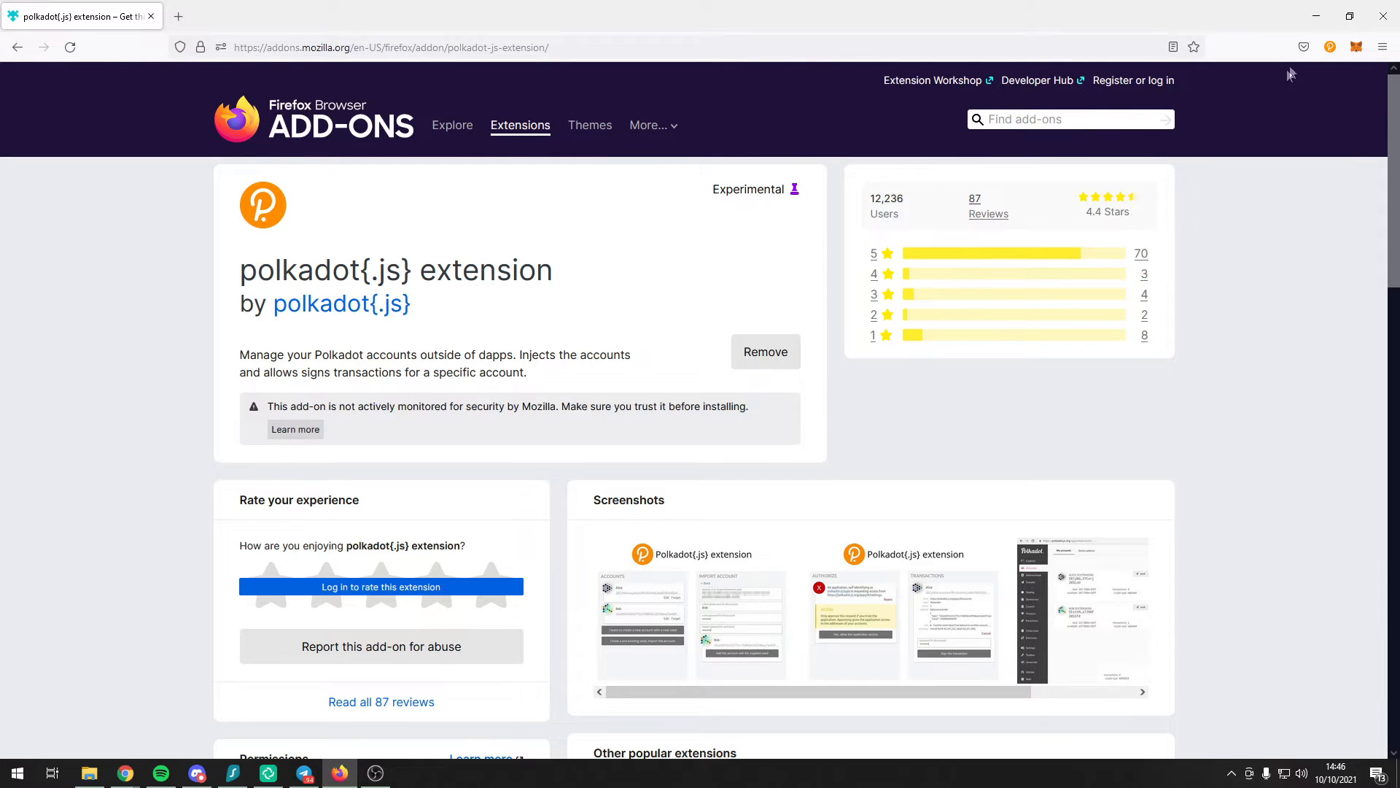
Step: Accept the extension's usage notes, begin creating a new account, then cancel it
left_click(1330, 46)
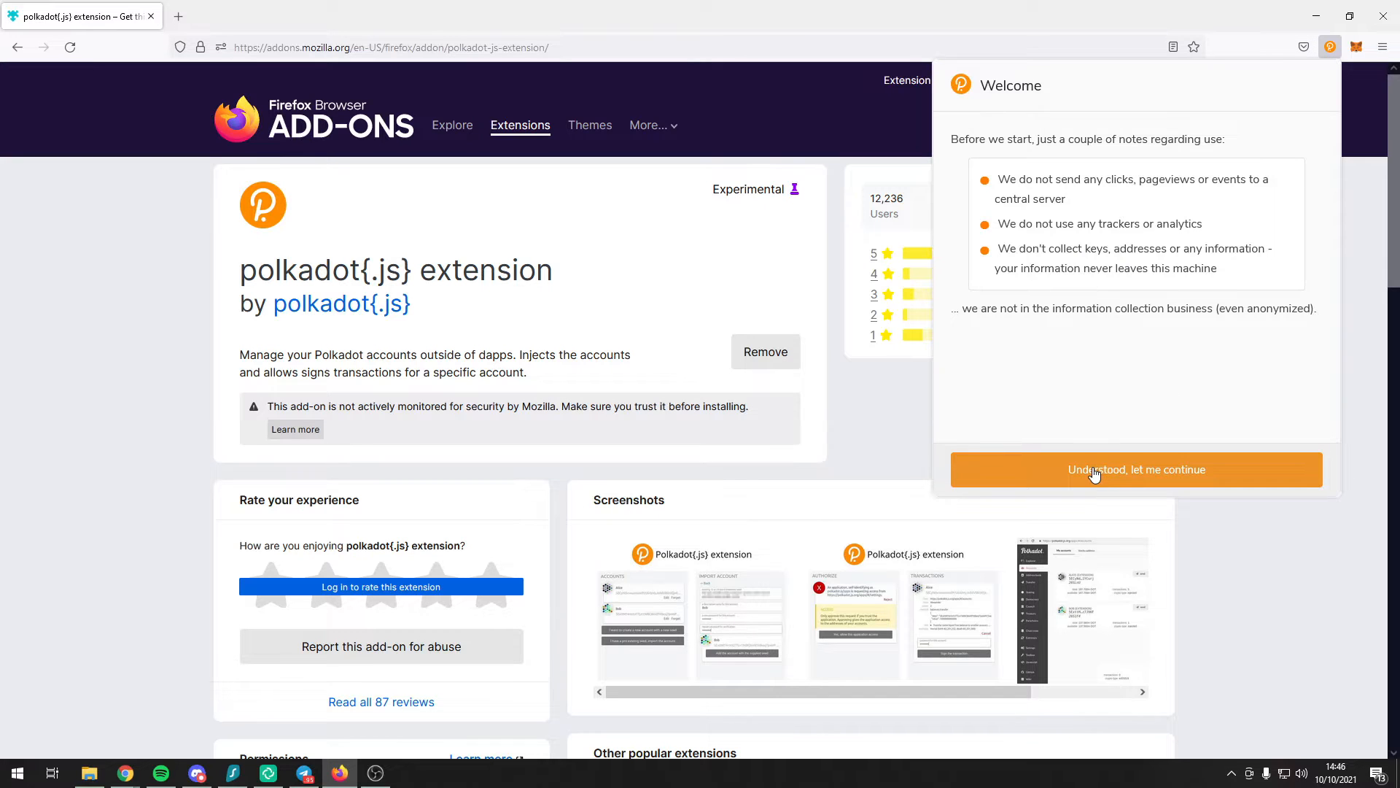
left_click(1136, 470)
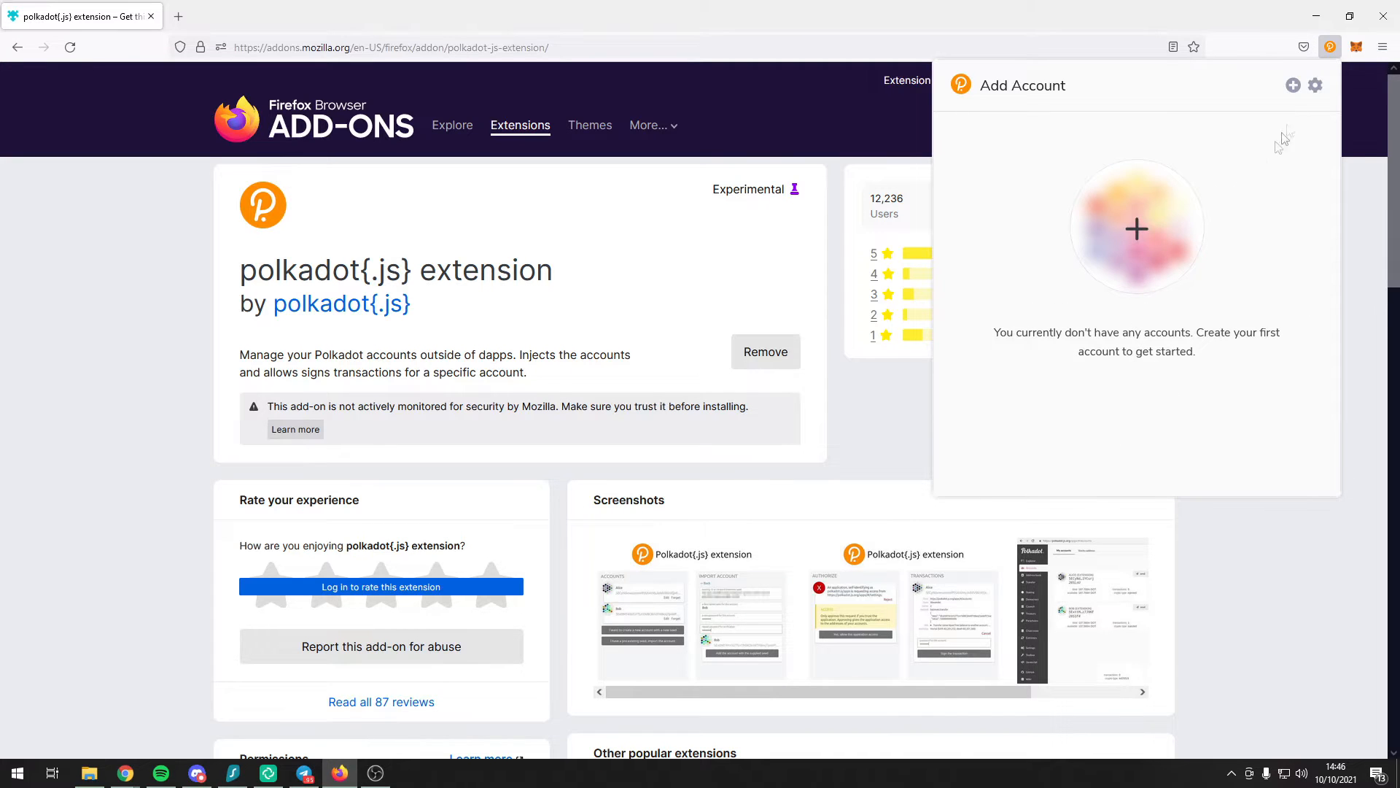
left_click(1292, 85)
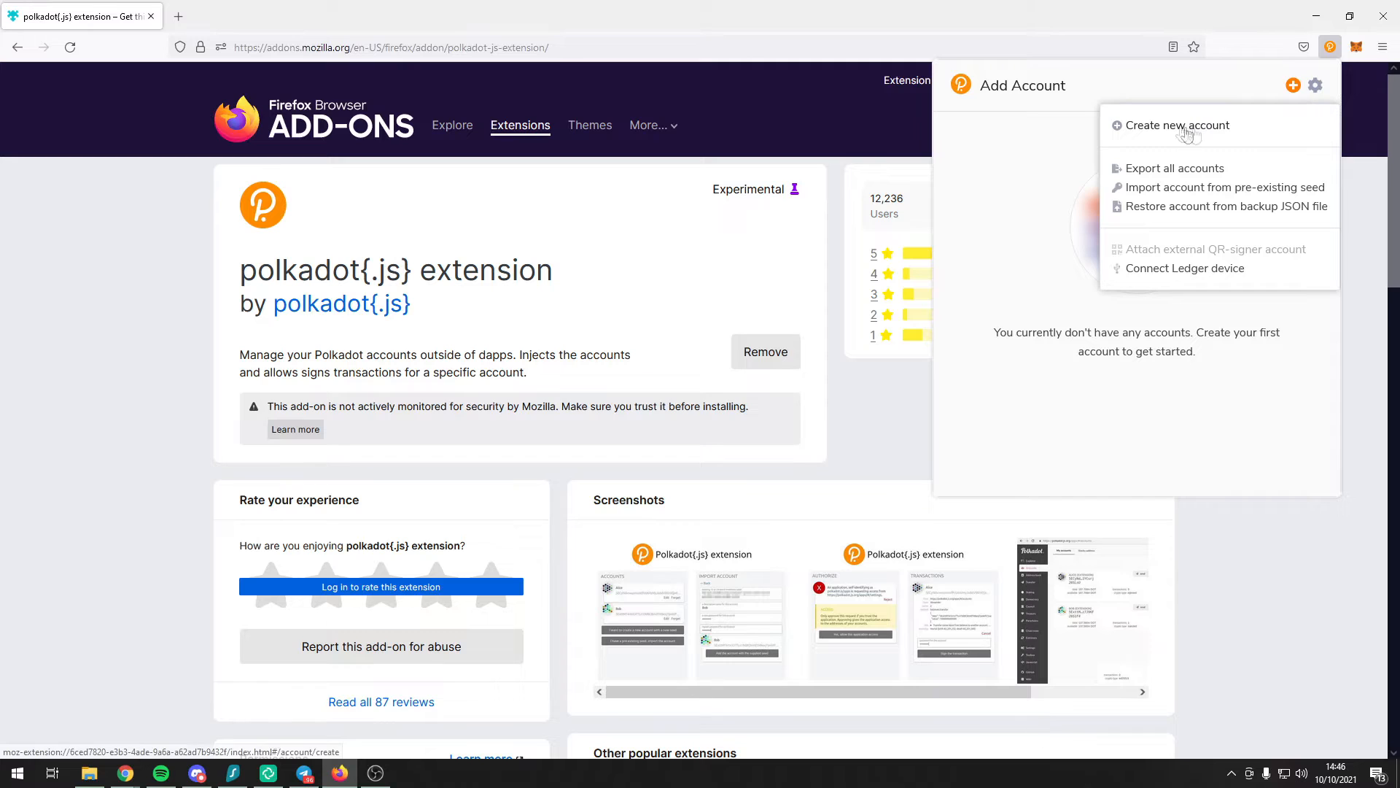
left_click(1177, 125)
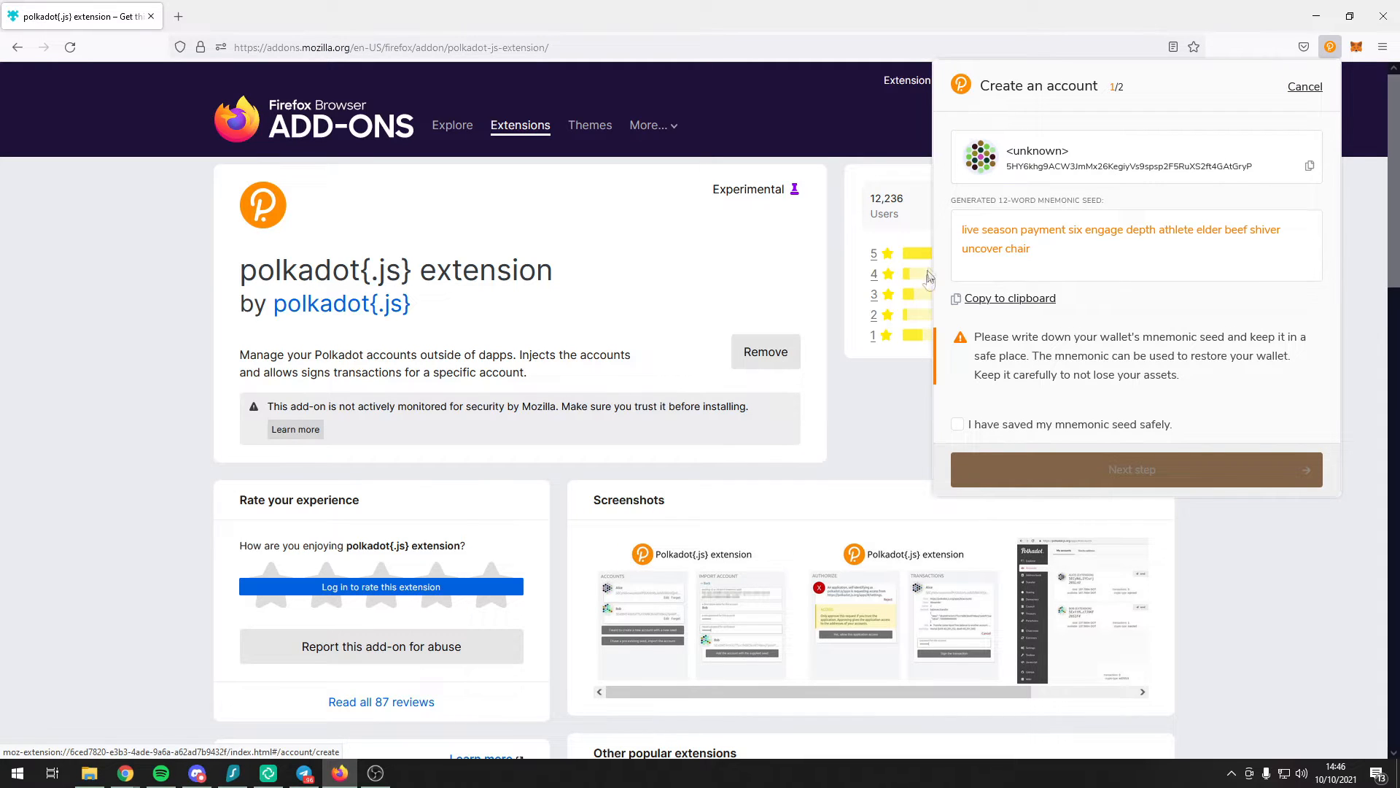
mouse_move(1236, 178)
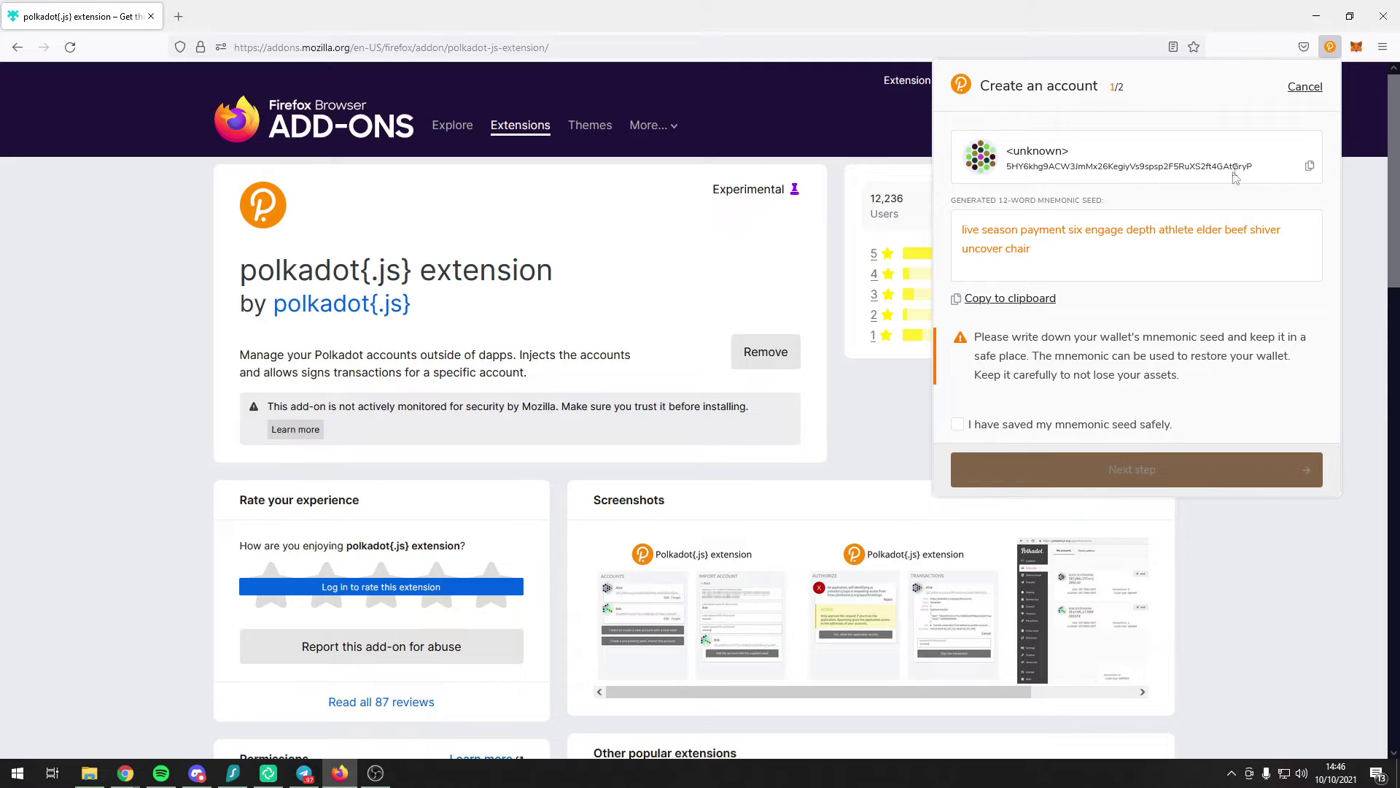
left_click(1304, 86)
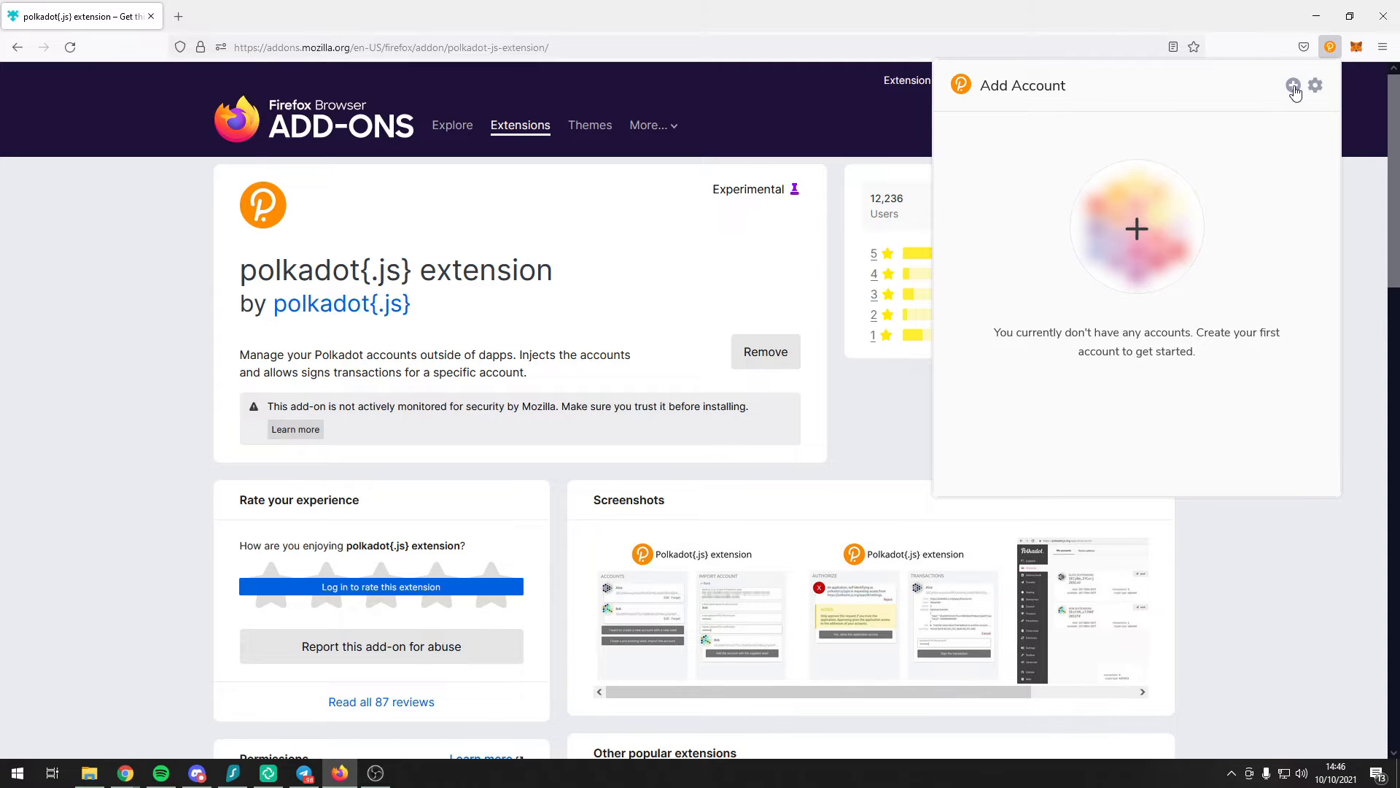
Step: Import an account from a pre-existing seed by entering the seed phrase
left_click(1292, 85)
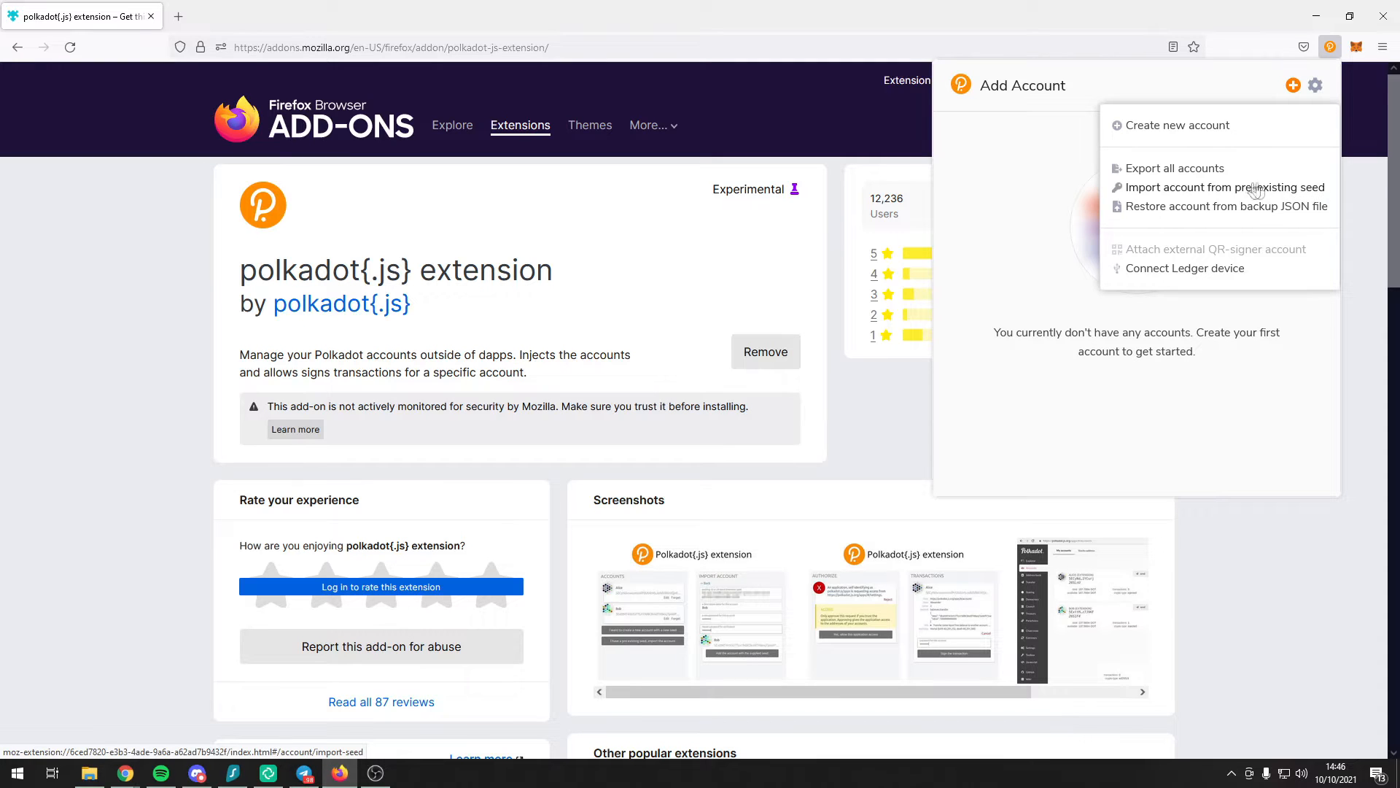
left_click(1225, 186)
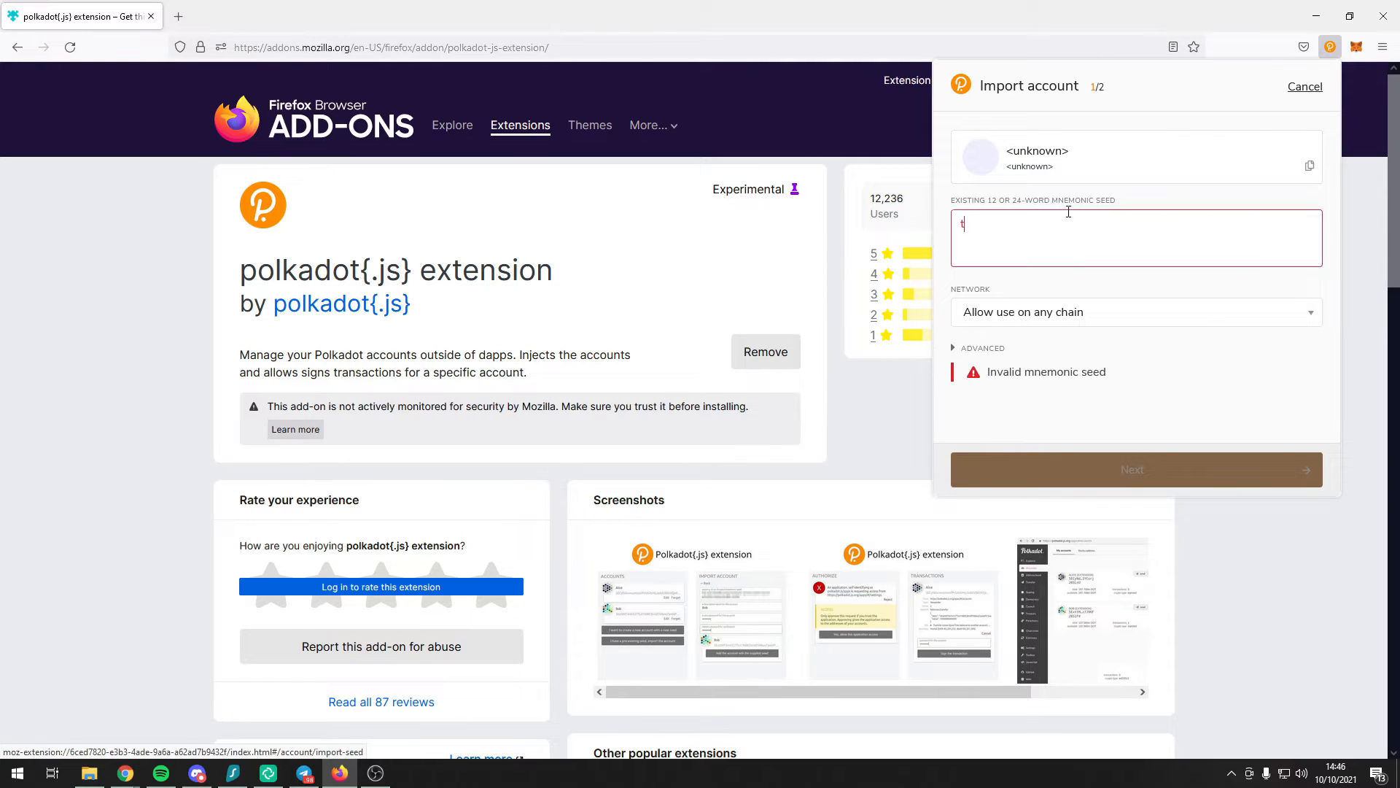
type("type your seed")
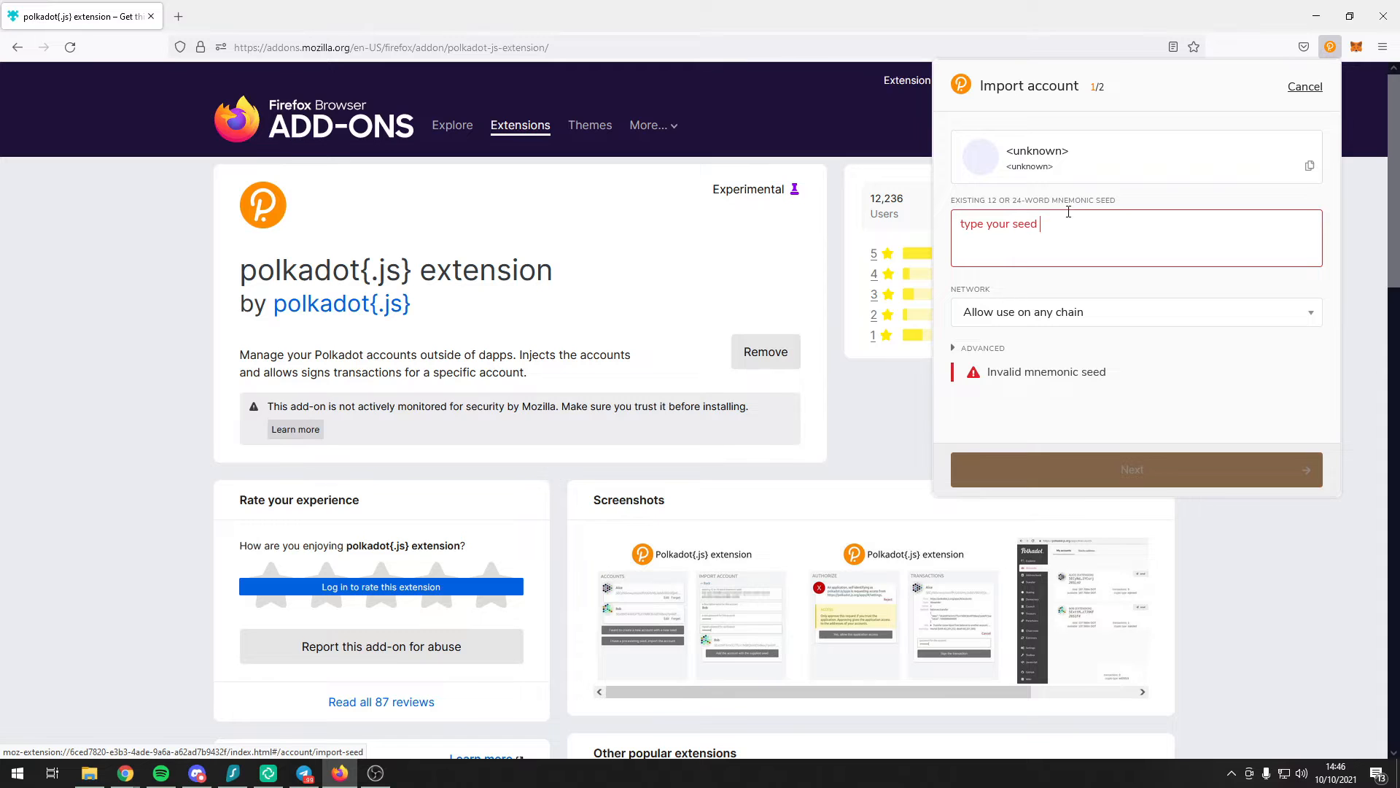
type("phrase here")
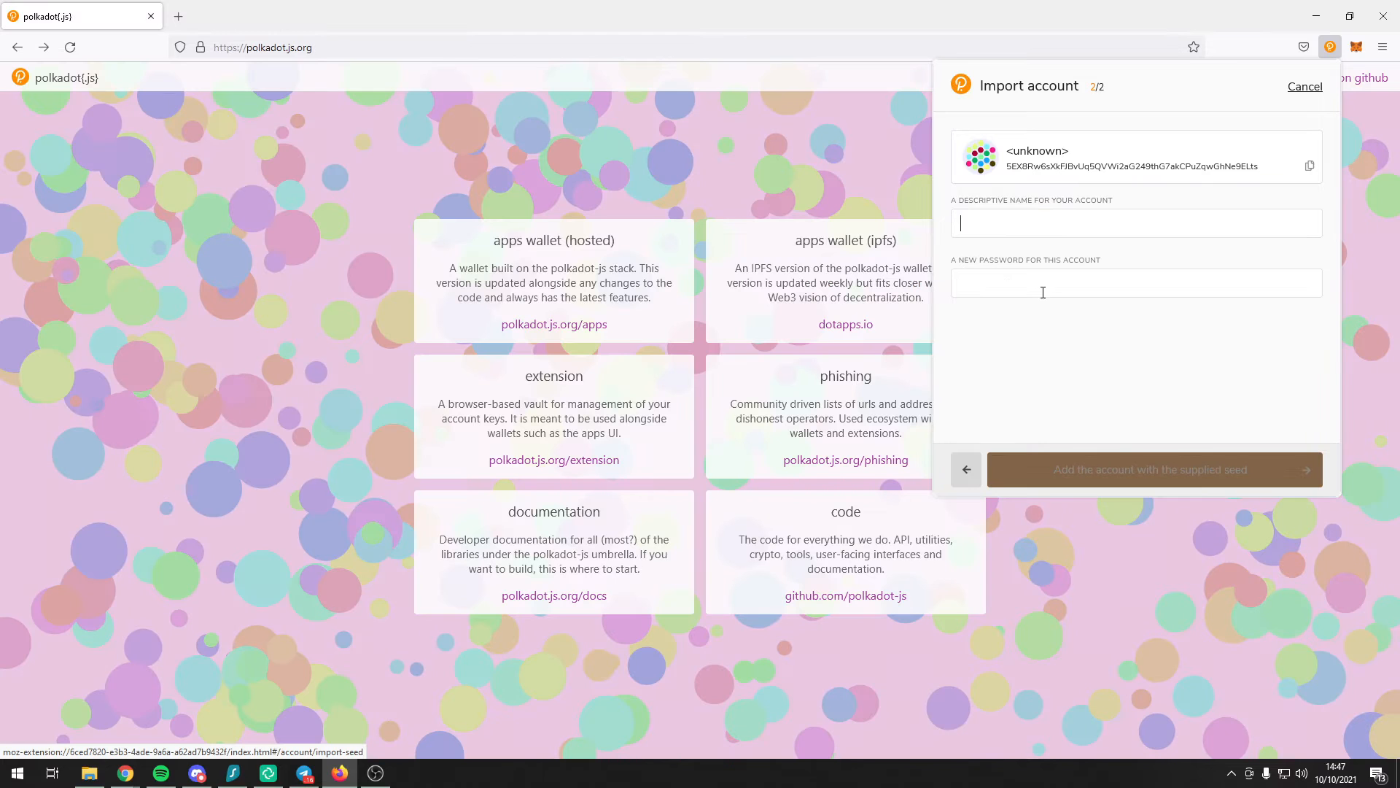
Step: Name the imported account 'test account', set its password and add it
type("test account")
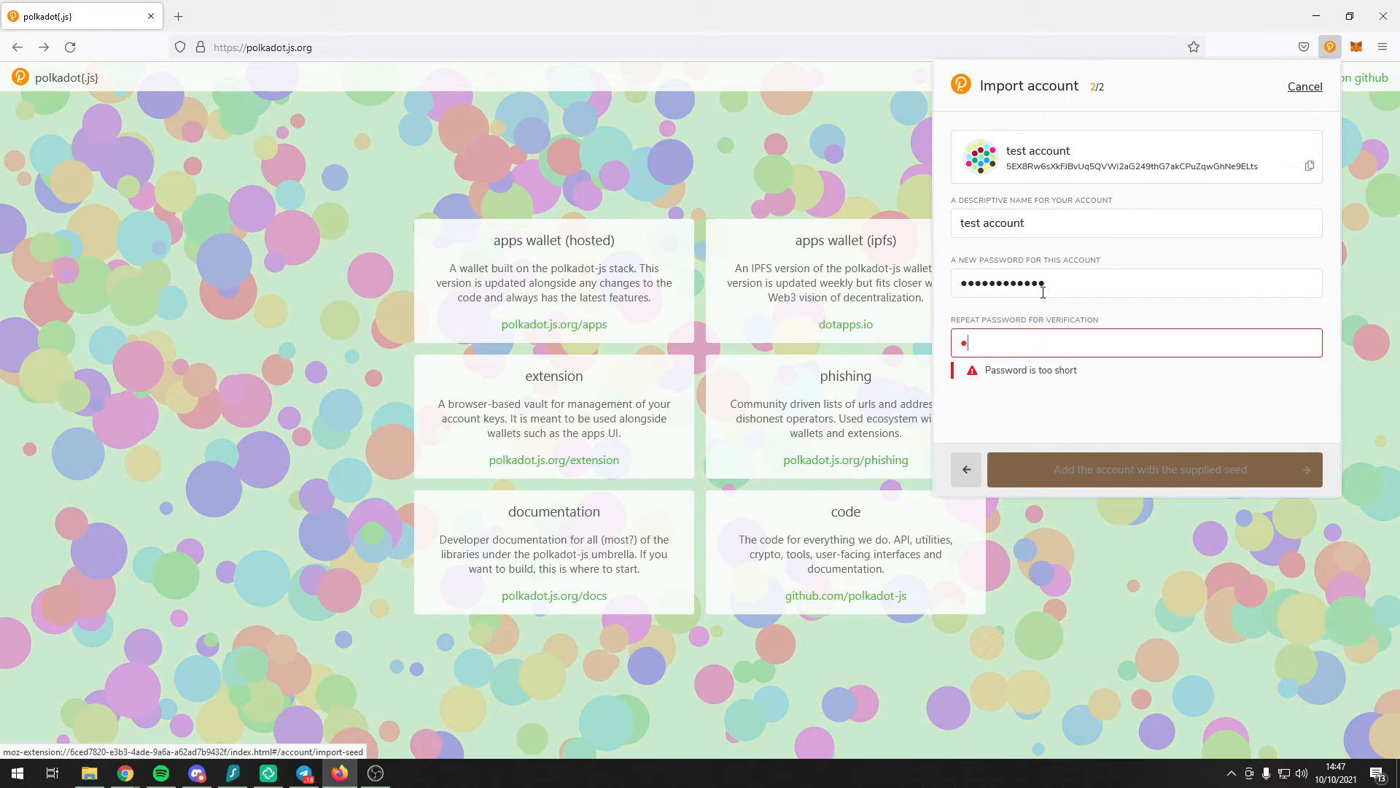
type("••••••••••••")
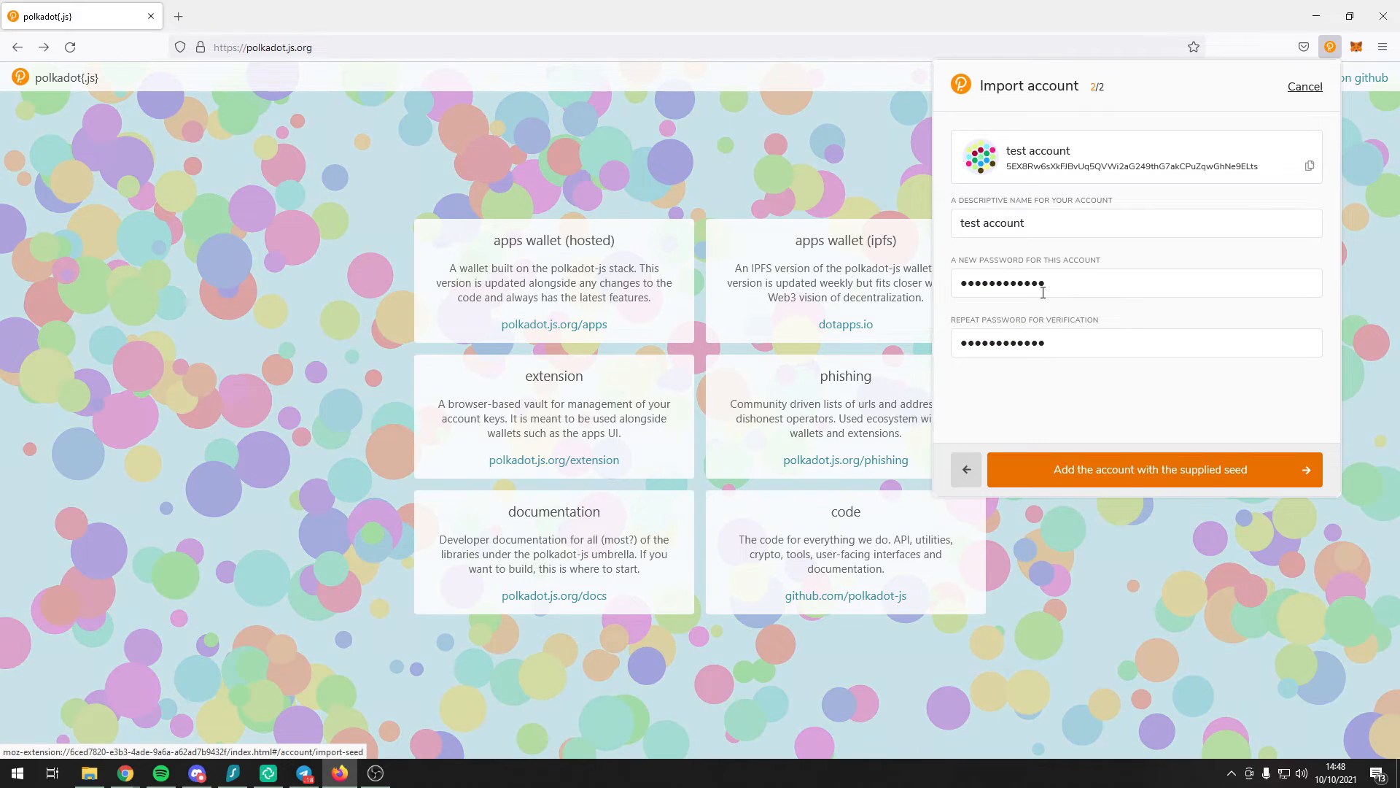
left_click(1151, 470)
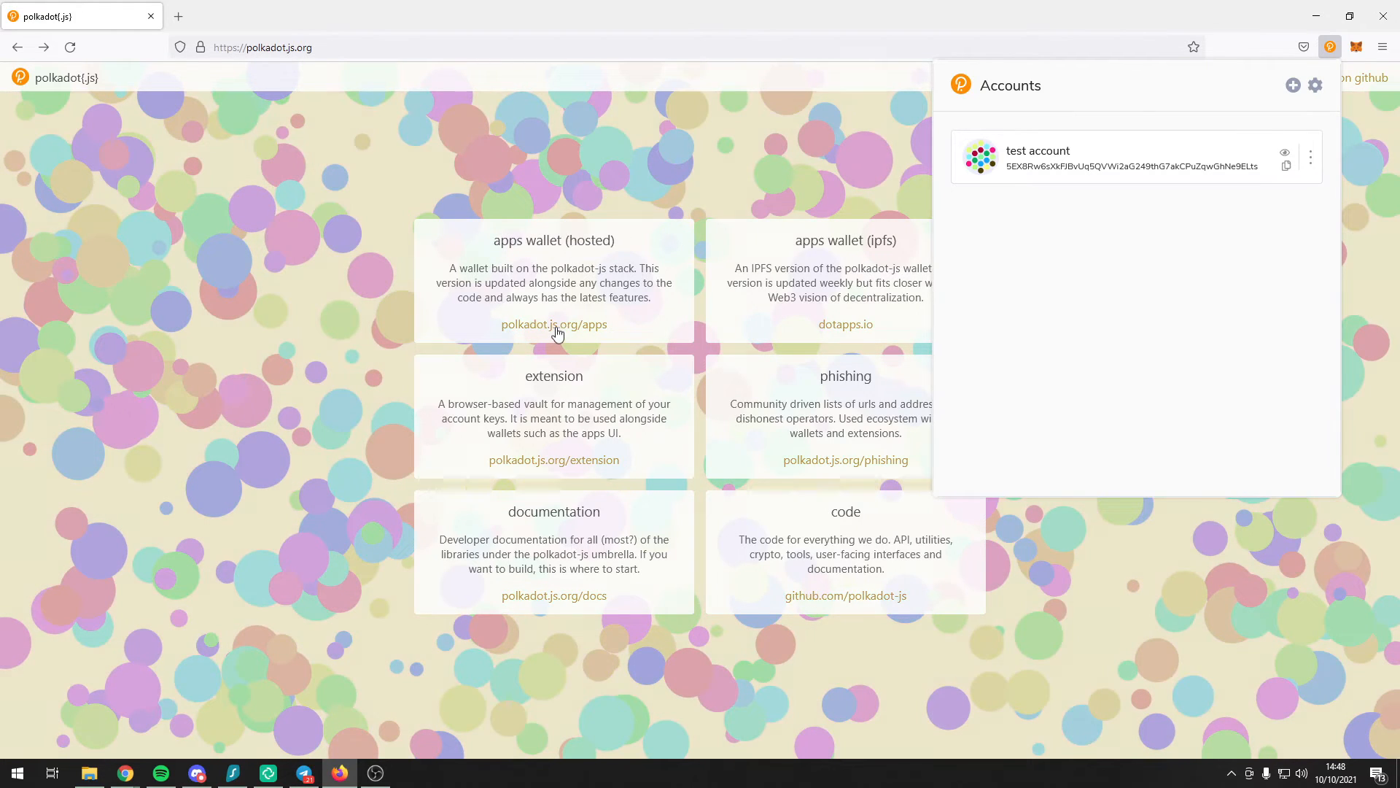
Step: Launch the polkadot.js.org/apps portal and allow it access to the extension's accounts
left_click(554, 324)
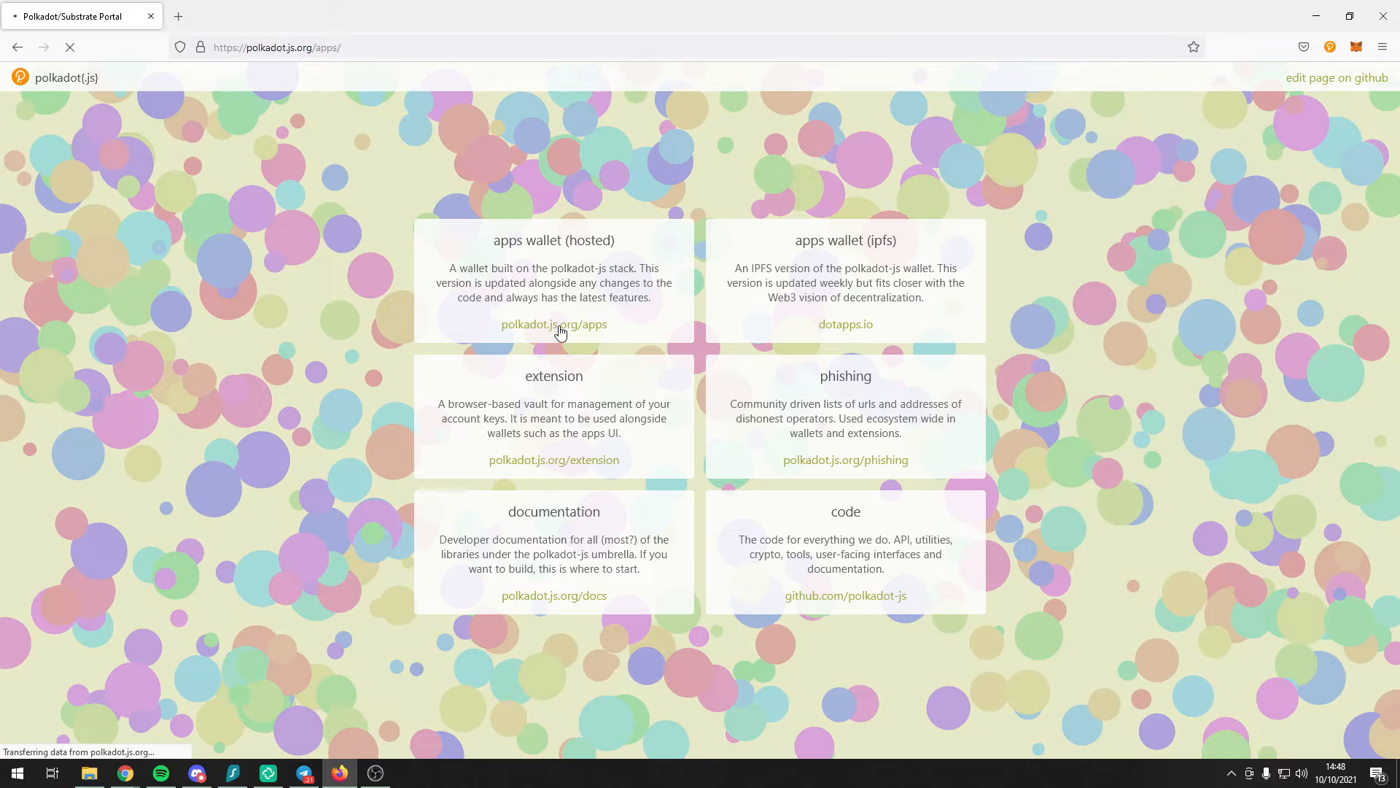
left_click(555, 324)
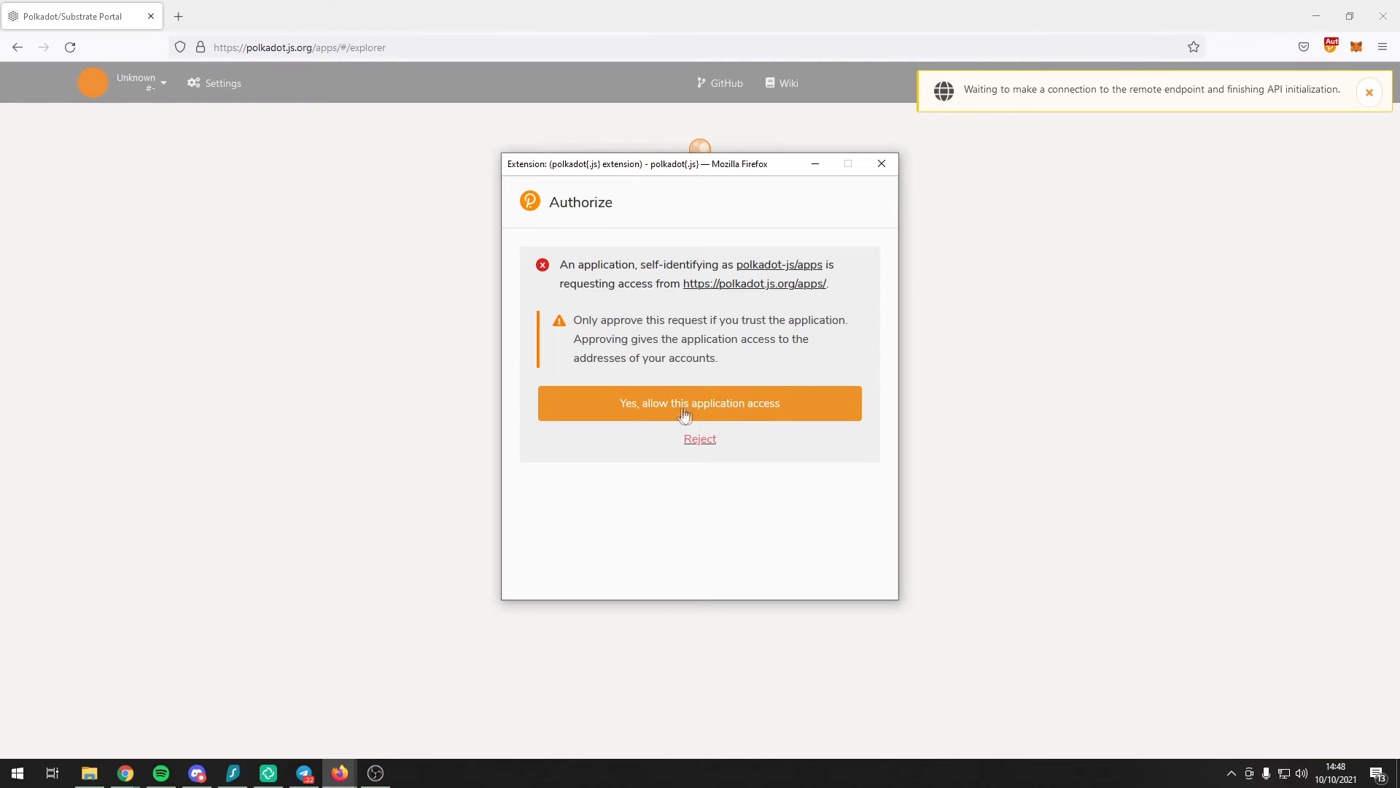
left_click(700, 403)
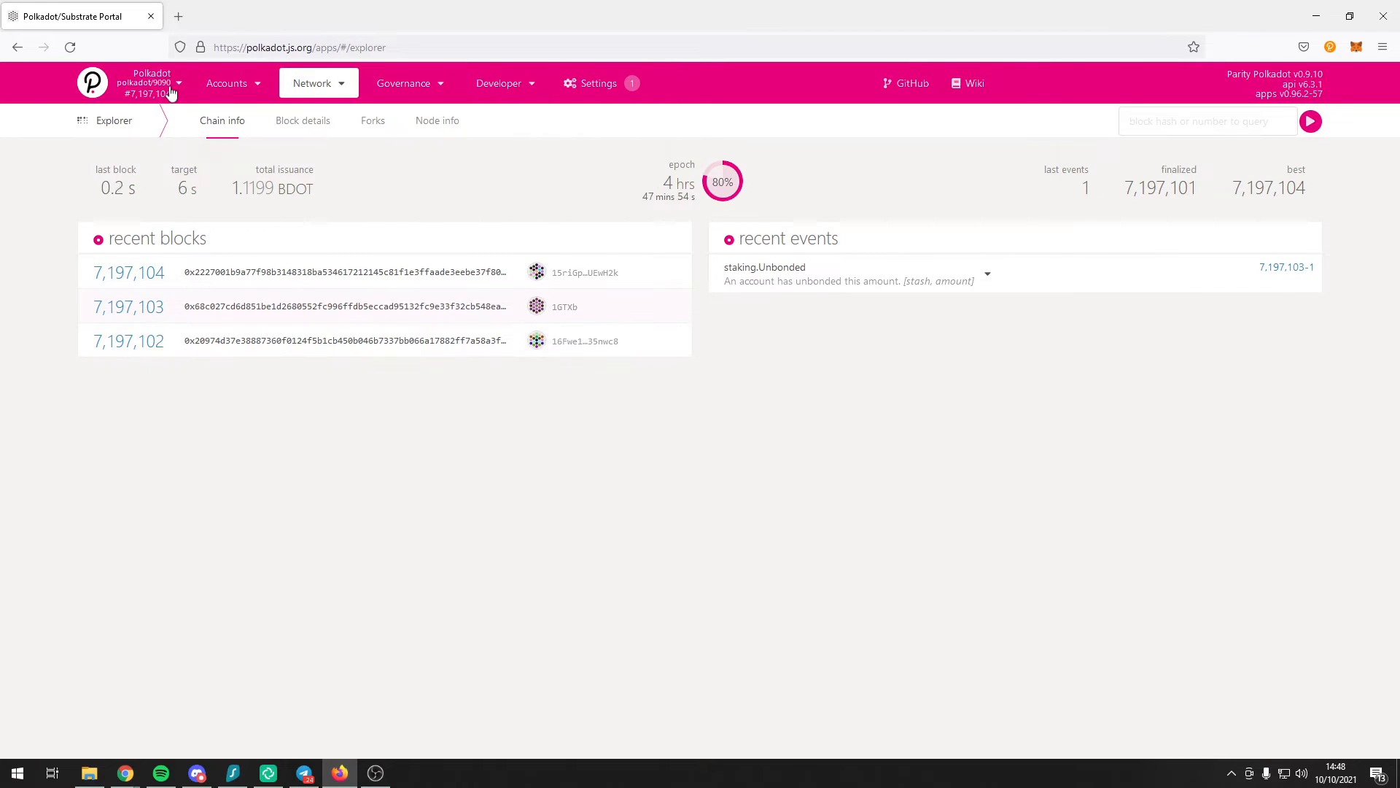
Step: Switch to Kusama and show the Network > Parachains crowdloan fund list
left_click(146, 82)
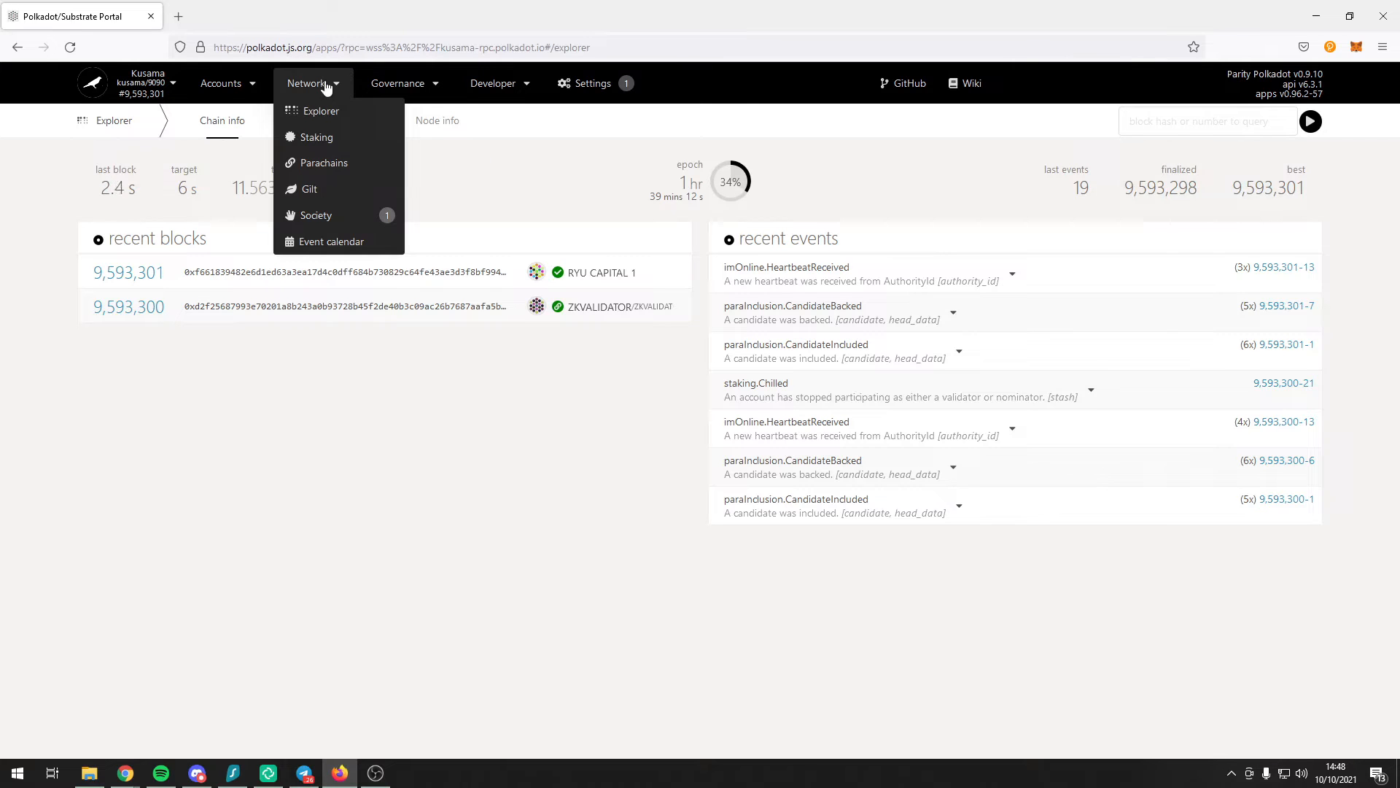
mouse_move(333, 172)
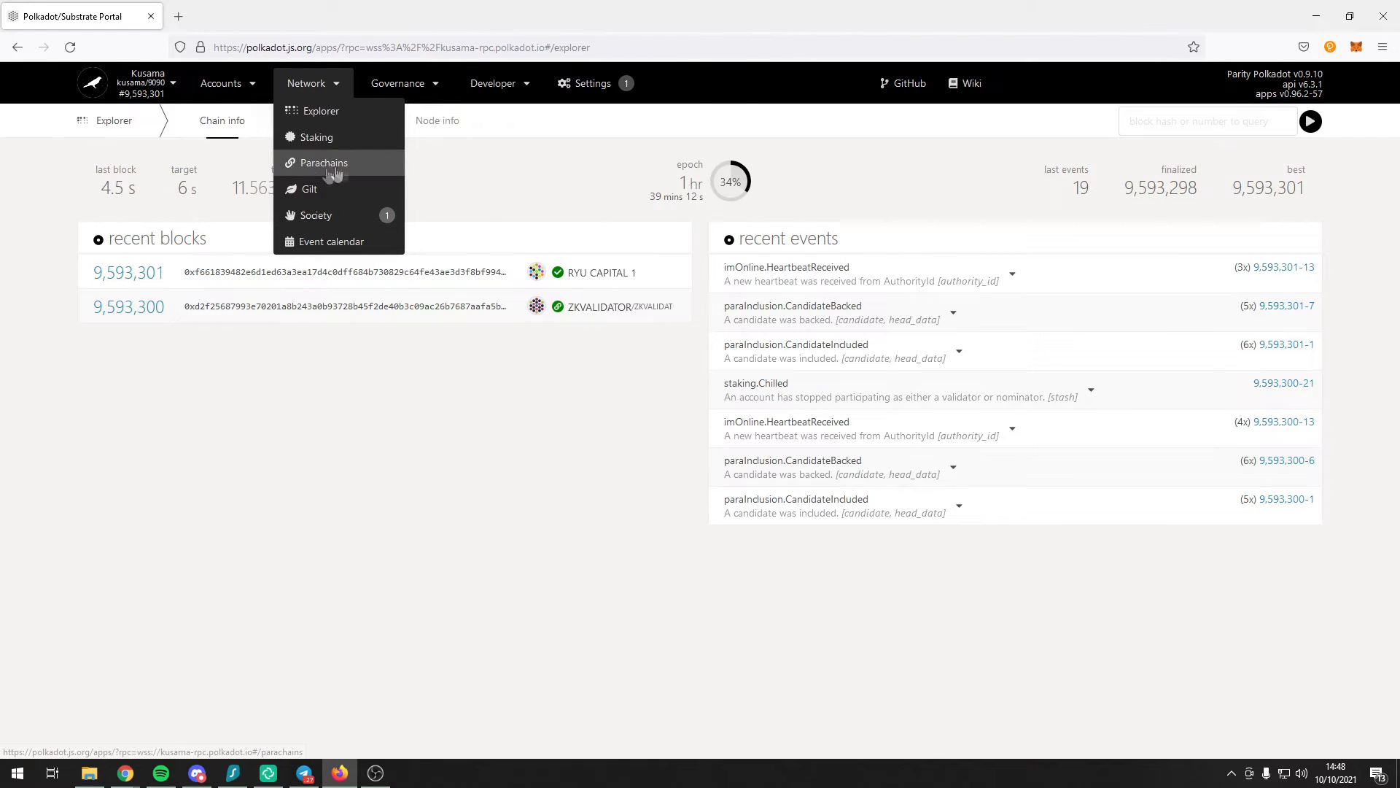
left_click(324, 163)
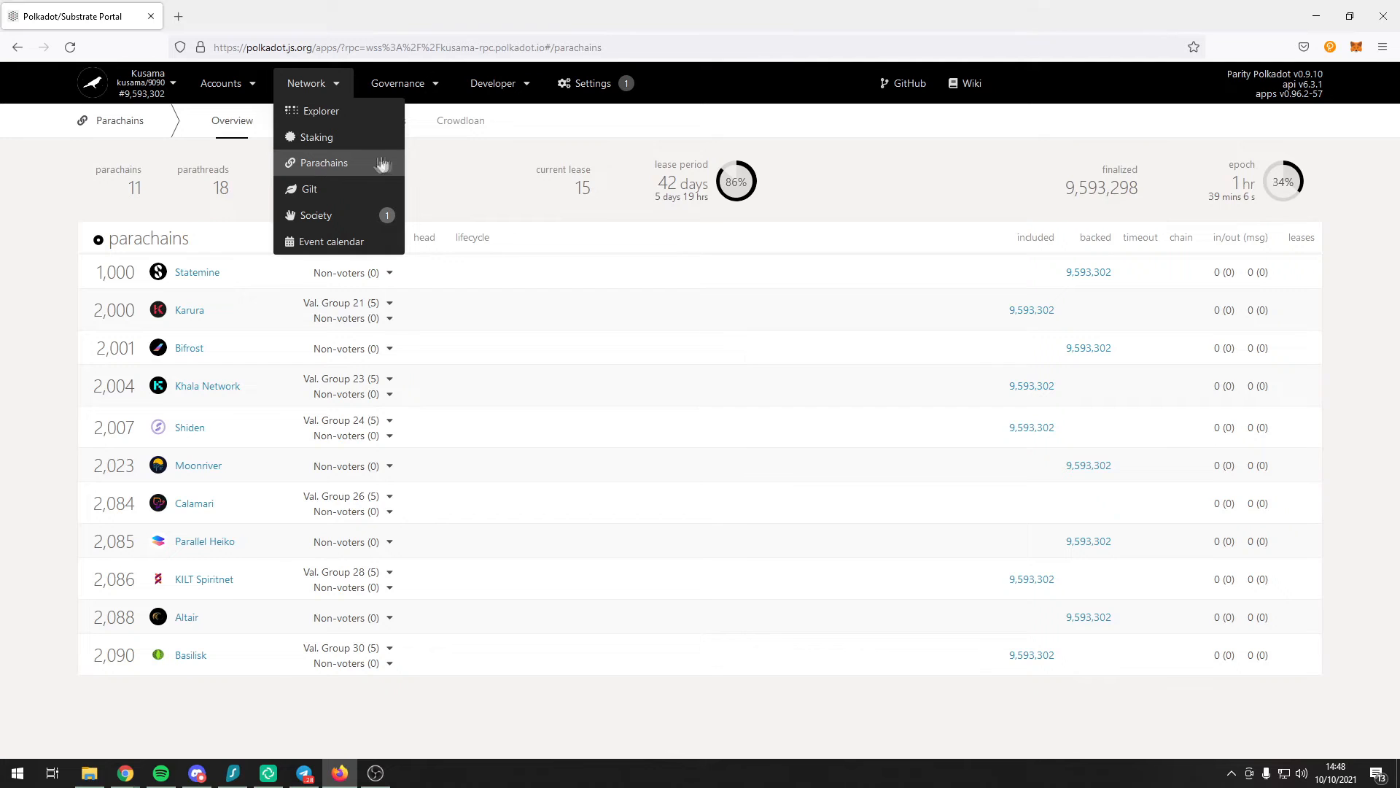
left_click(454, 120)
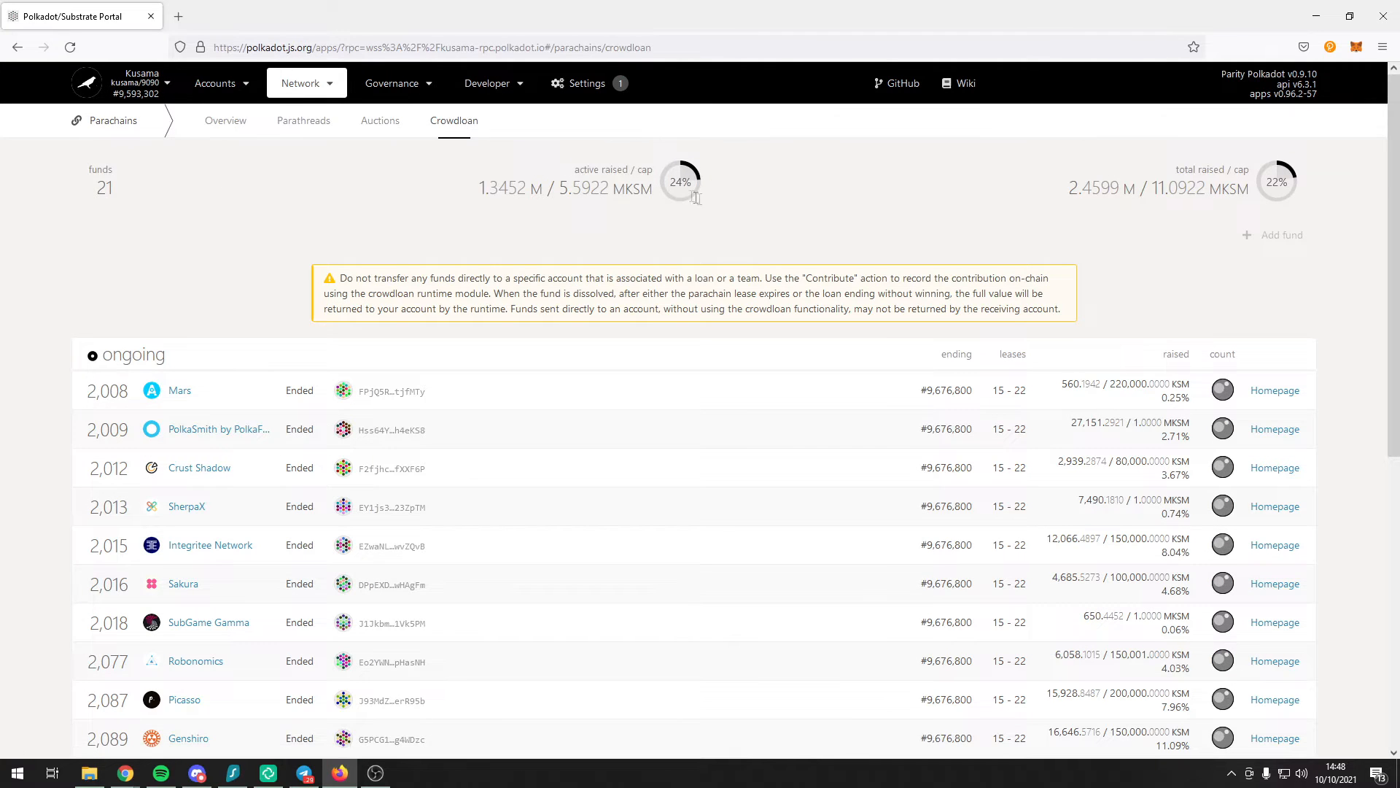
Step: Scroll down the crowdloan page to the Robonomics fund and its contributions
scroll("down", 3)
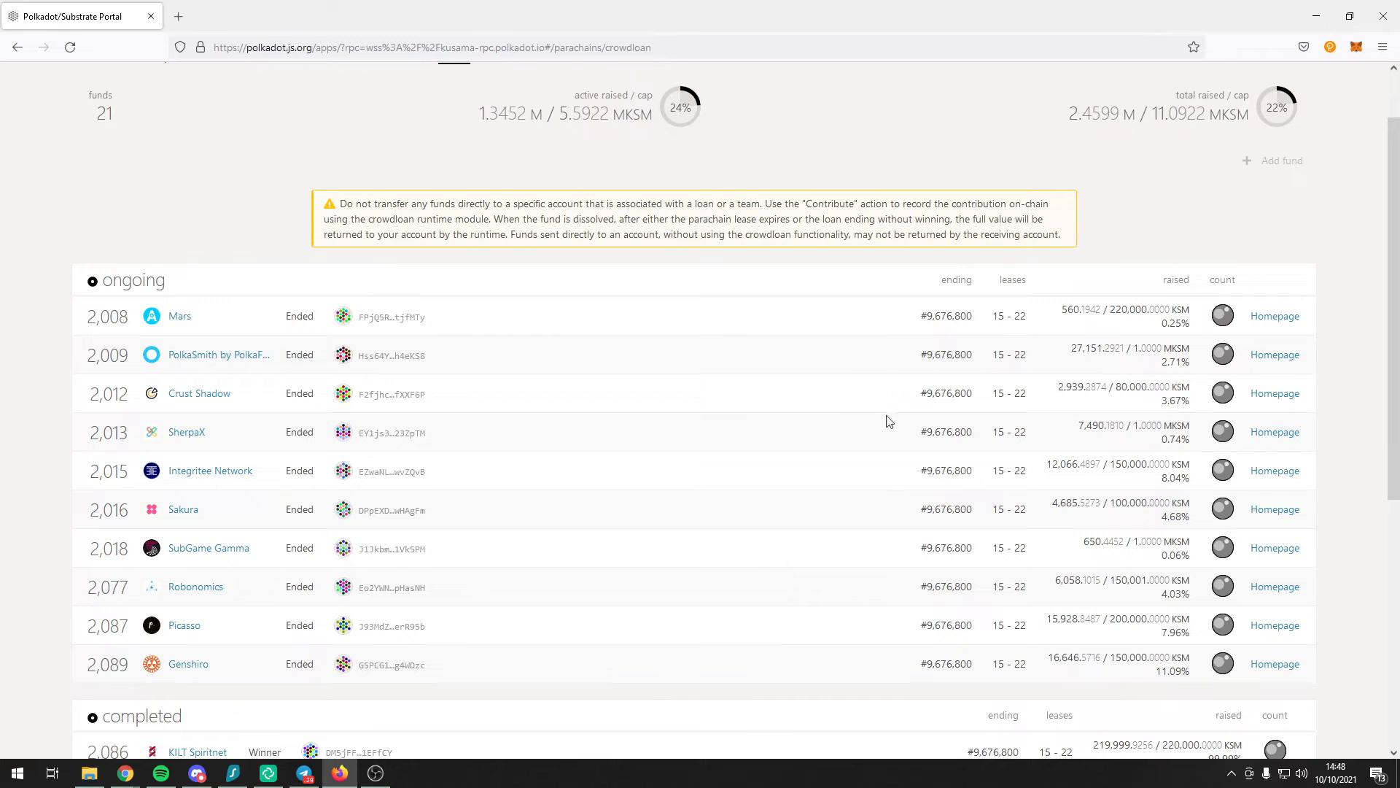
mouse_move(1135, 604)
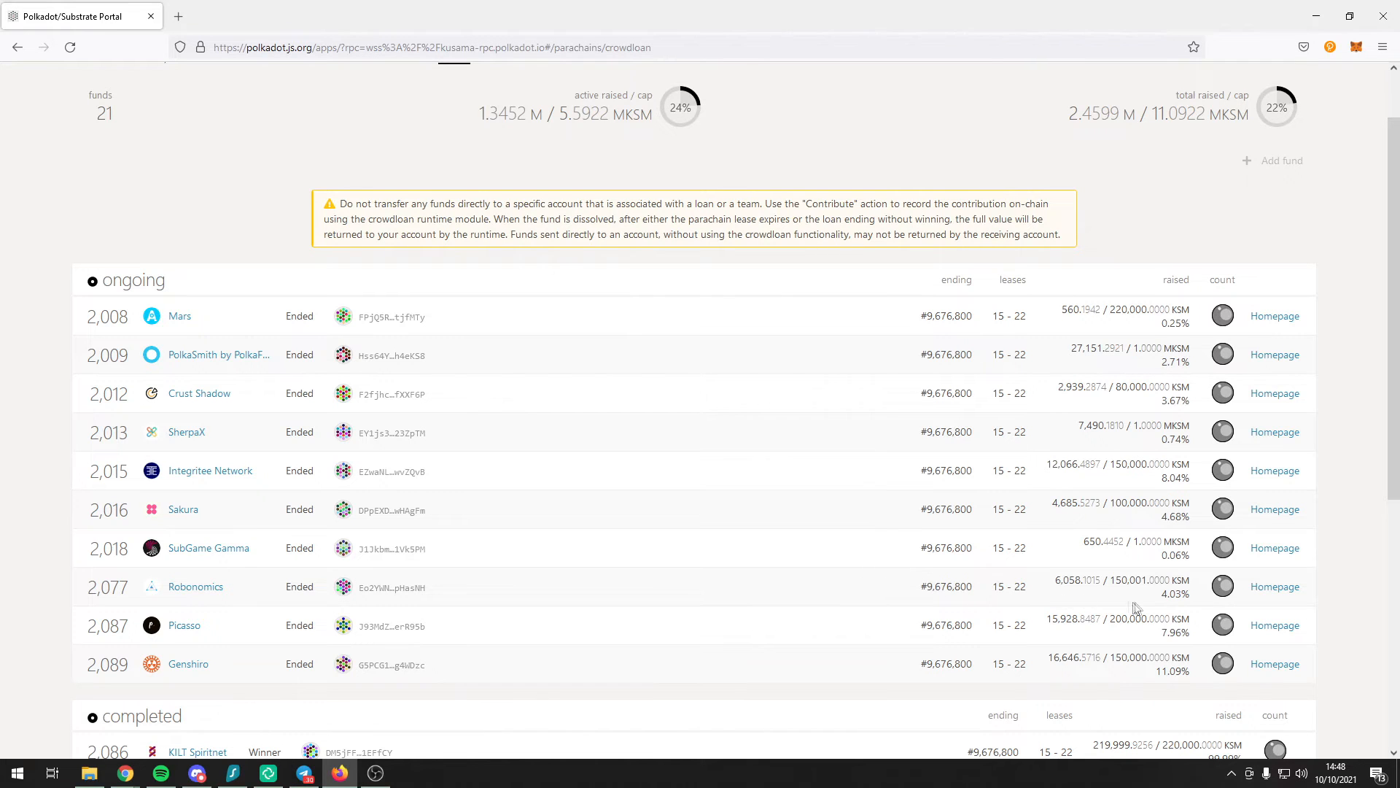
scroll("down", 3)
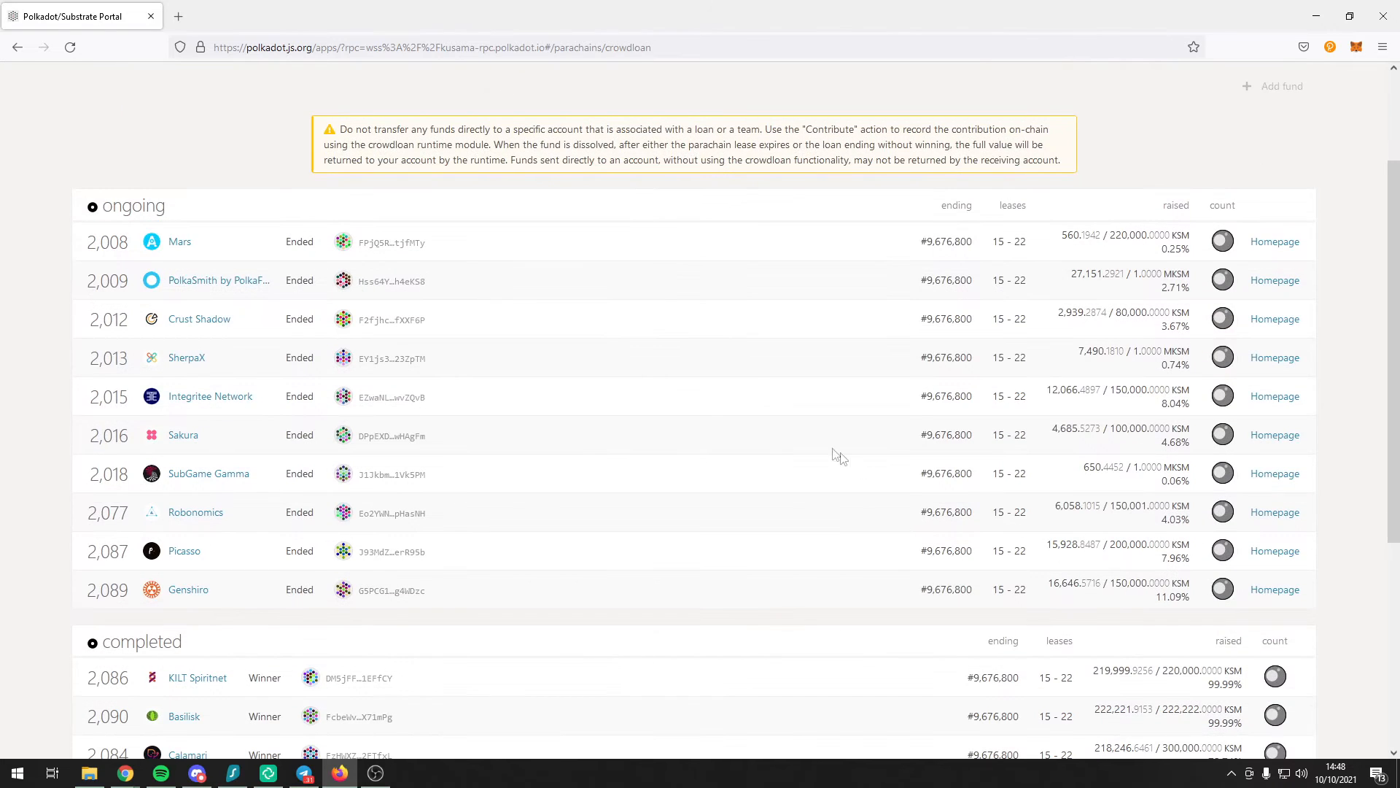
mouse_move(813, 436)
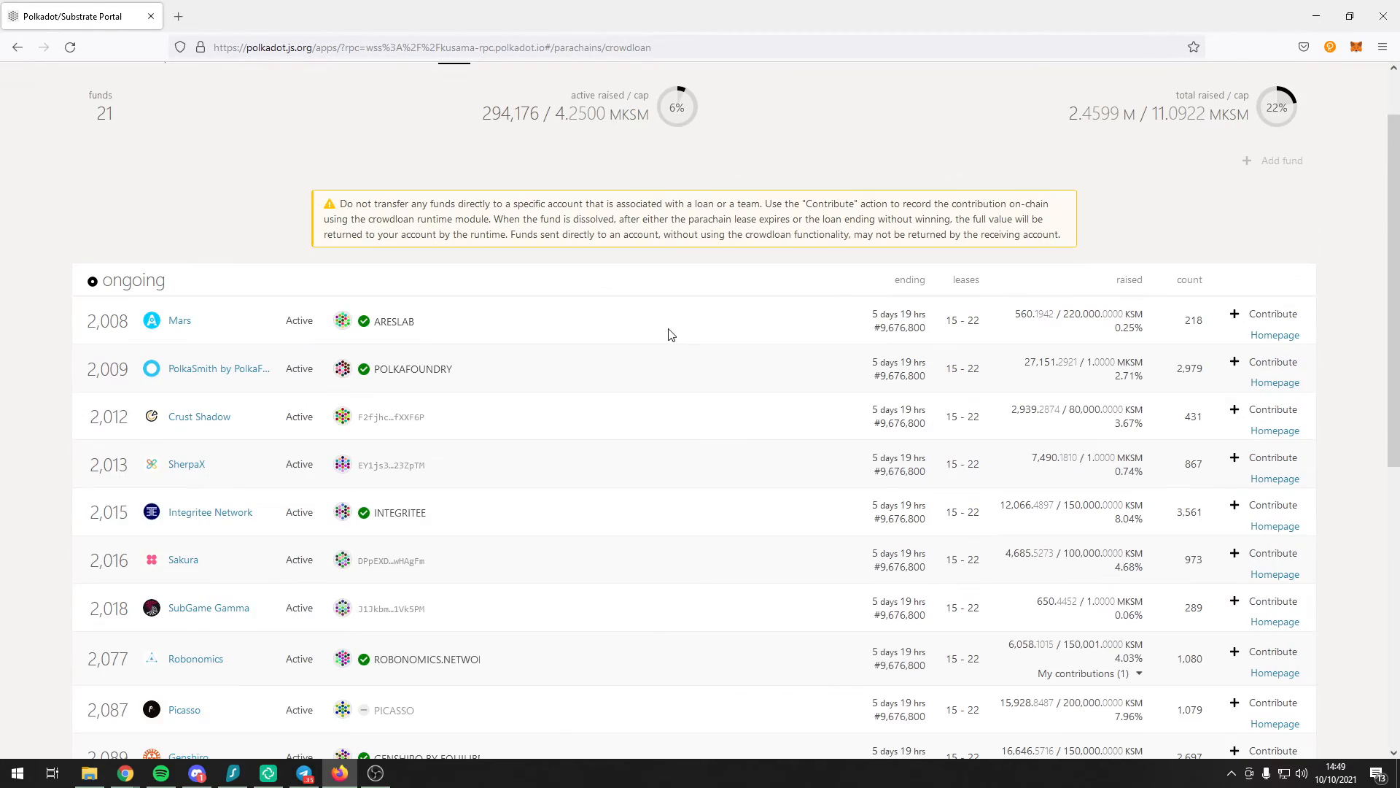
scroll("down", 3)
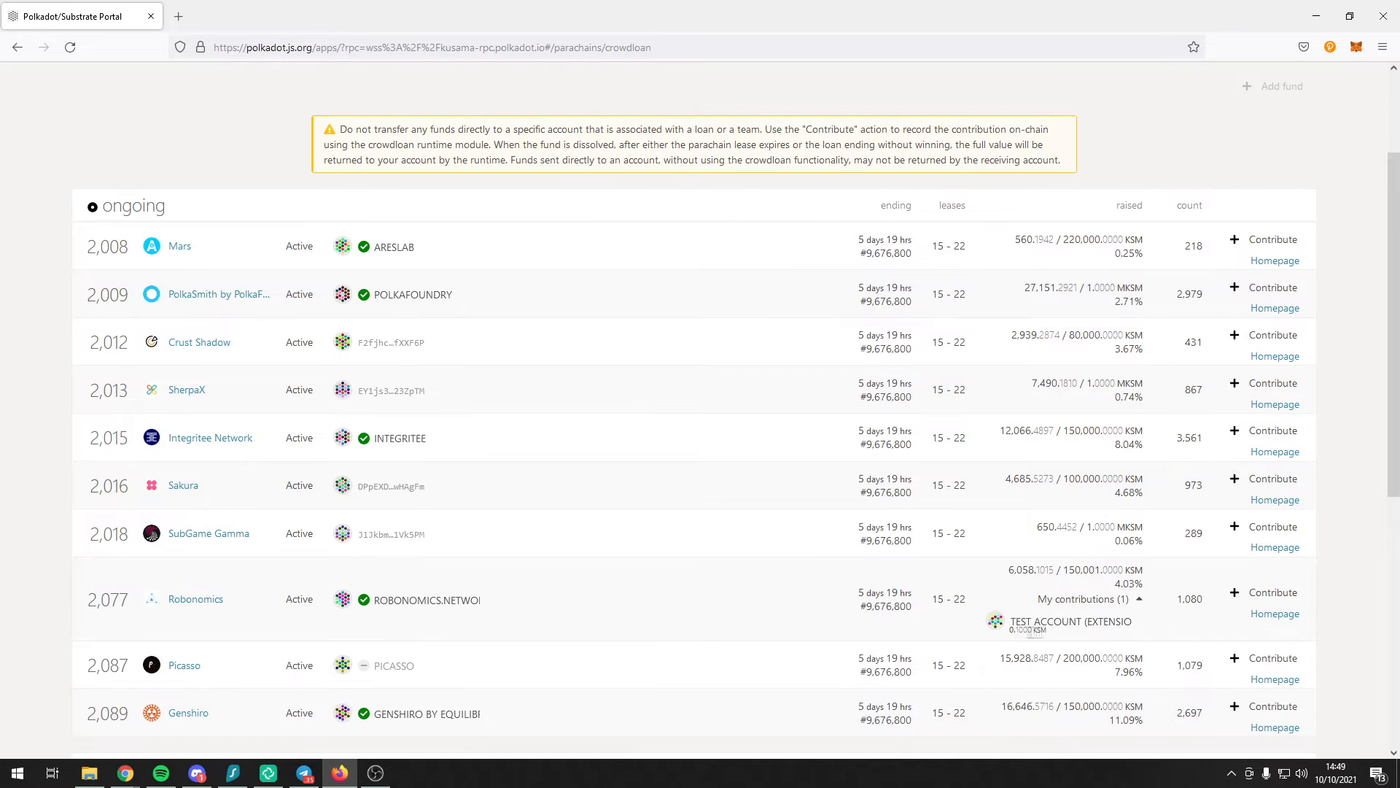
scroll("down", 3)
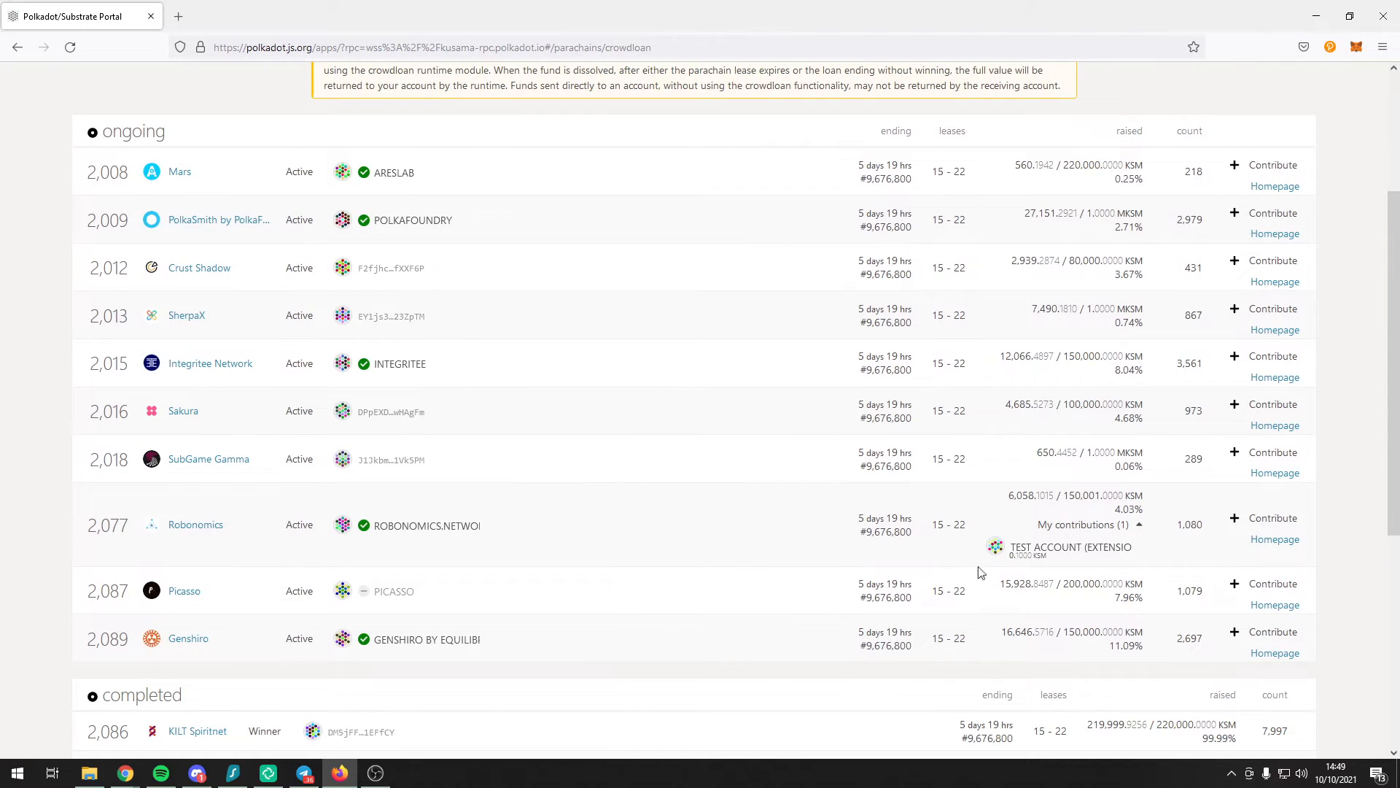
mouse_move(919, 556)
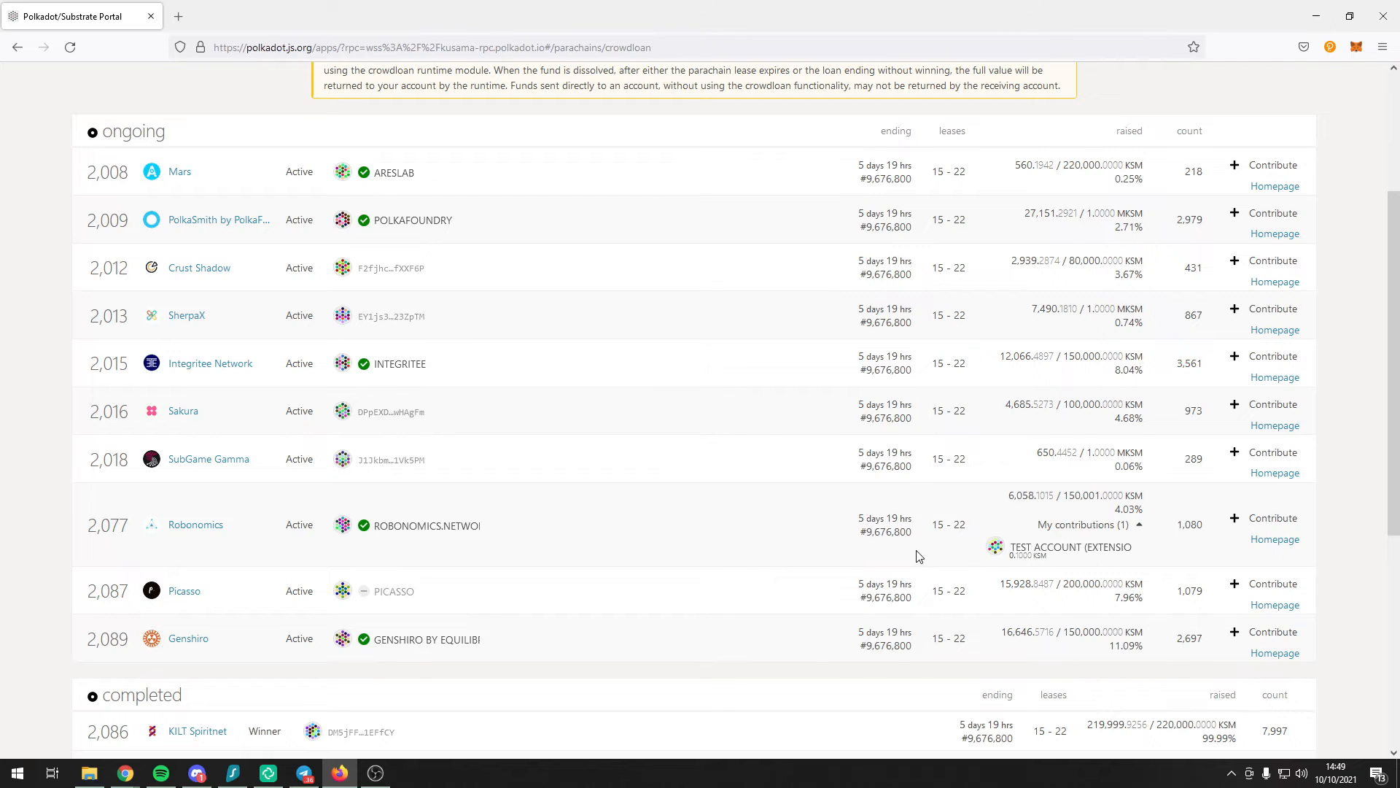
mouse_move(277, 589)
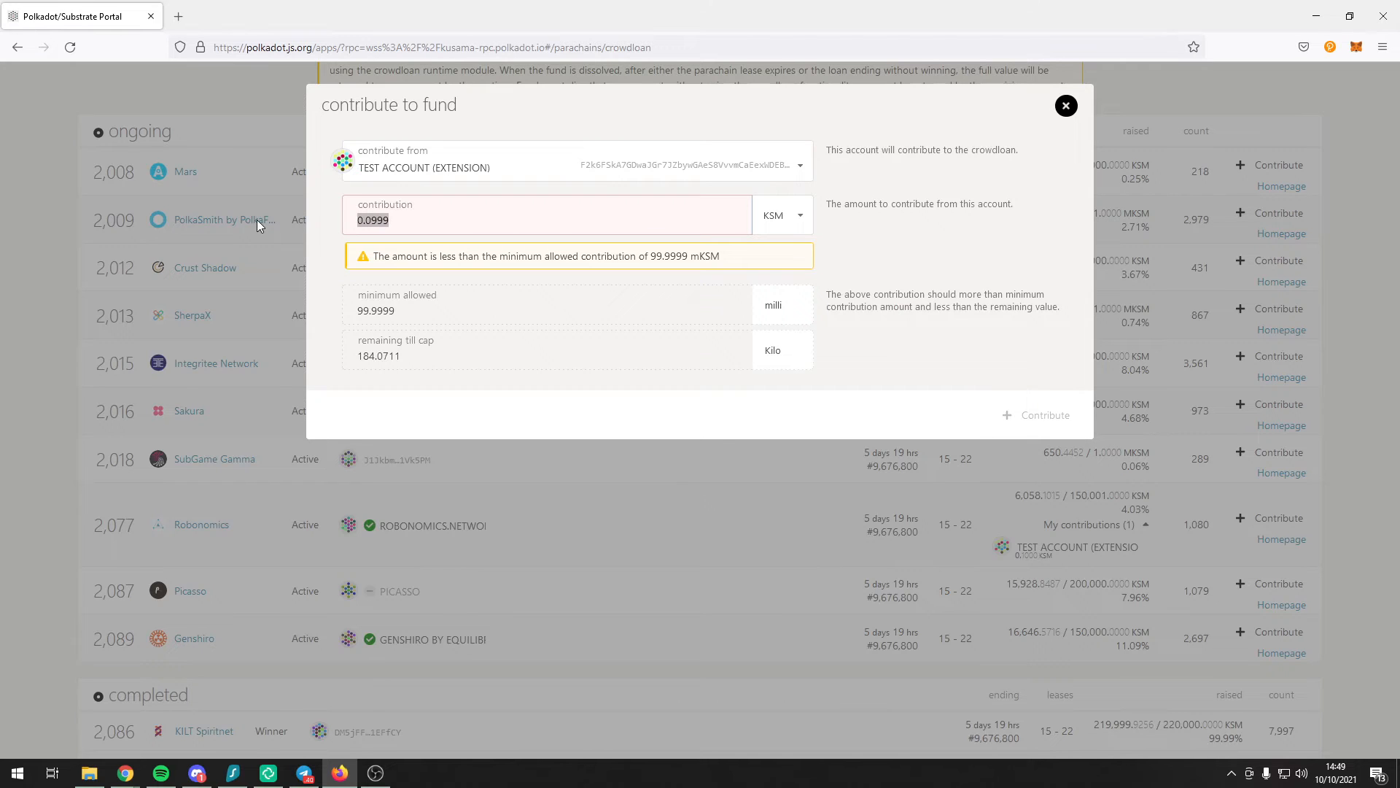
Step: Contribute 0.1 KSM to the crowdloan and sign the transaction with the account password
type("0.1")
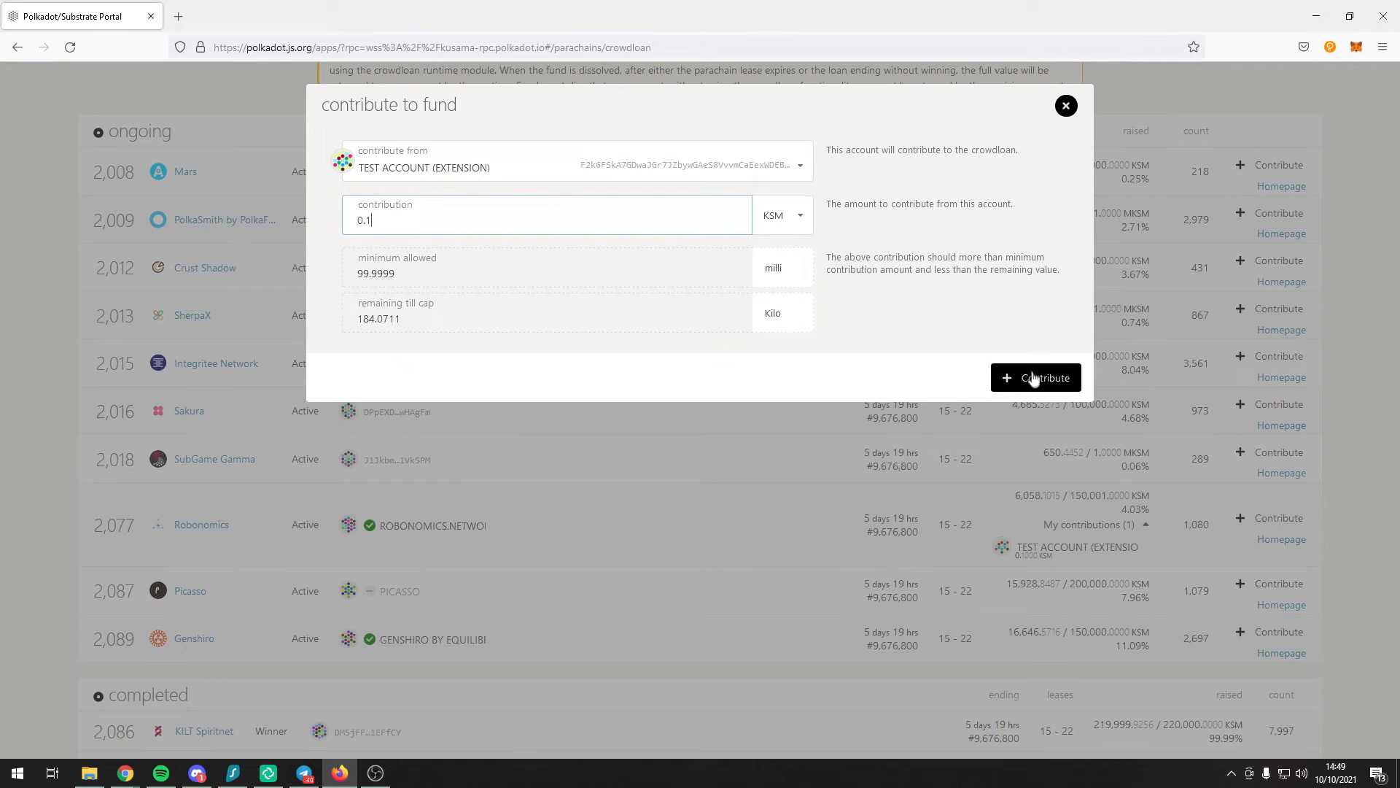
left_click(1036, 378)
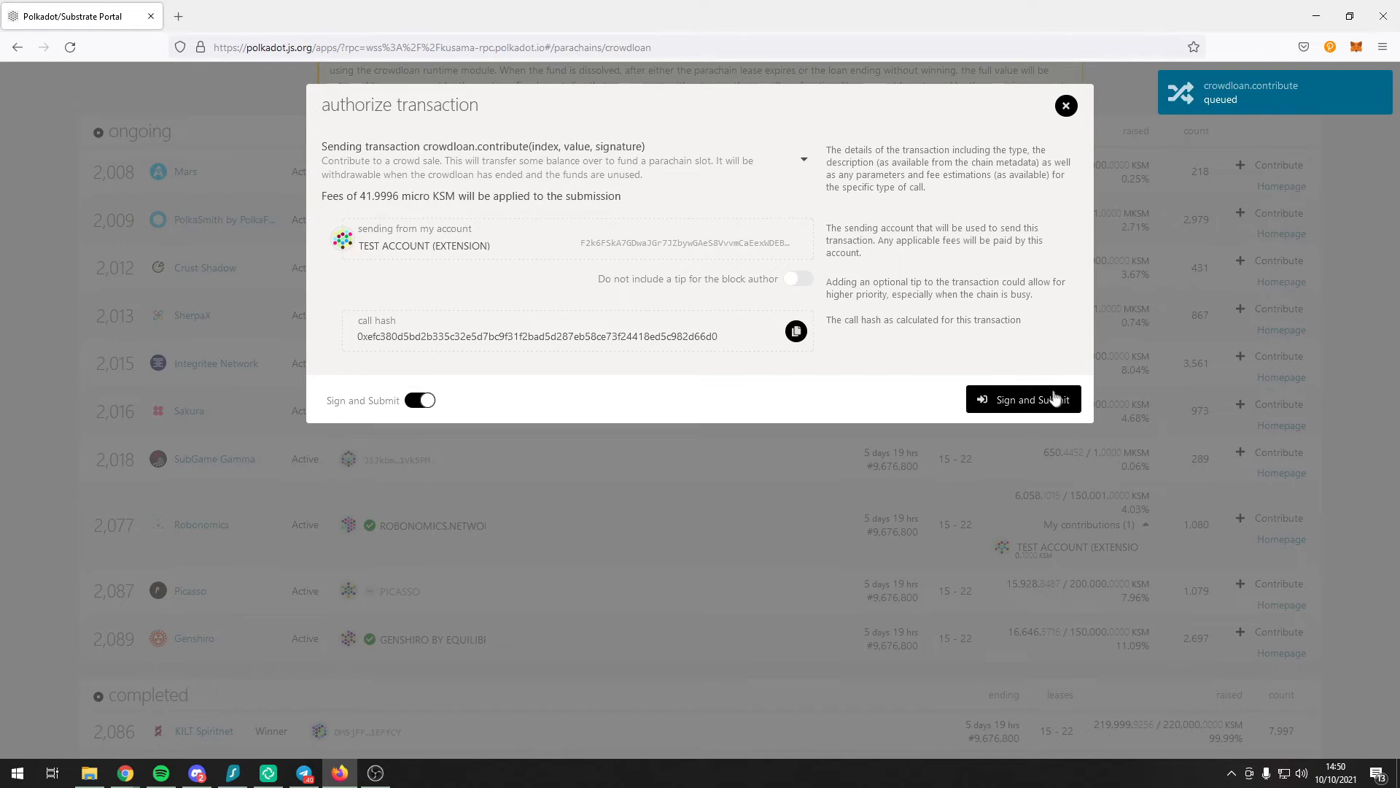
left_click(1023, 399)
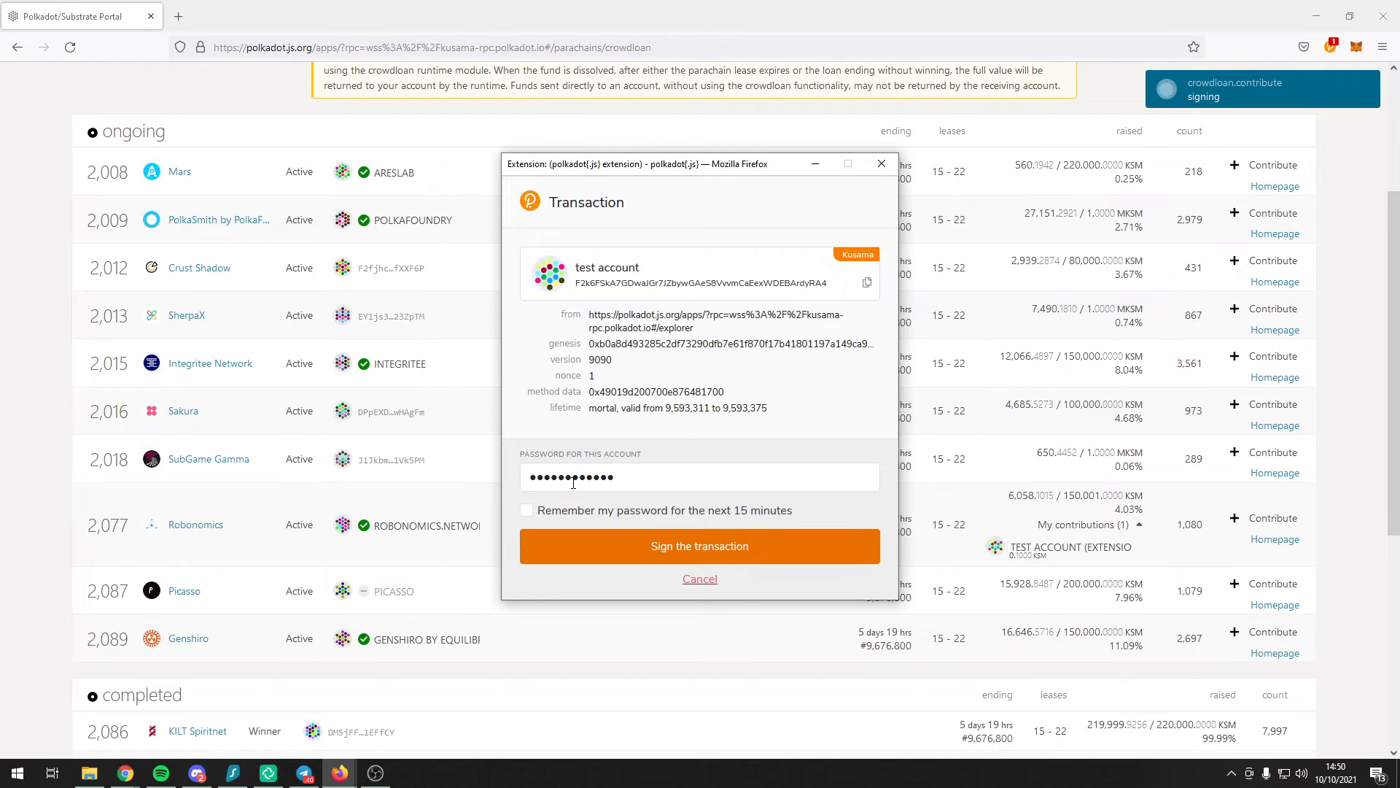
left_click(700, 545)
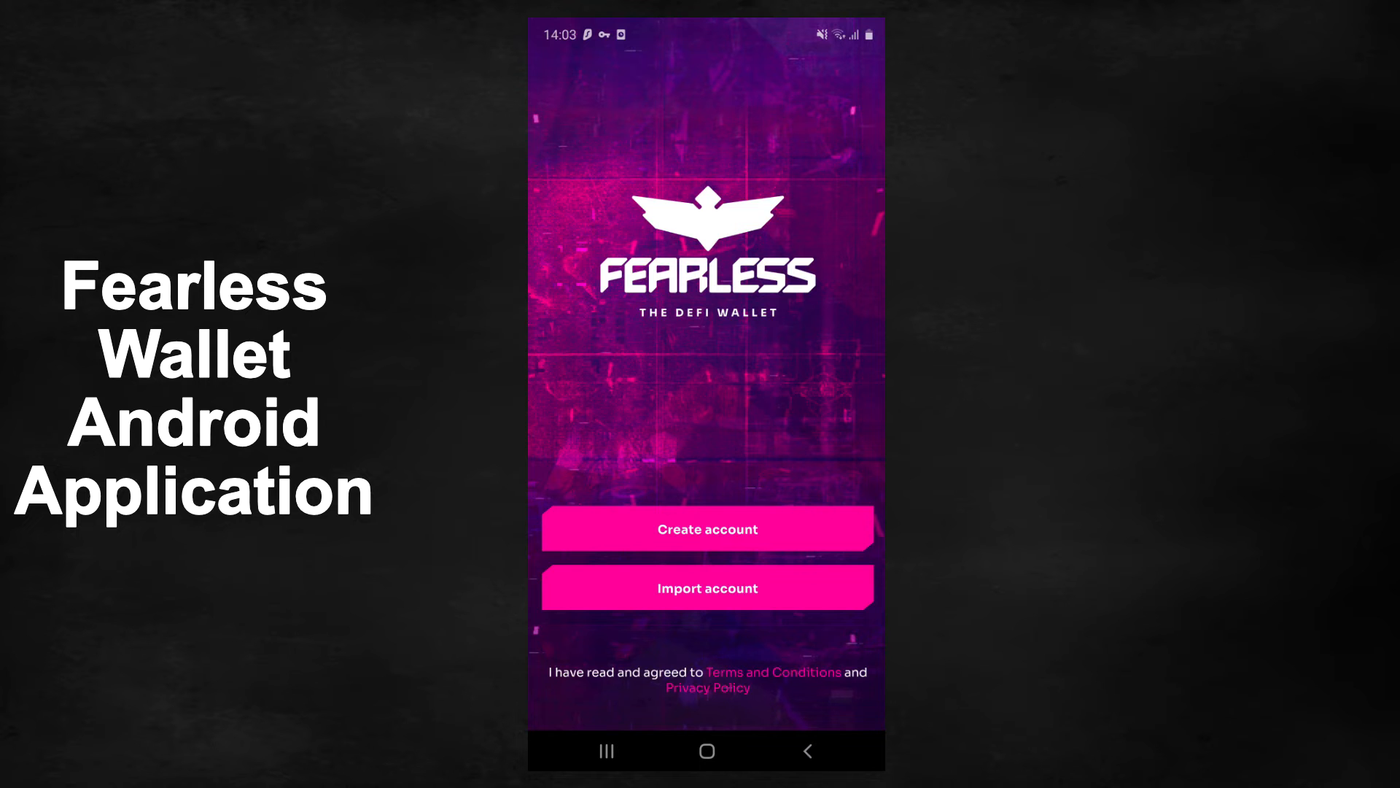
left_click(707, 530)
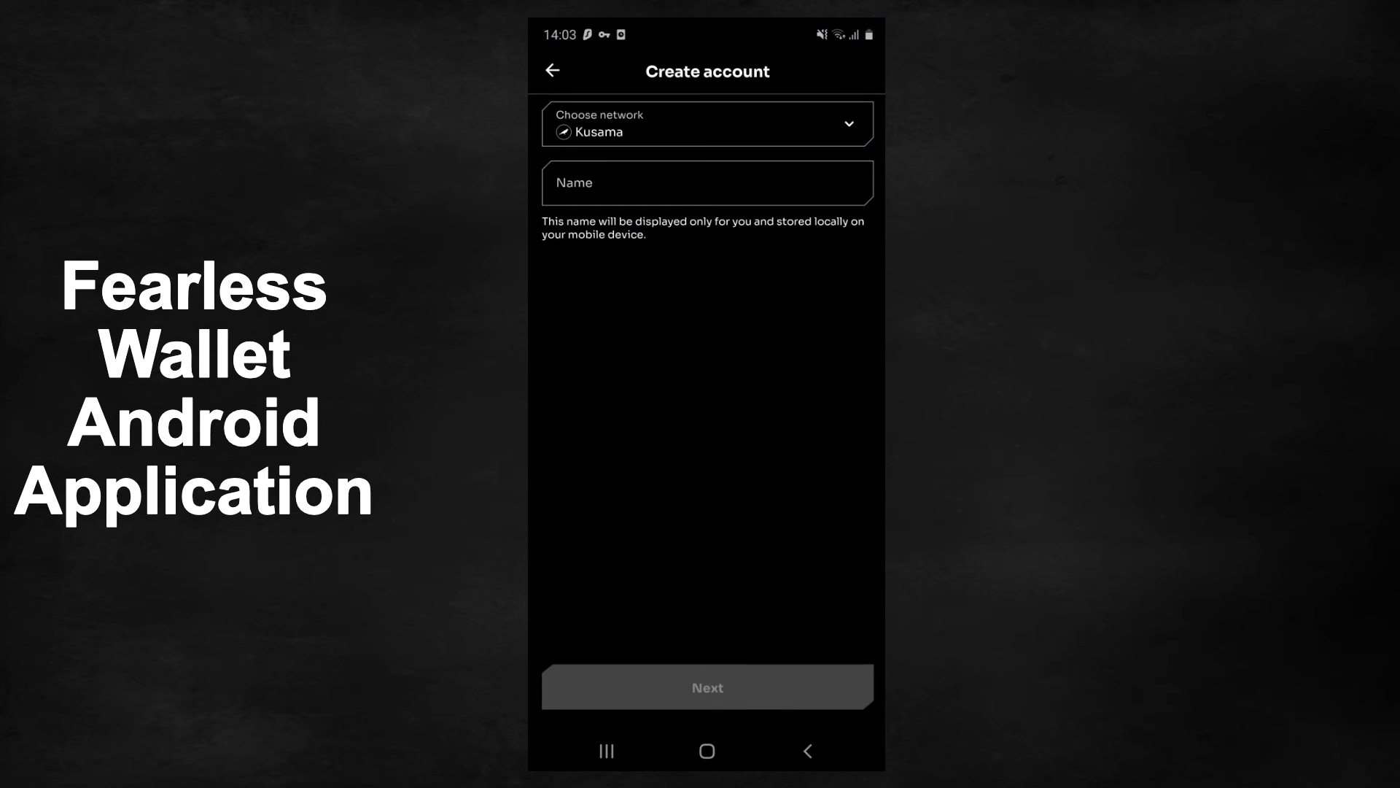
left_click(707, 183)
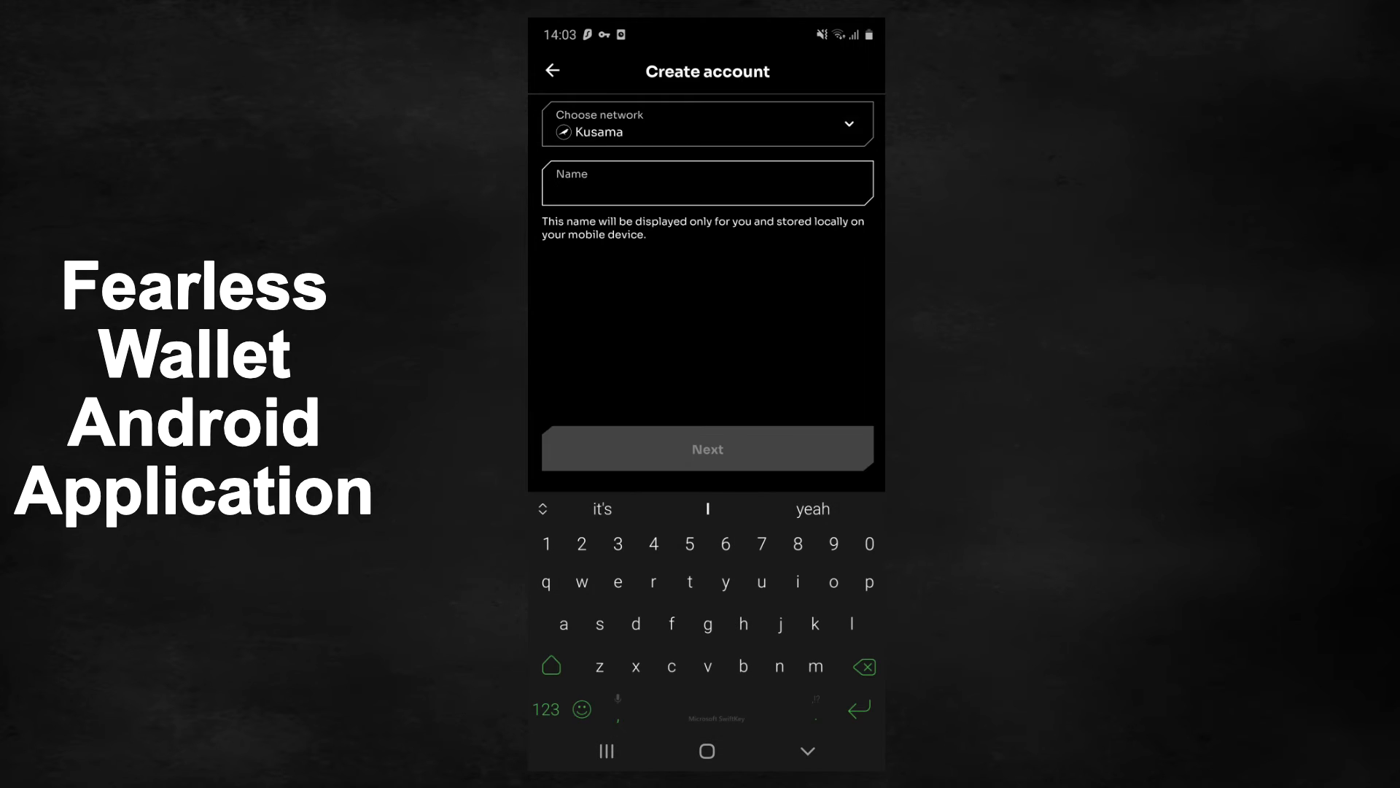
left_click(553, 70)
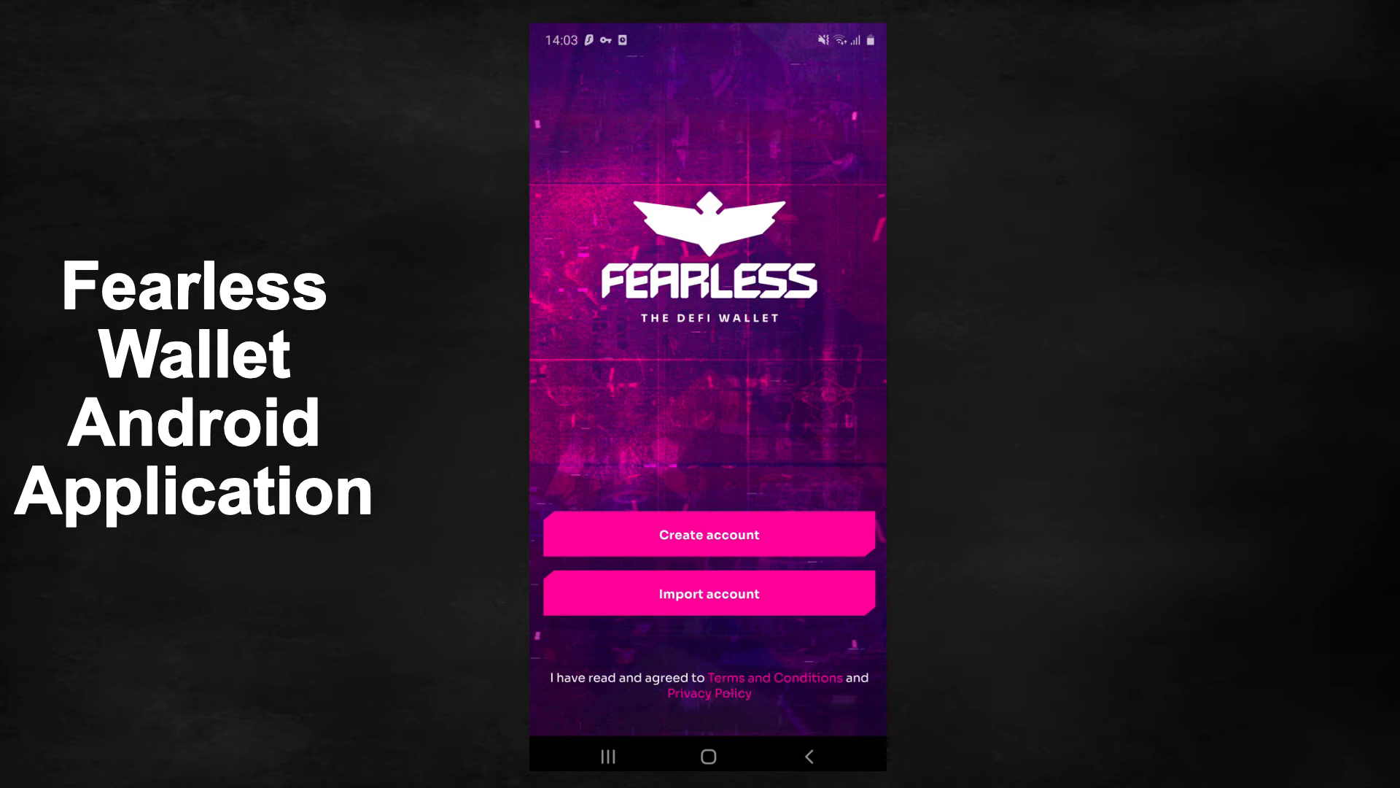
left_click(708, 533)
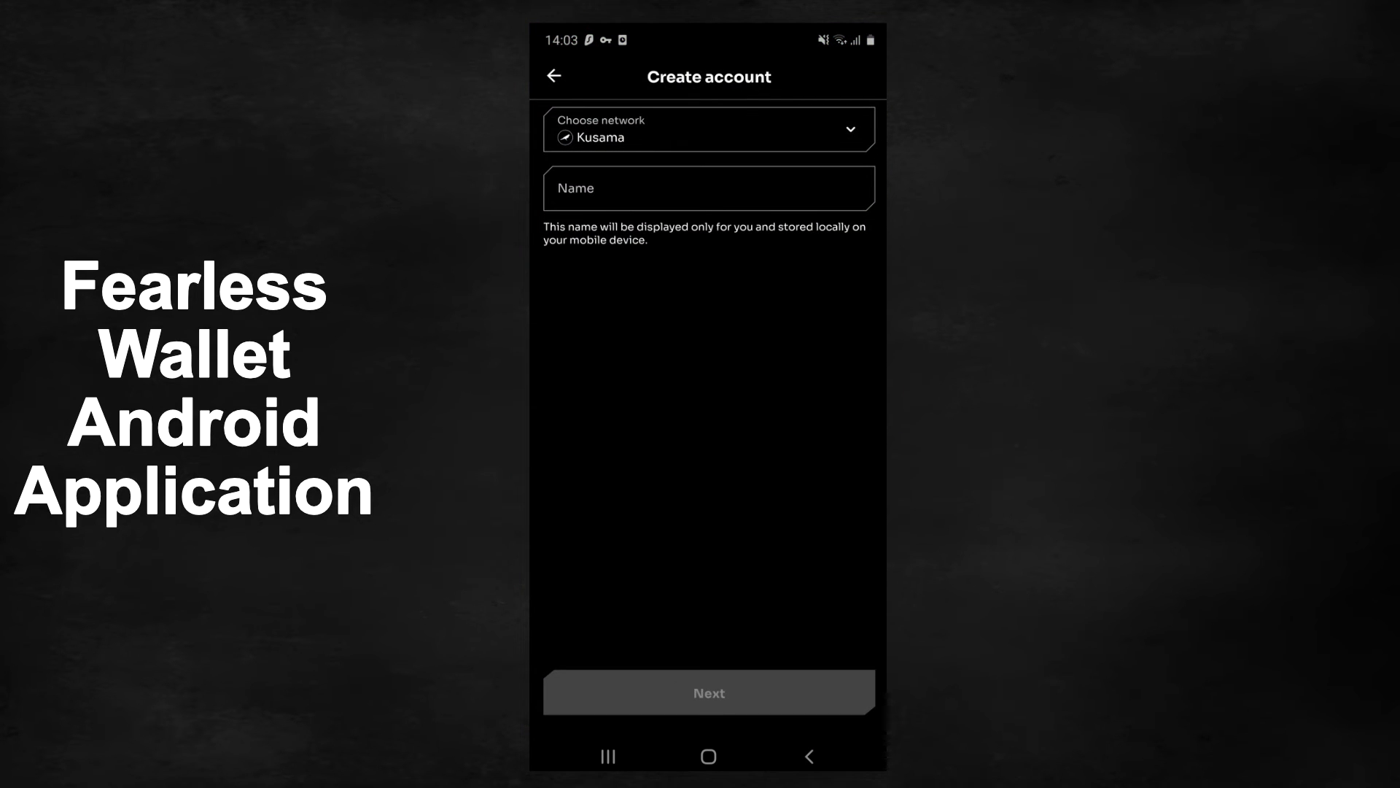
type("tws")
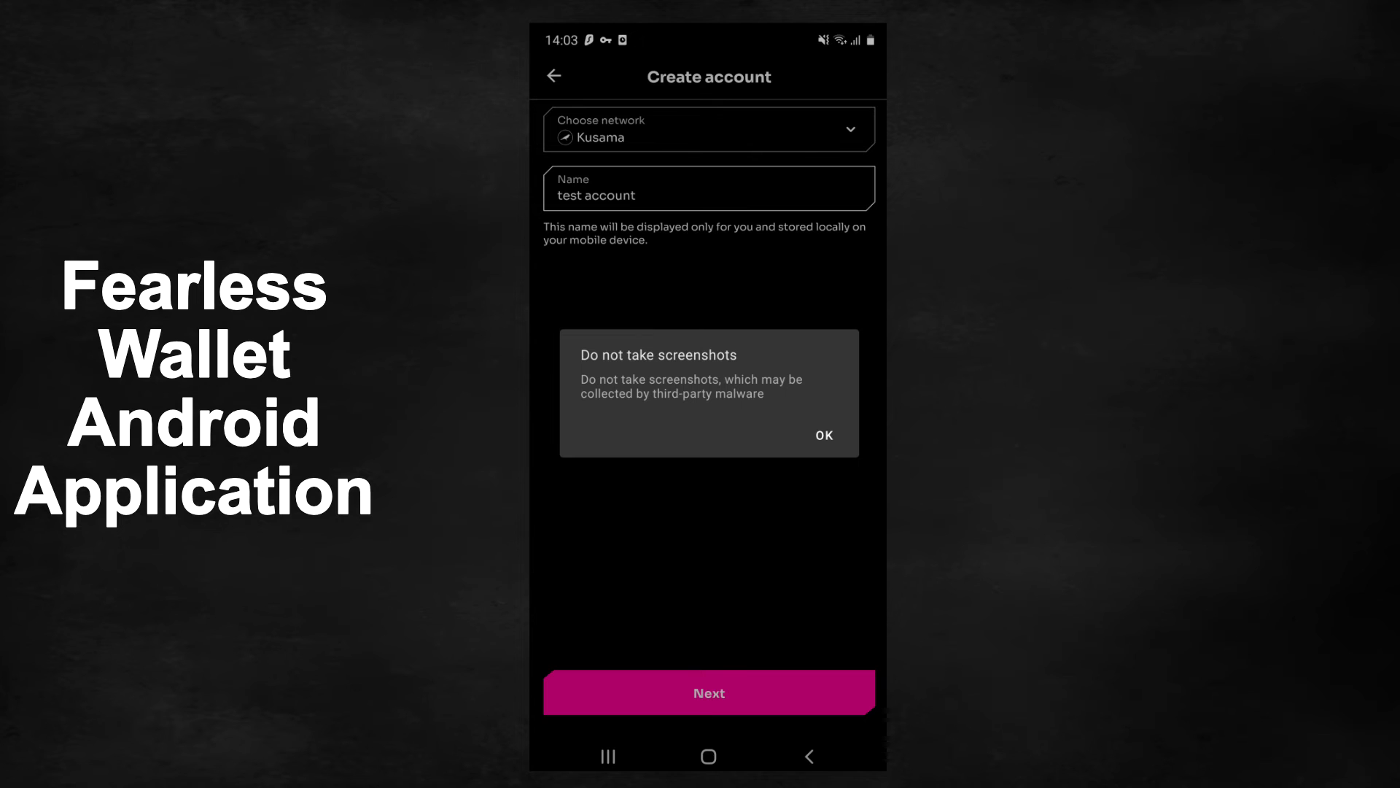
left_click(824, 435)
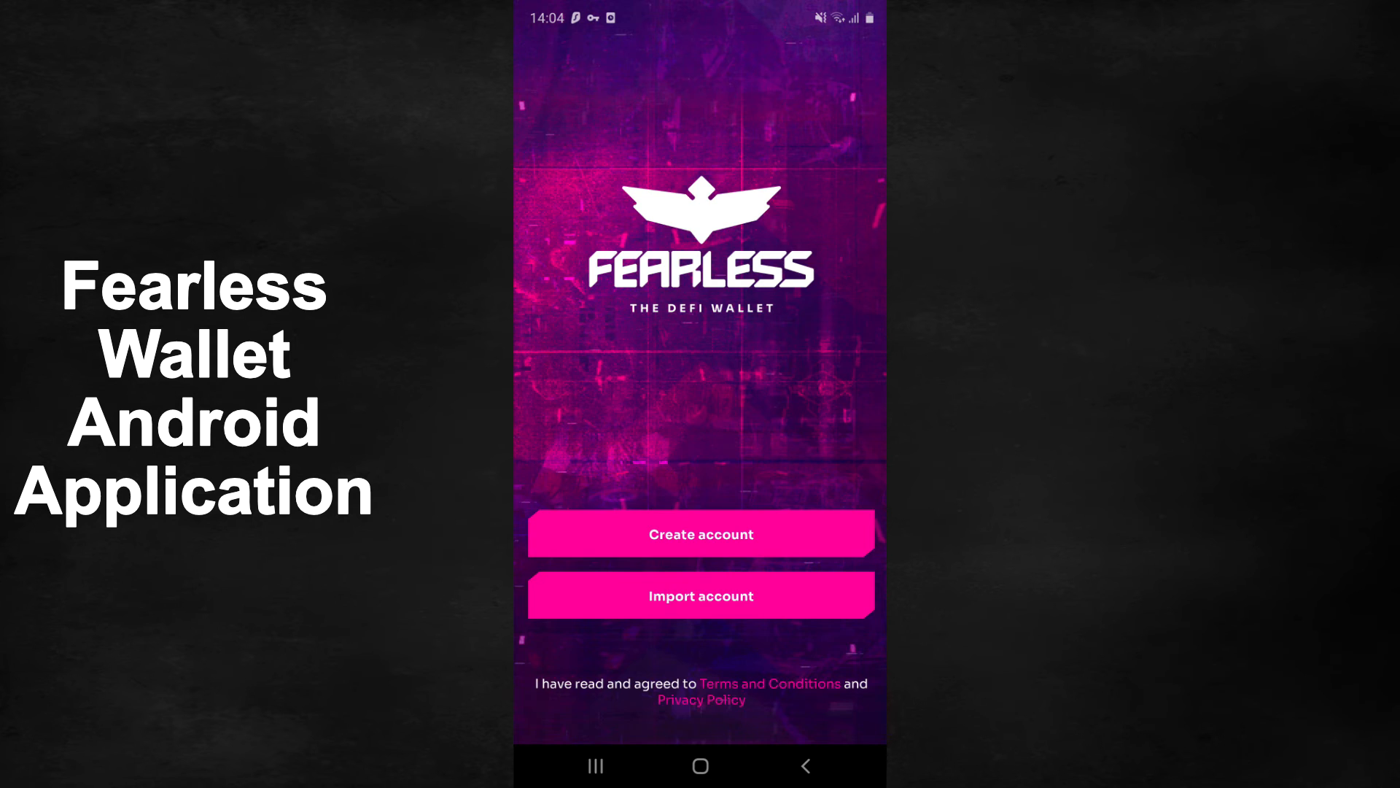
Step: Begin importing an existing account into Fearless Wallet, entering its name
left_click(700, 595)
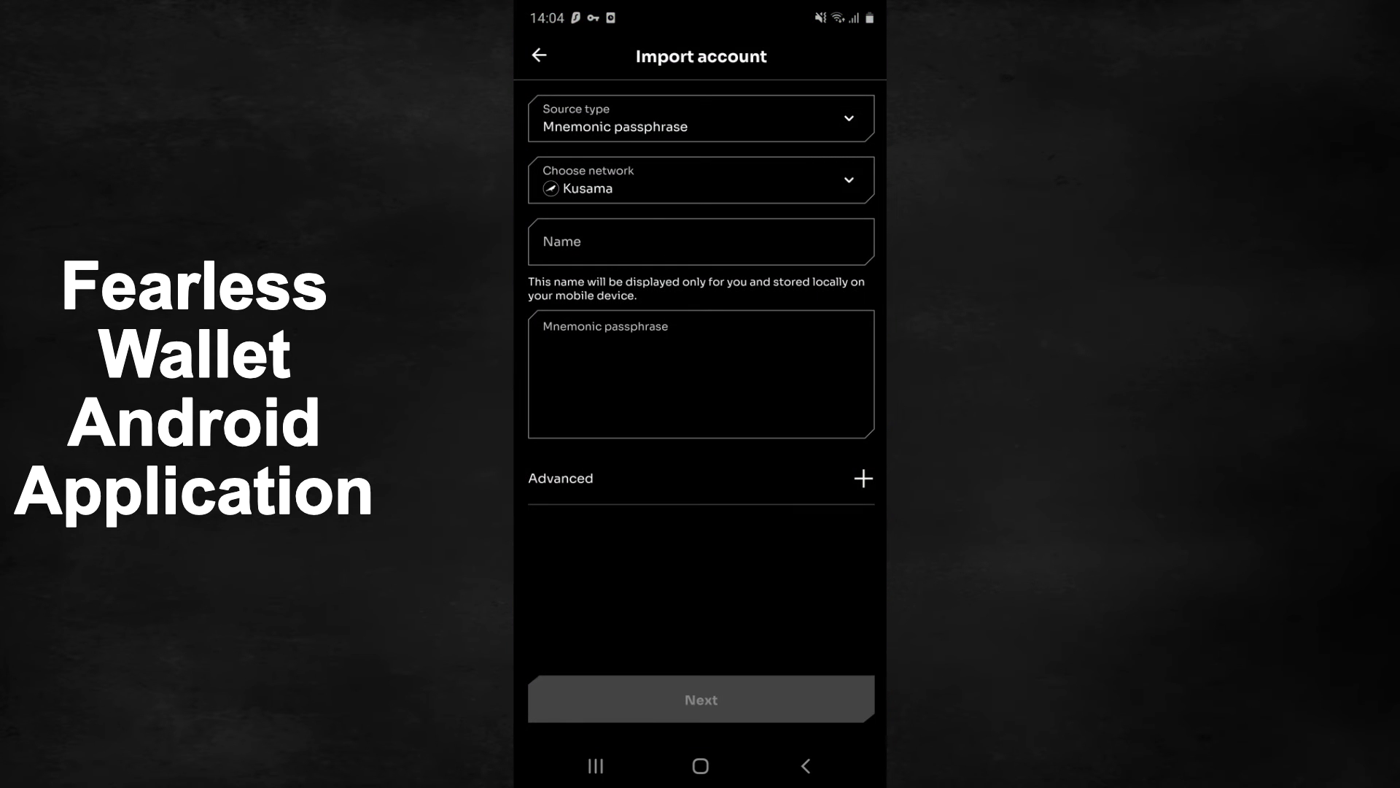
type("te")
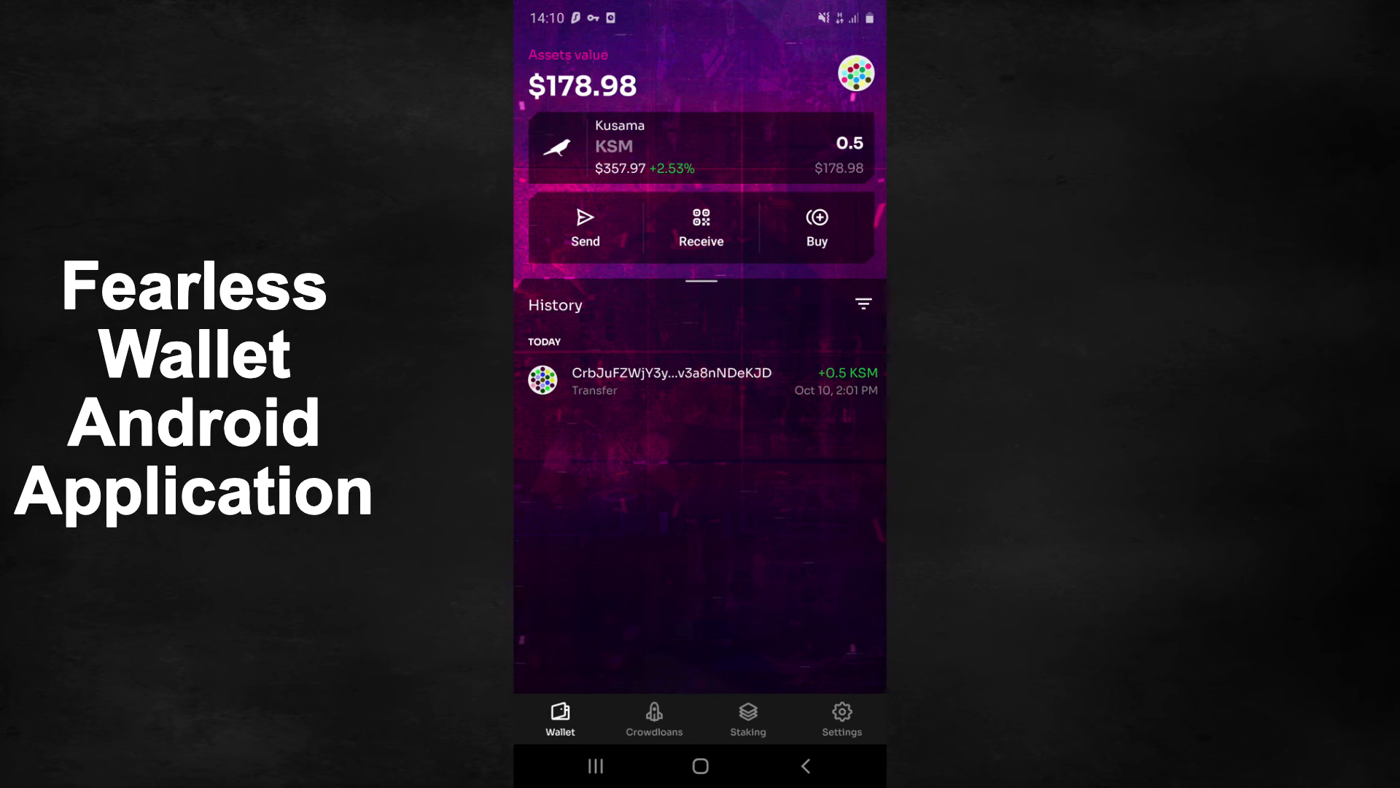
Step: Browse the active and completed Kusama crowdloan campaigns
left_click(654, 718)
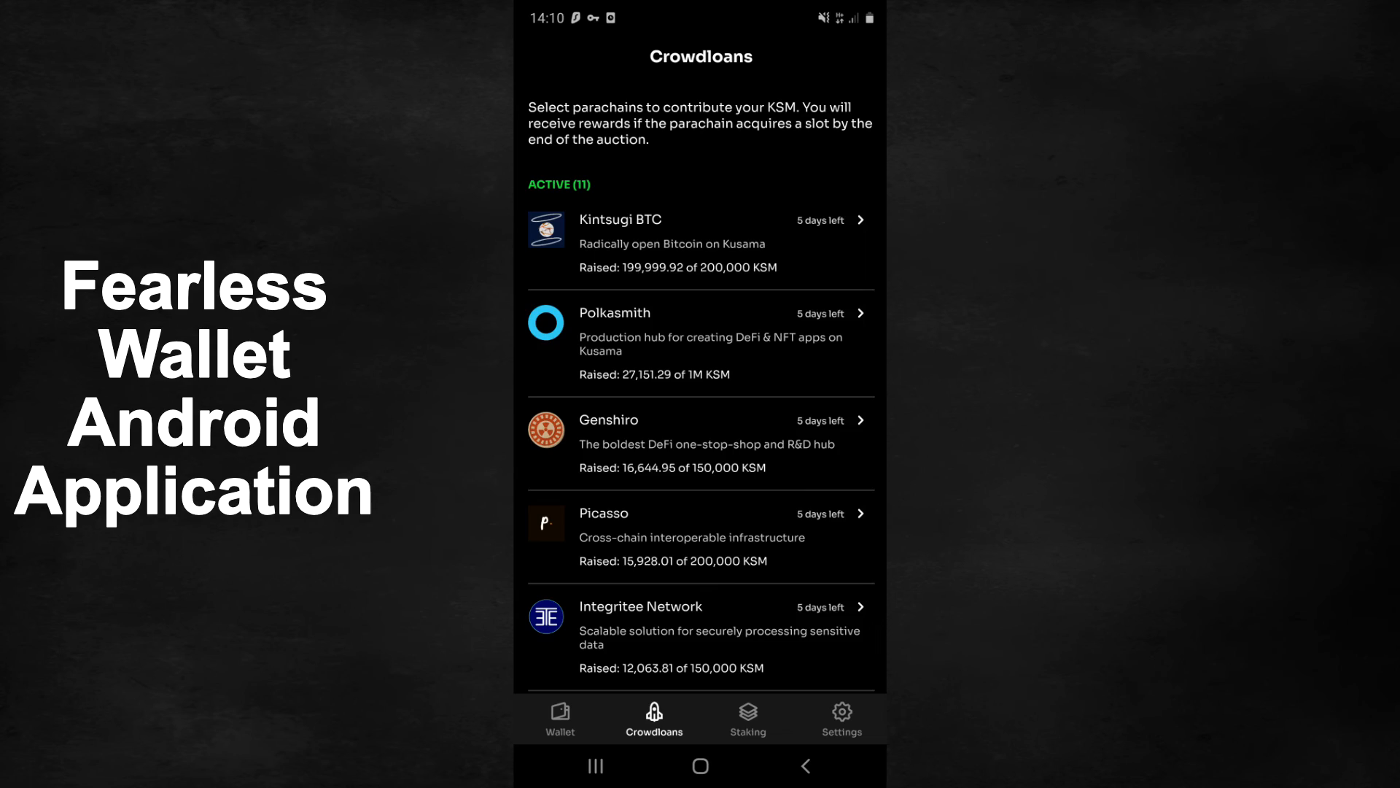
scroll("down", 3)
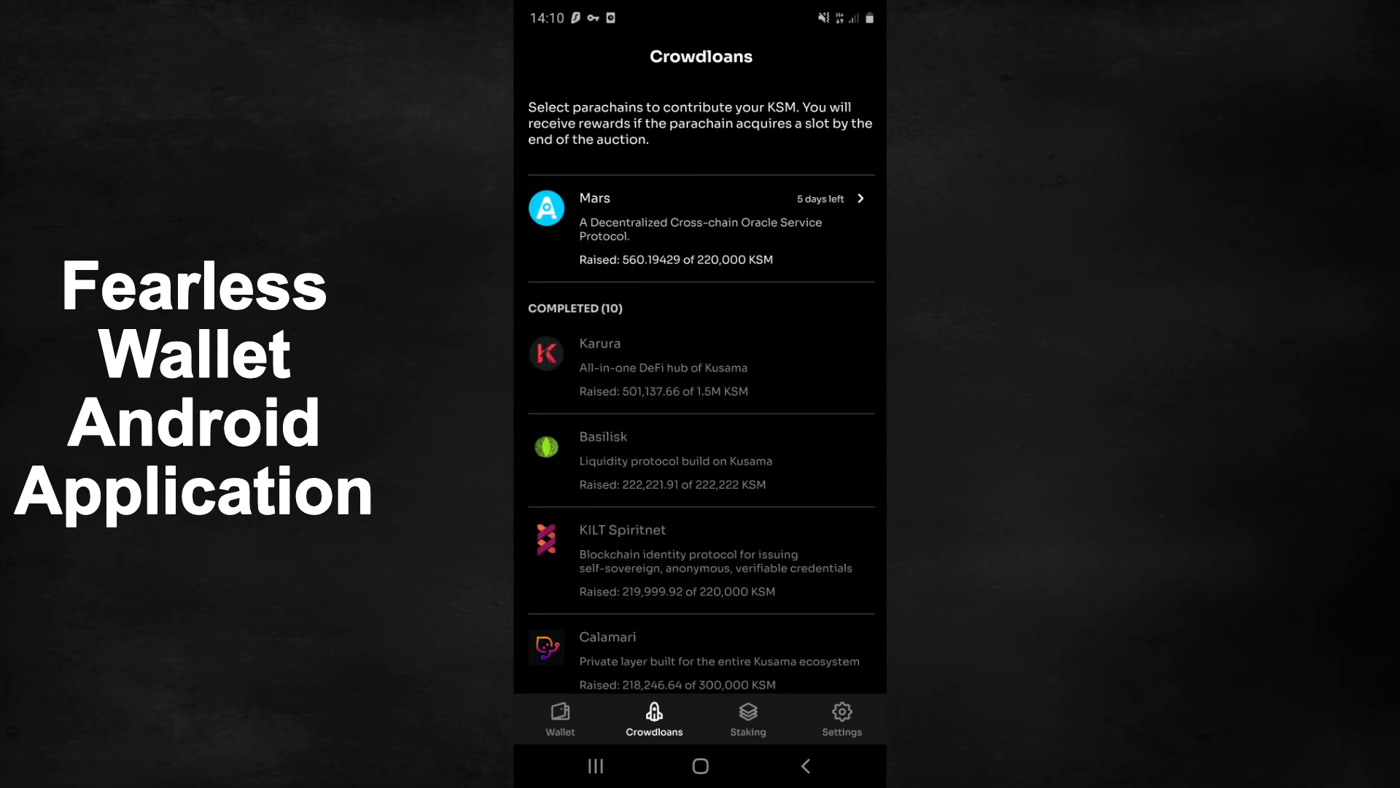
scroll("down", 3)
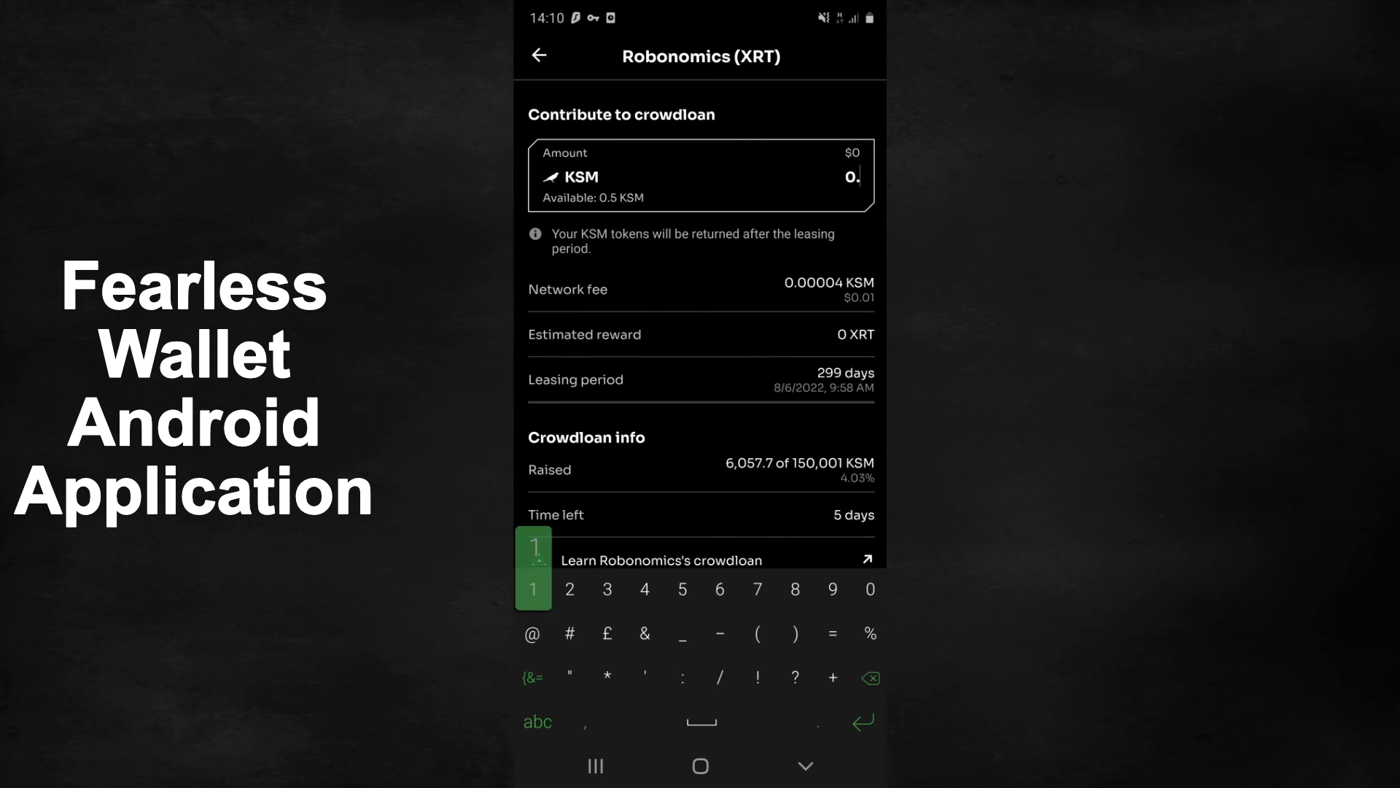
Step: Contribute 0.1 KSM to the Robonomics crowdloan and confirm the transaction
type("0.1")
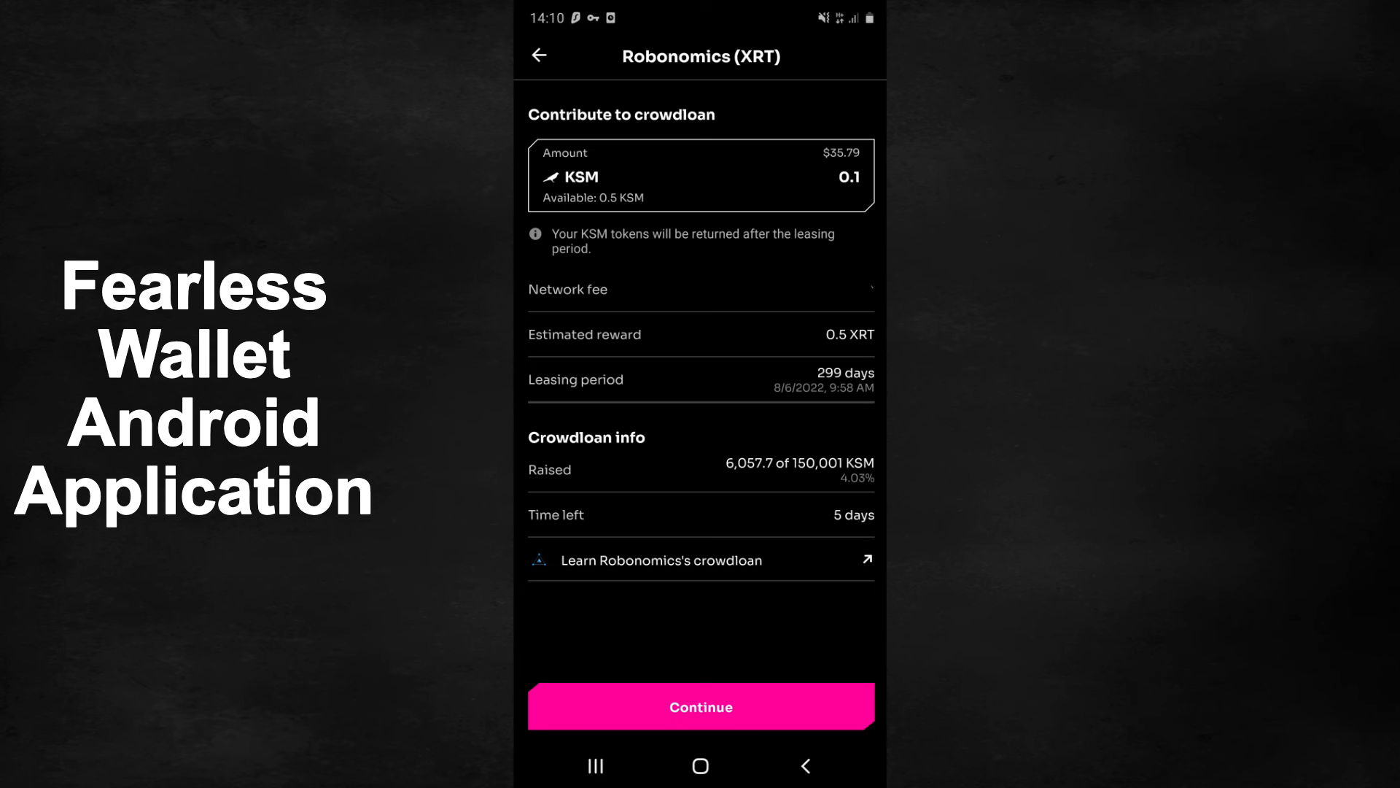
left_click(700, 706)
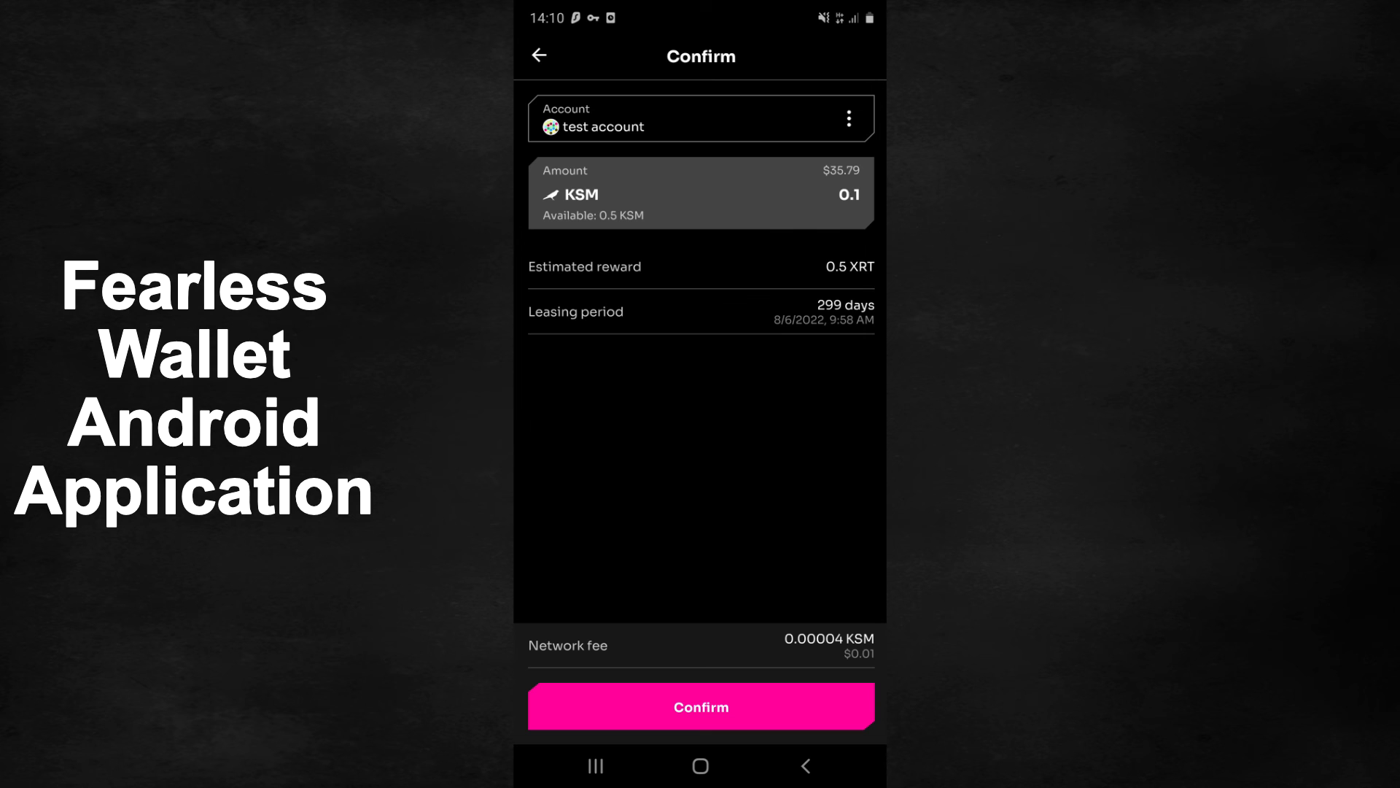
left_click(700, 706)
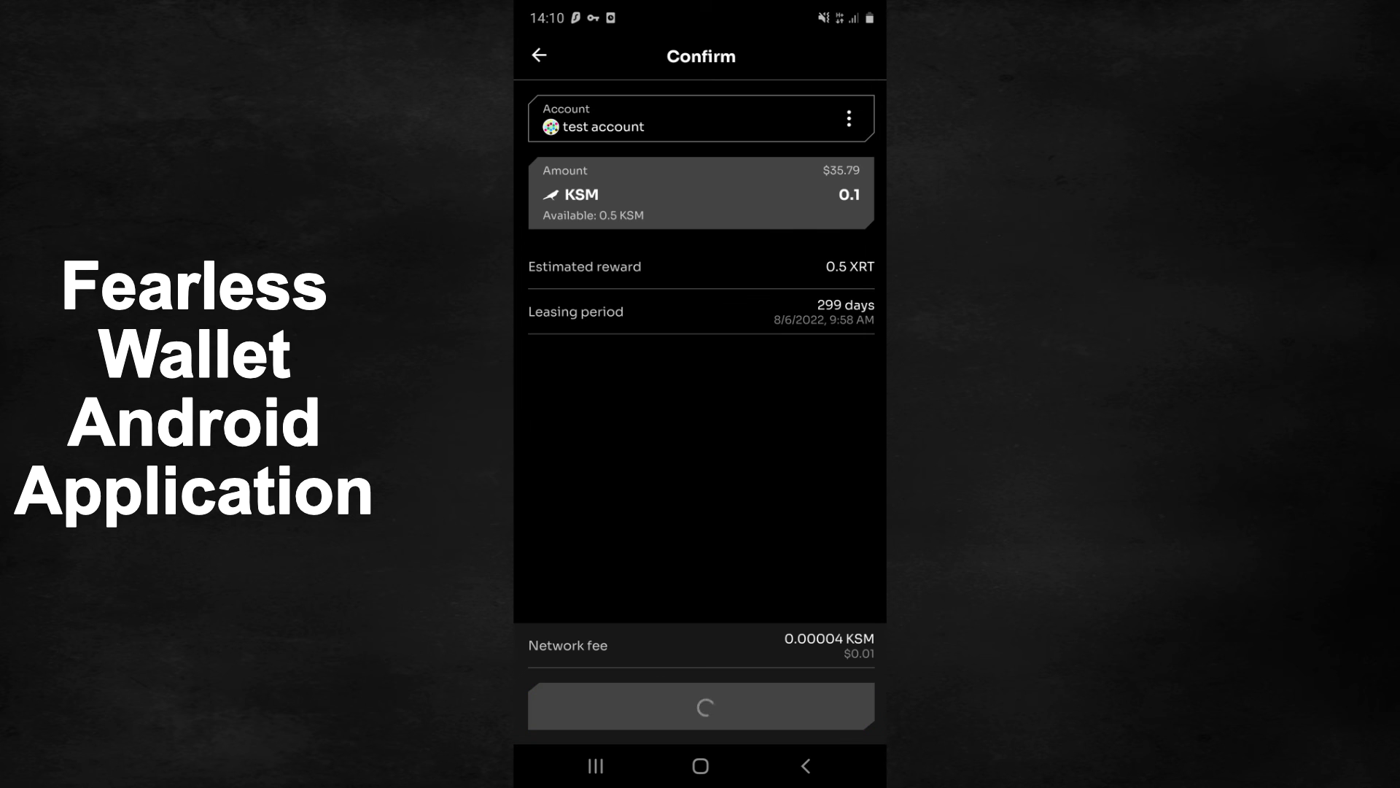
left_click(700, 705)
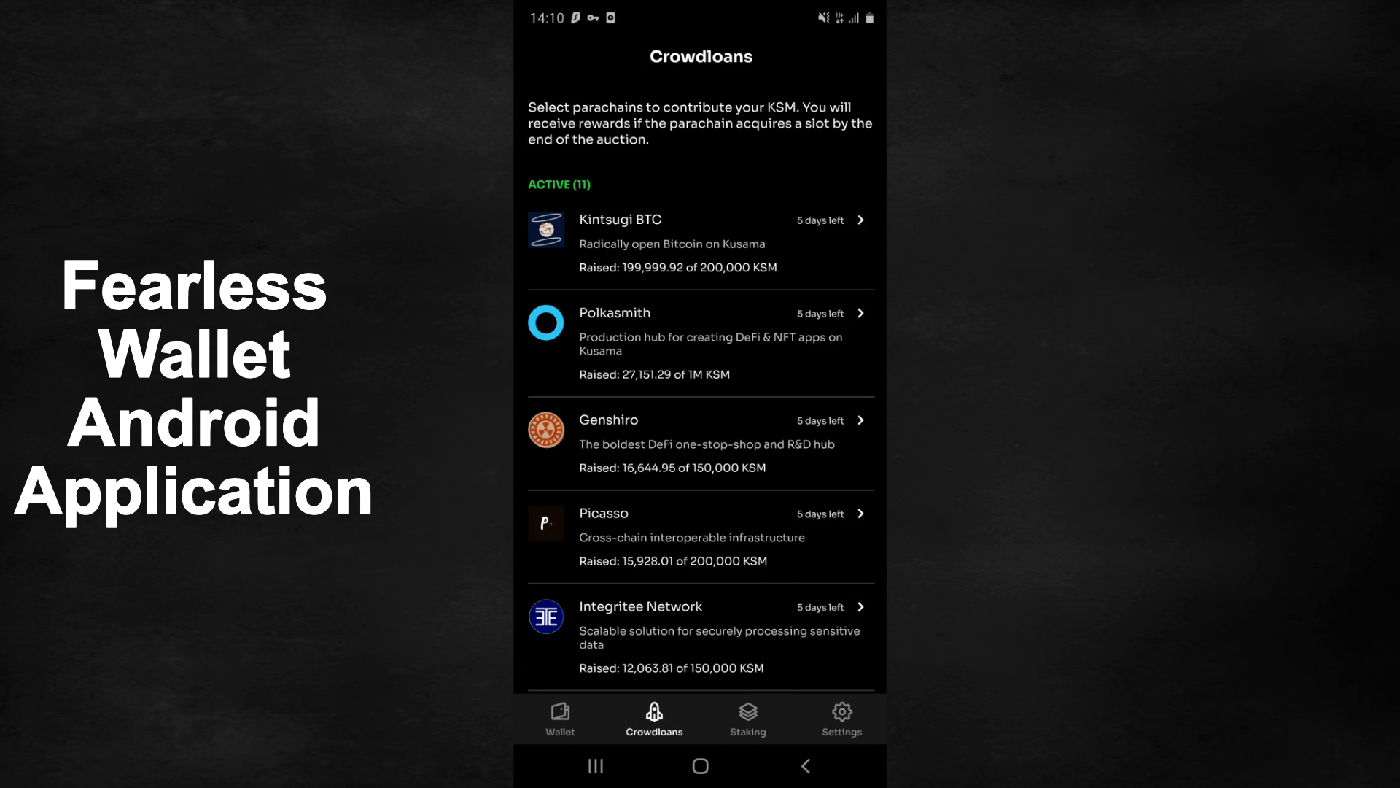
scroll("down", 3)
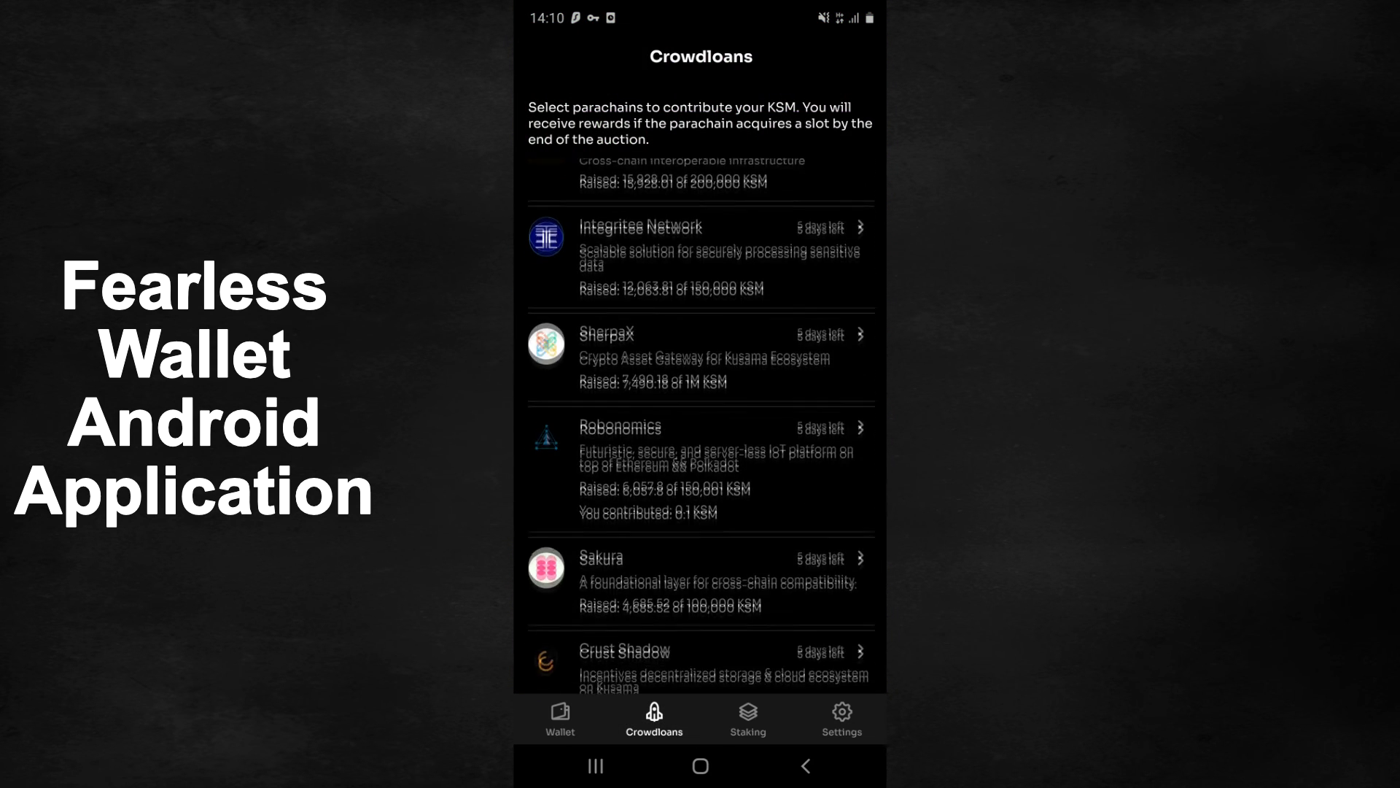
scroll("down", 3)
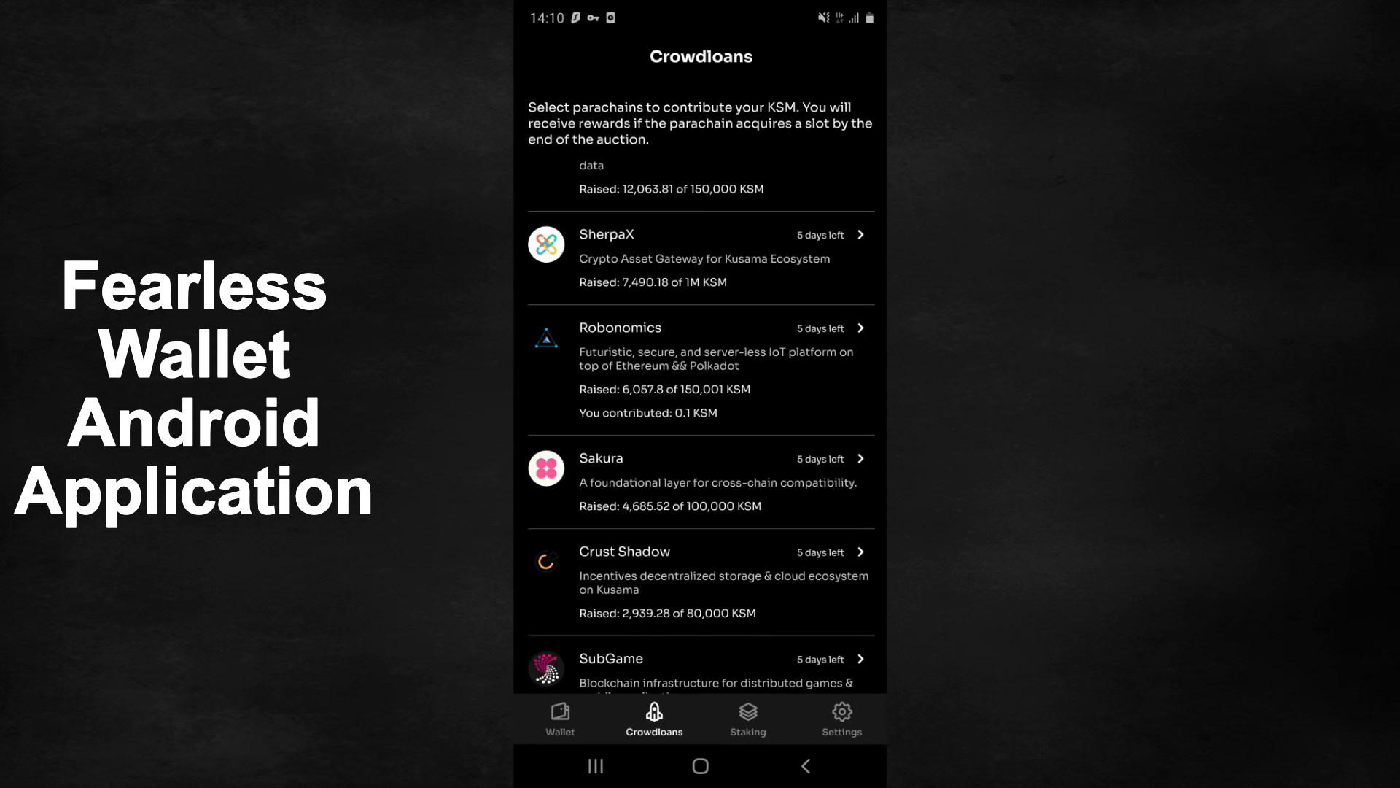